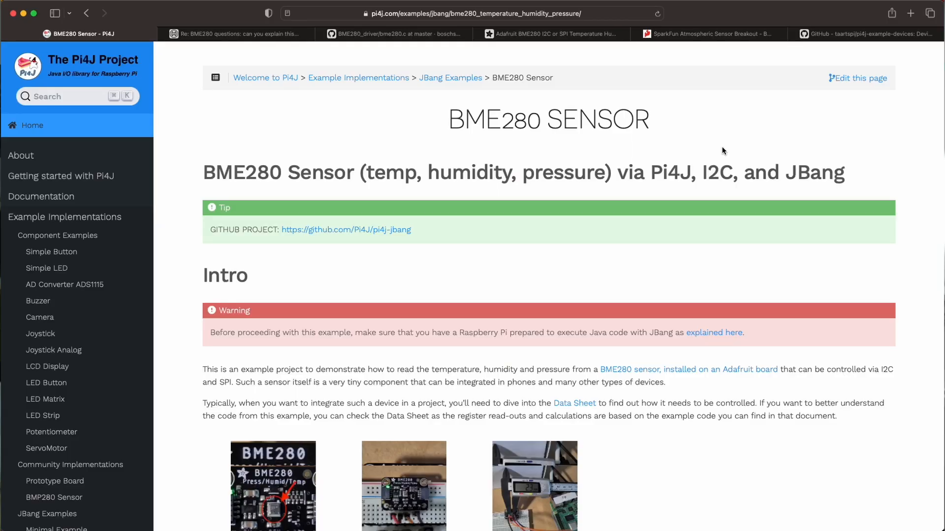
- Navigate from the Pi4J home page to the Example Implementations overview
{"action": "left_click", "coordinate": [32, 125]}
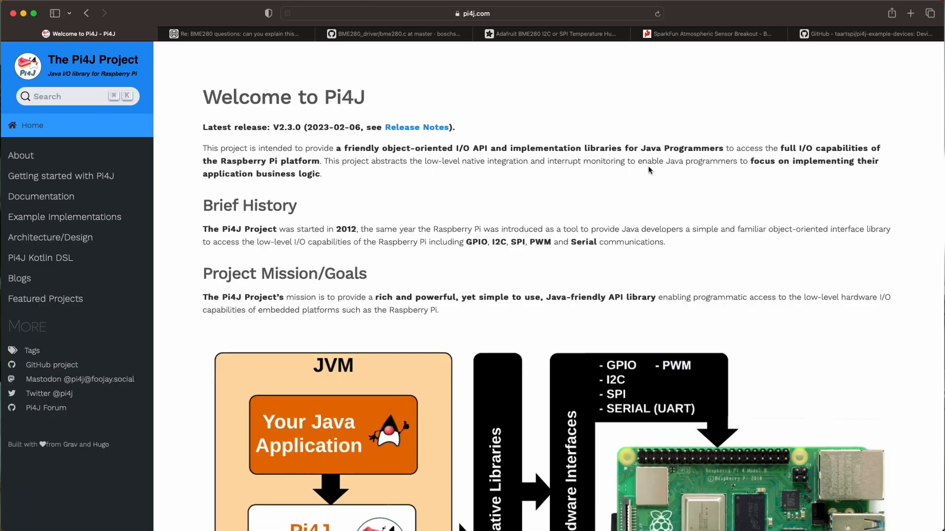
{"action": "scroll", "scroll_direction": "down", "scroll_amount": 3}
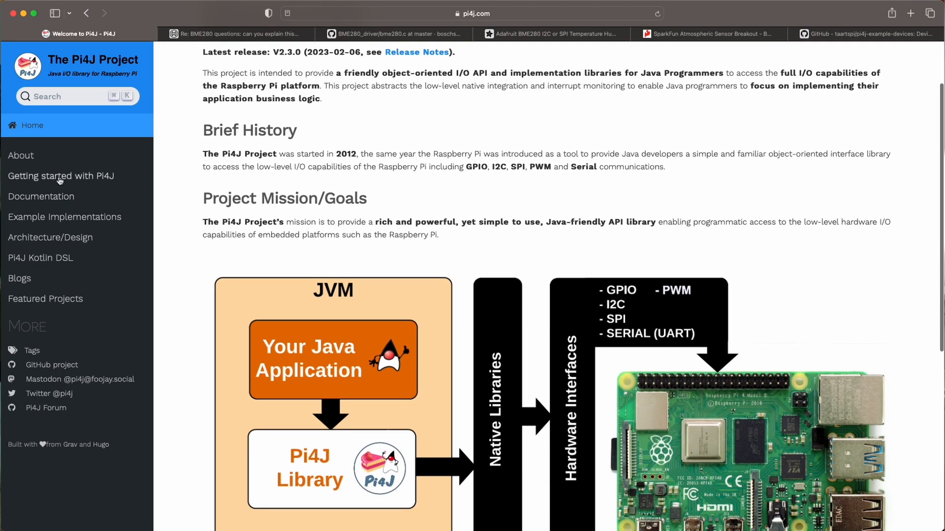
{"action": "mouse_move", "coordinate": [66, 220]}
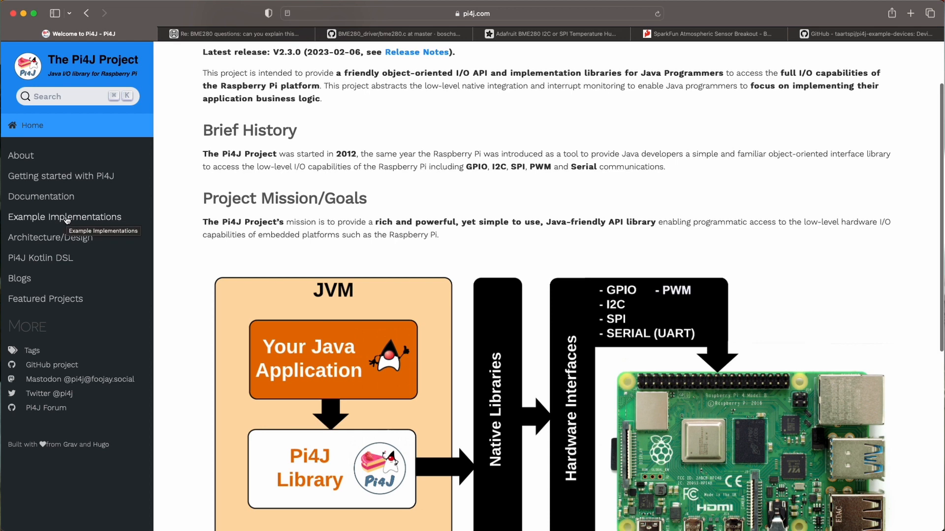
{"action": "left_click", "coordinate": [64, 216]}
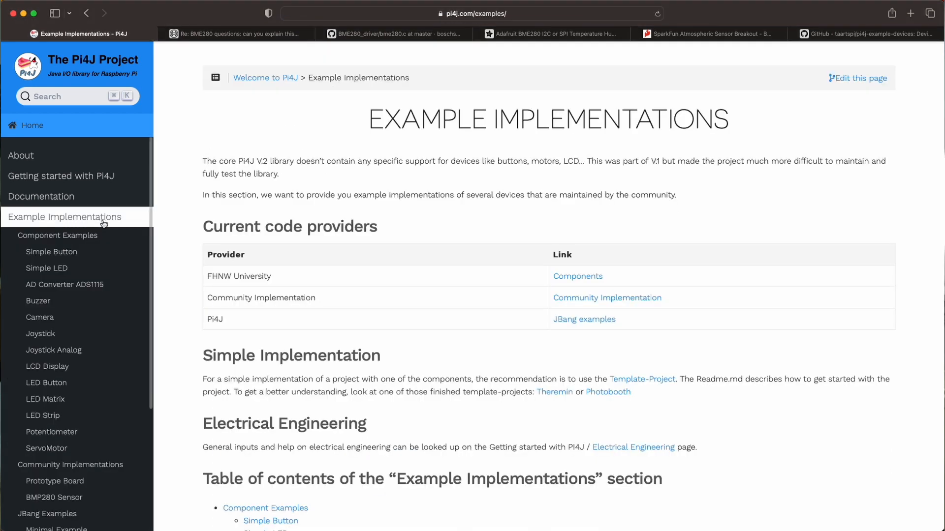
{"action": "scroll", "scroll_direction": "down", "scroll_amount": 3}
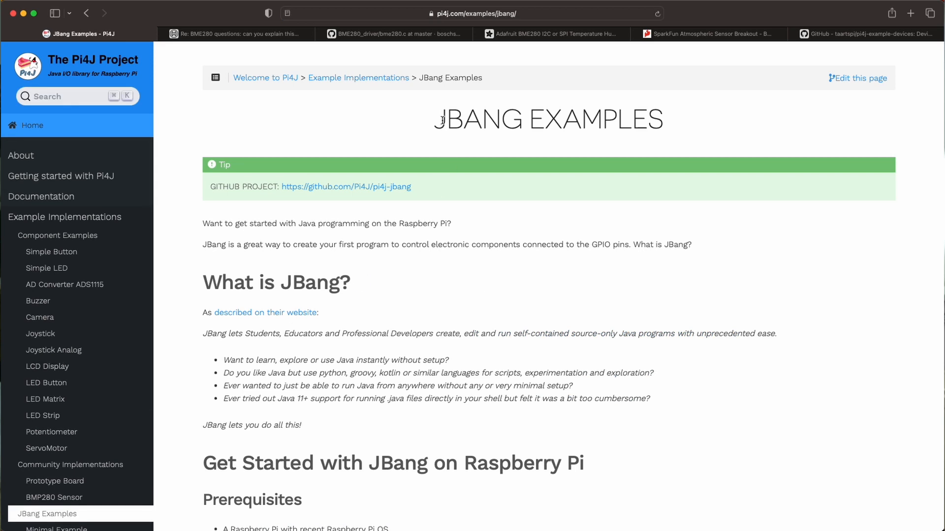
{"action": "double_click", "coordinate": [478, 118]}
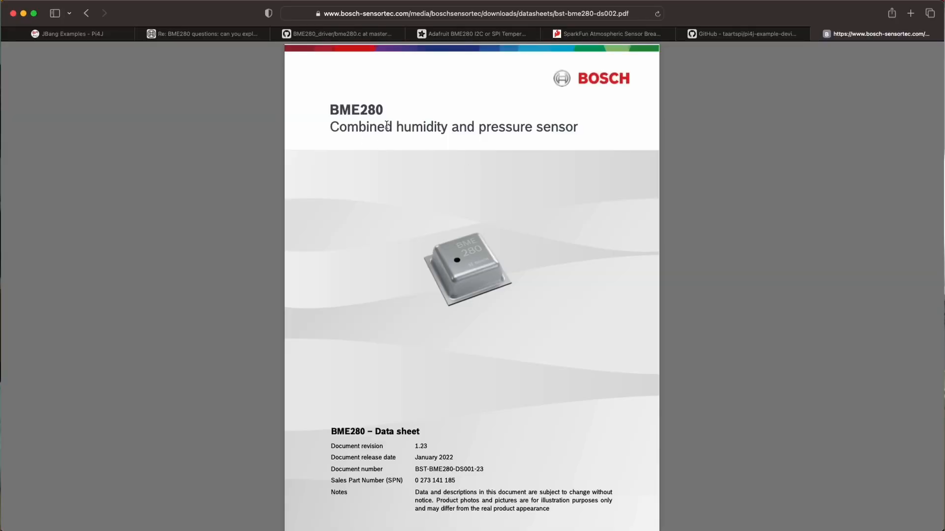
{"action": "mouse_move", "coordinate": [551, 269]}
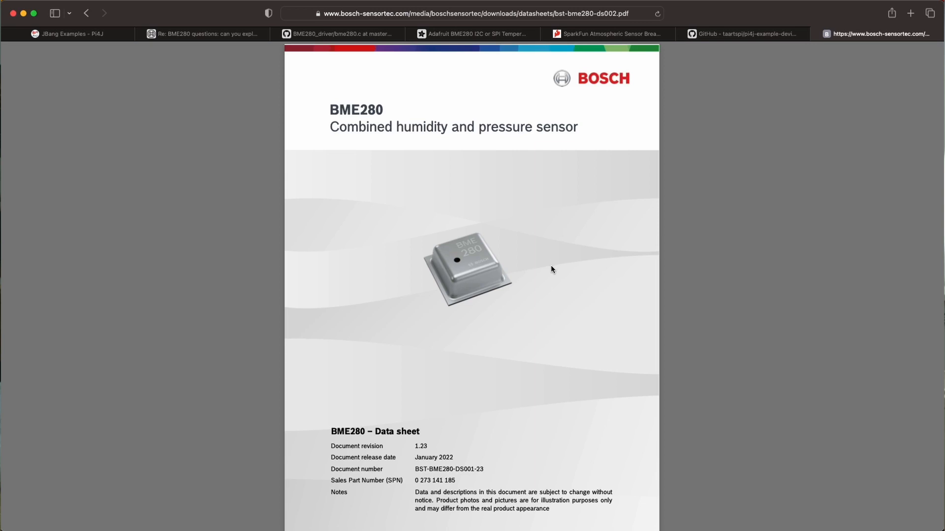
- Scroll the BME280 datasheet down to the page 3 General Description
{"action": "scroll", "scroll_direction": "down", "scroll_amount": 3}
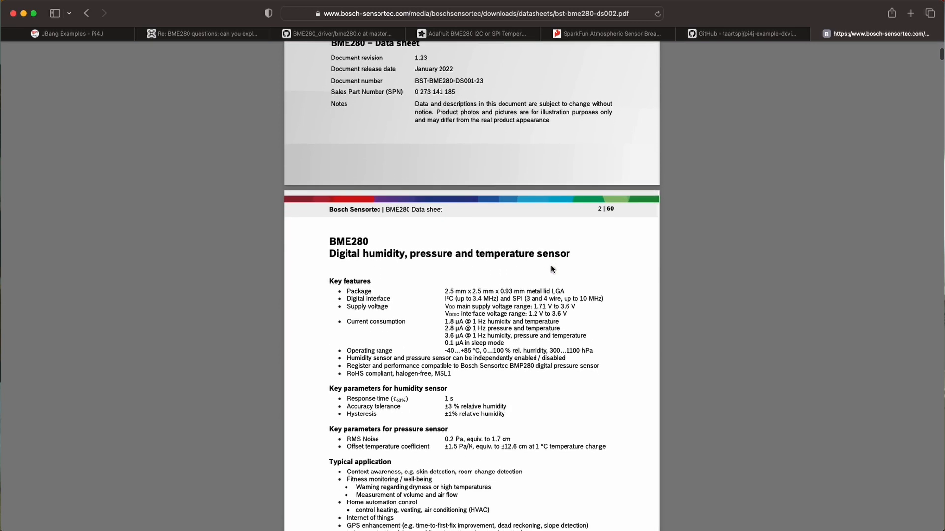
{"action": "scroll", "scroll_direction": "down", "scroll_amount": 3}
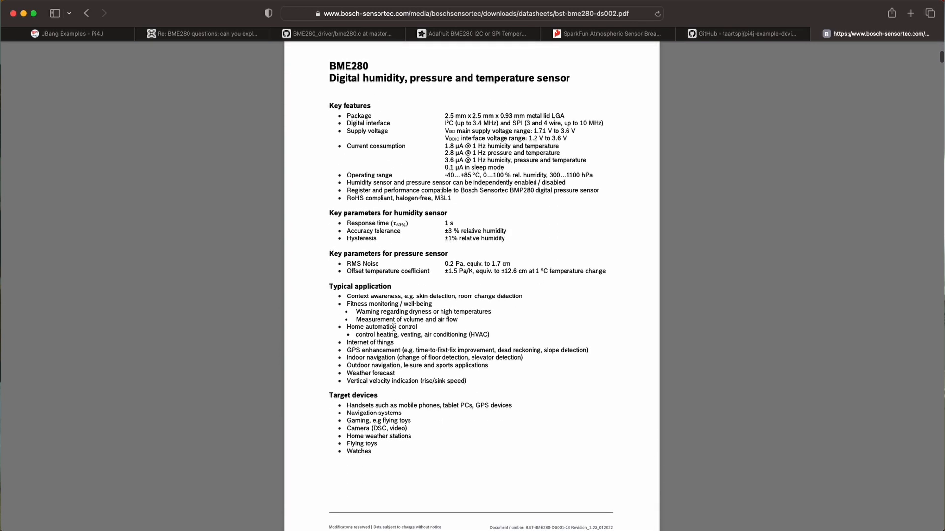
{"action": "mouse_move", "coordinate": [380, 344]}
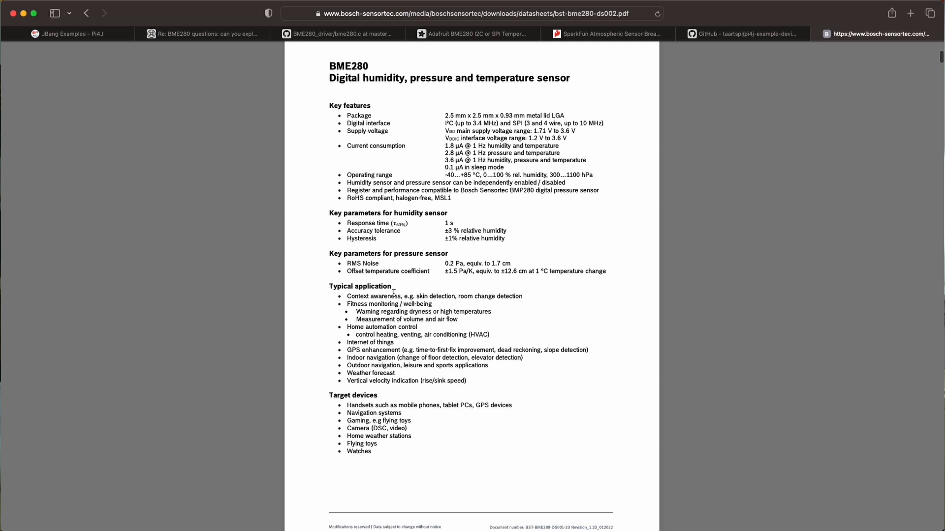
{"action": "mouse_move", "coordinate": [417, 431]}
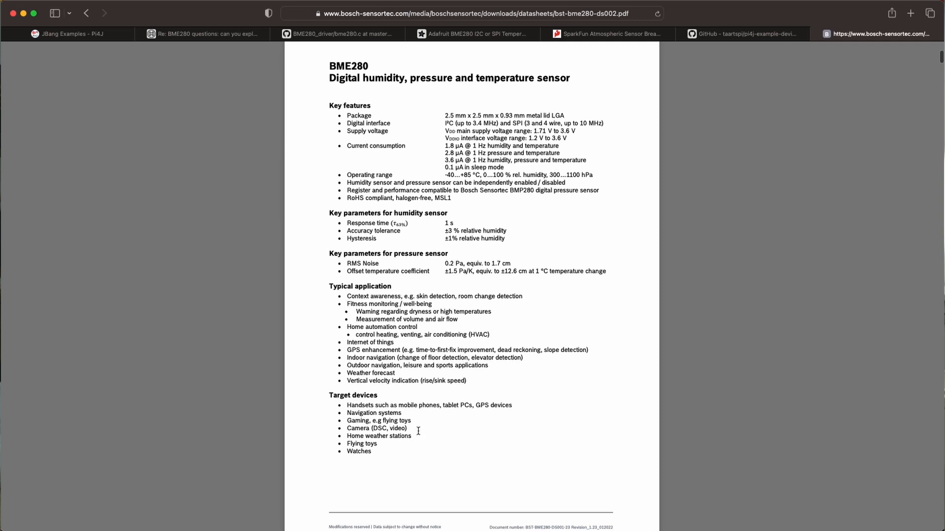
{"action": "mouse_move", "coordinate": [414, 429]}
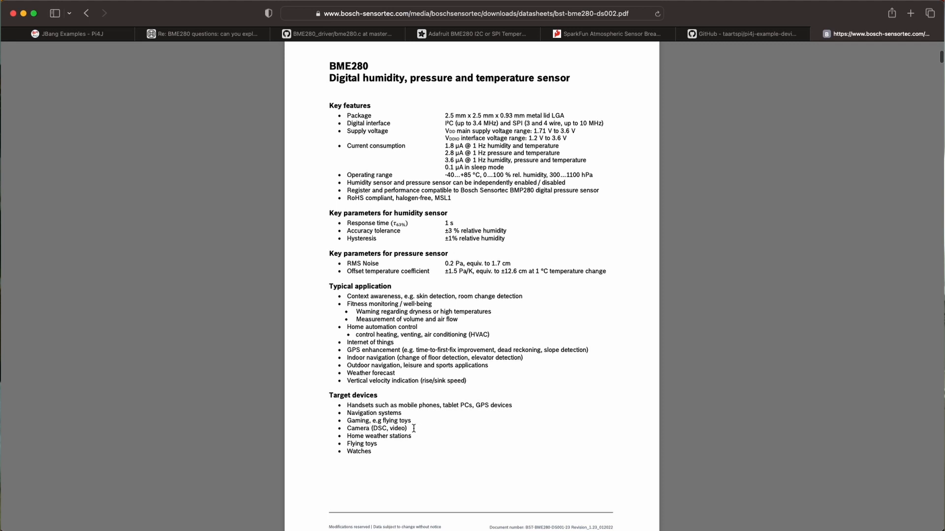
{"action": "mouse_move", "coordinate": [427, 383]}
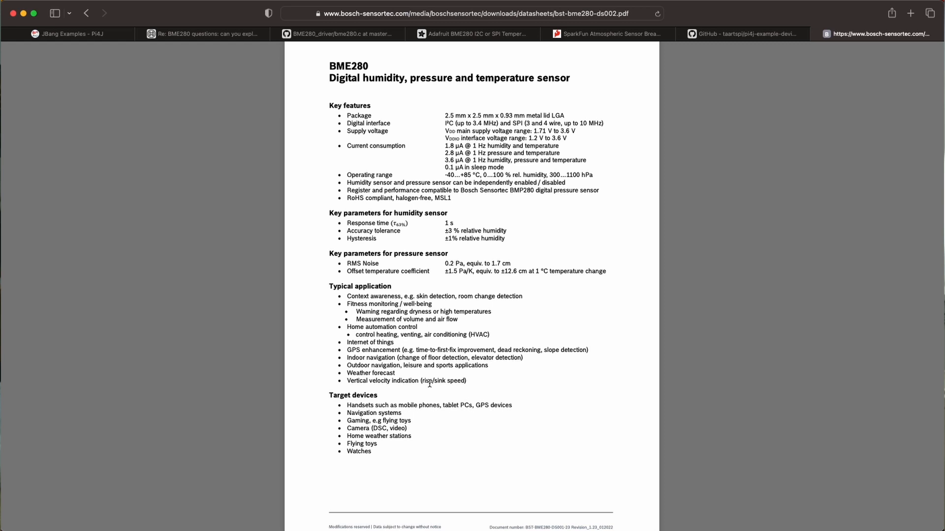
{"action": "mouse_move", "coordinate": [437, 378]}
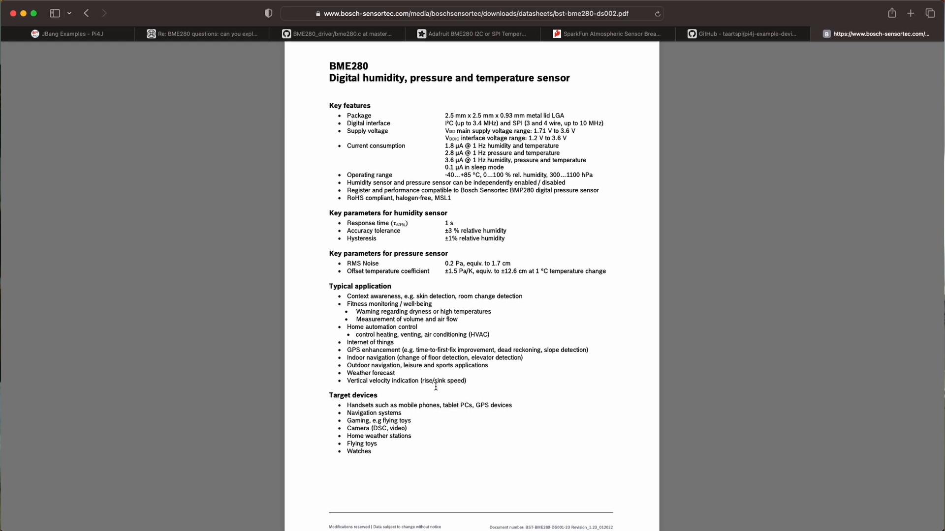
{"action": "mouse_move", "coordinate": [448, 379]}
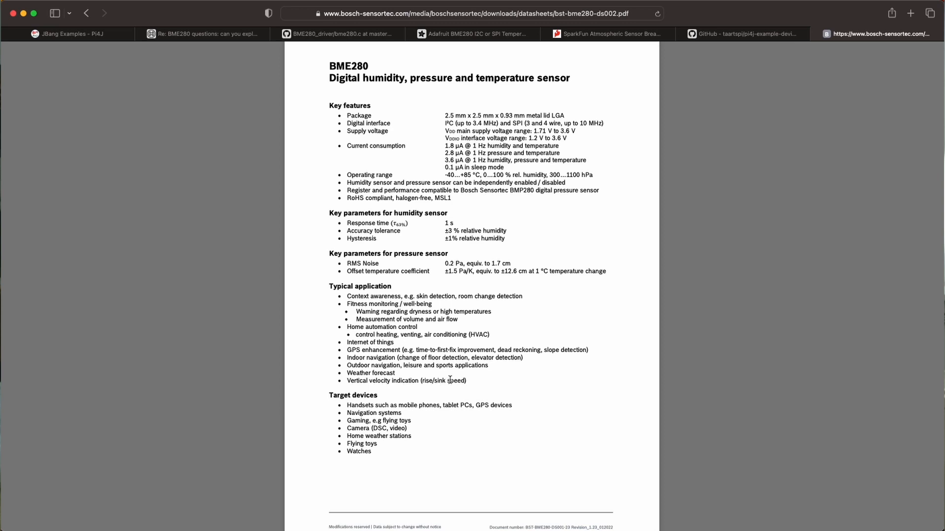
{"action": "scroll", "scroll_direction": "down", "scroll_amount": 3}
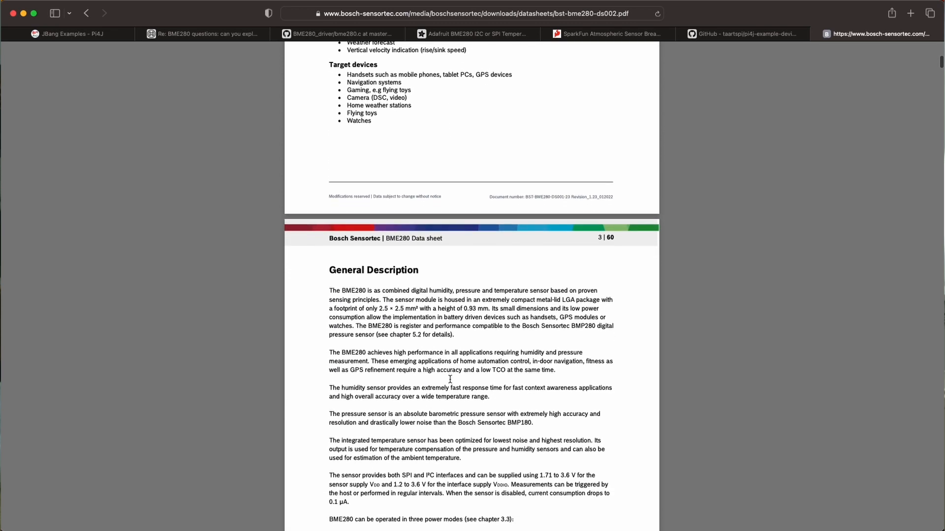
{"action": "scroll", "scroll_direction": "down", "scroll_amount": 3}
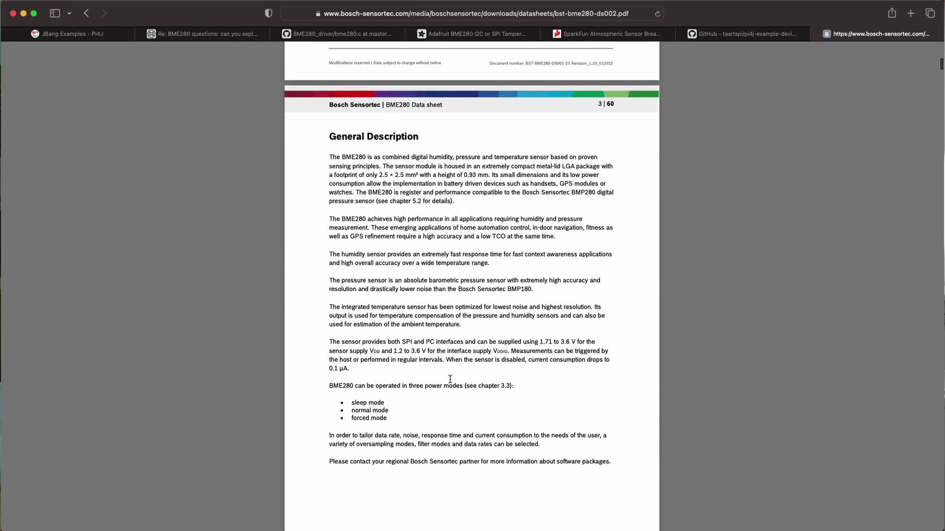
{"action": "scroll", "scroll_direction": "down", "scroll_amount": 3}
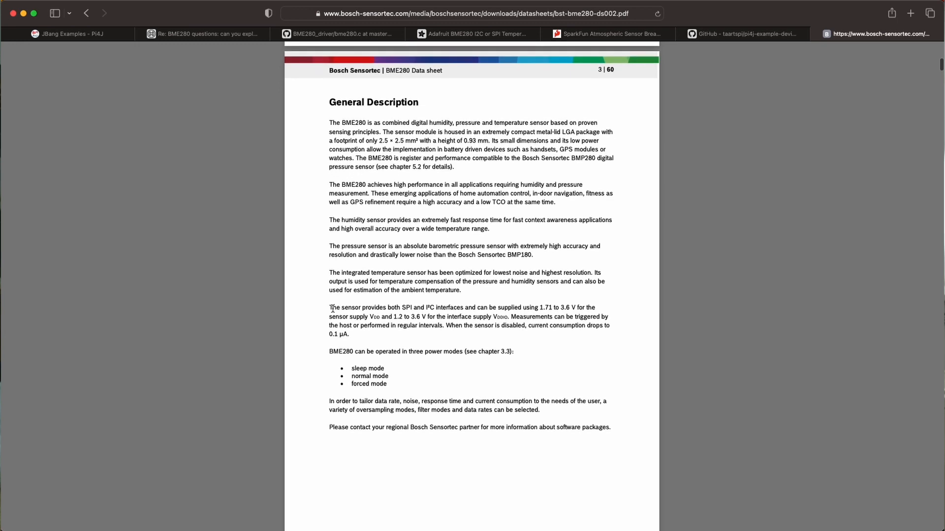
- Highlight the SPI/I²C interfaces sentence and the 3.6 V maximum supply voltage
{"action": "left_click_drag", "start_coordinate": [329, 307], "coordinate": [465, 307]}
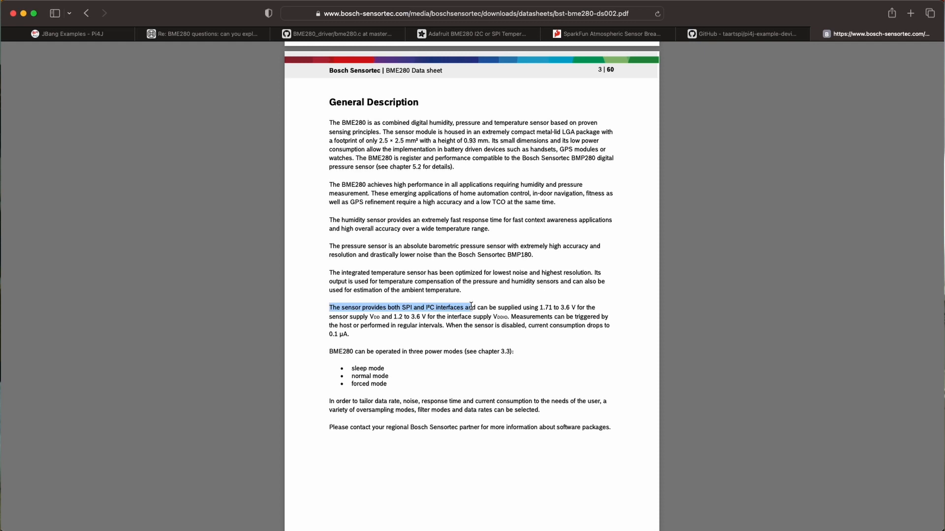
{"action": "left_click_drag", "start_coordinate": [473, 307], "coordinate": [574, 307]}
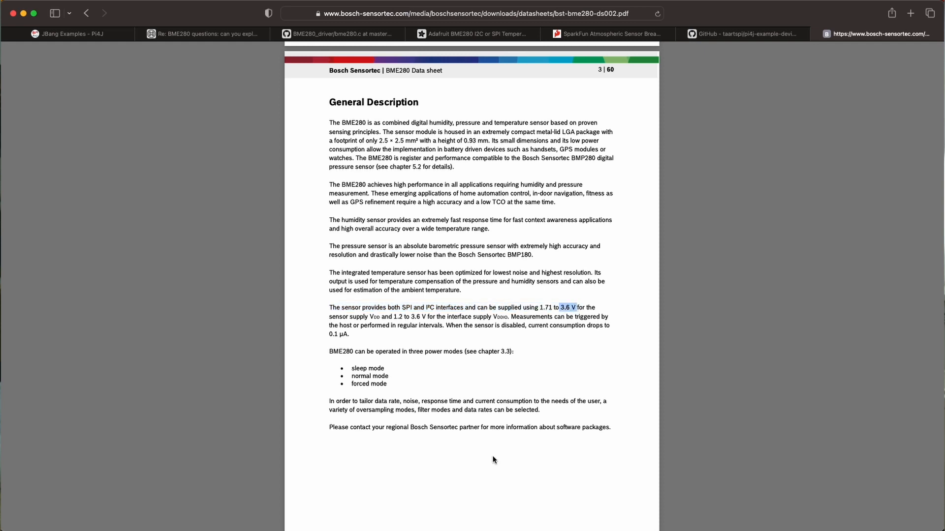
{"action": "mouse_move", "coordinate": [501, 360]}
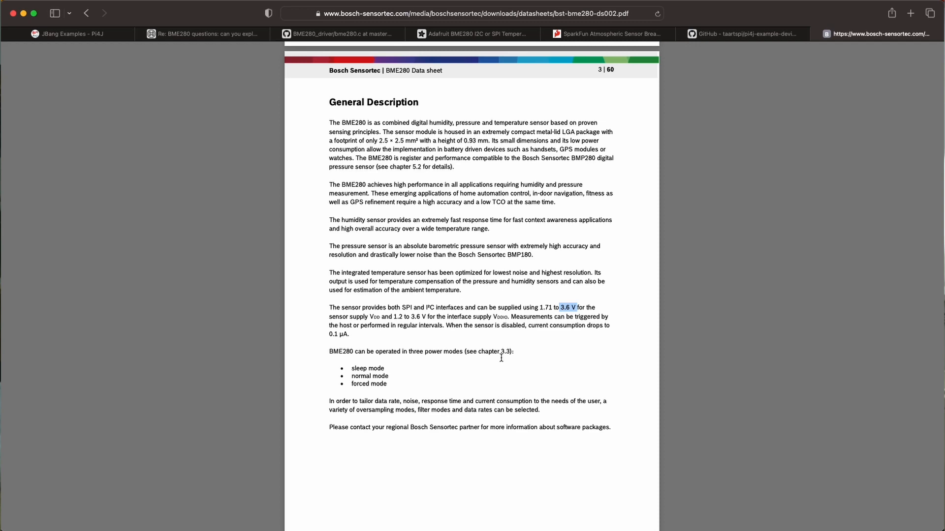
- Scroll the datasheet past the SPI diagram and reel pages to Appendix A on page 49
{"action": "scroll", "scroll_direction": "down", "scroll_amount": 3}
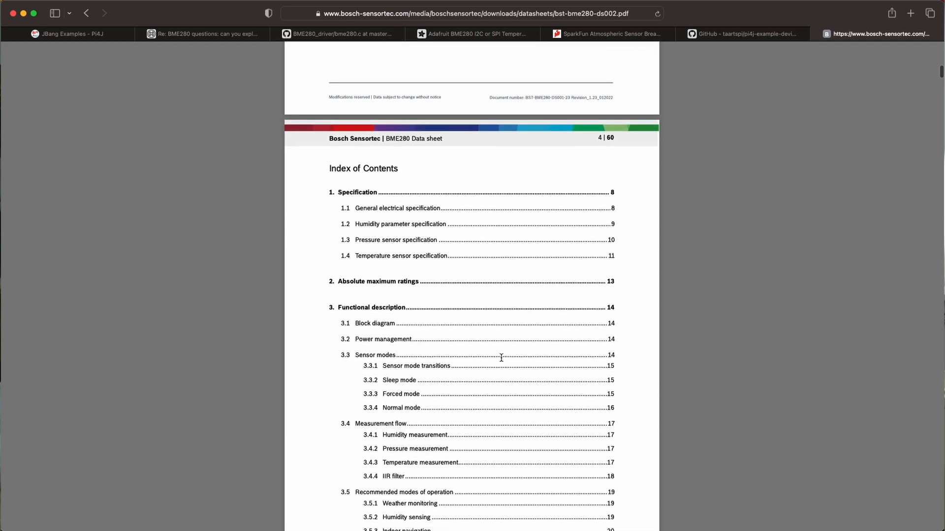
{"action": "scroll", "scroll_direction": "down", "scroll_amount": 3}
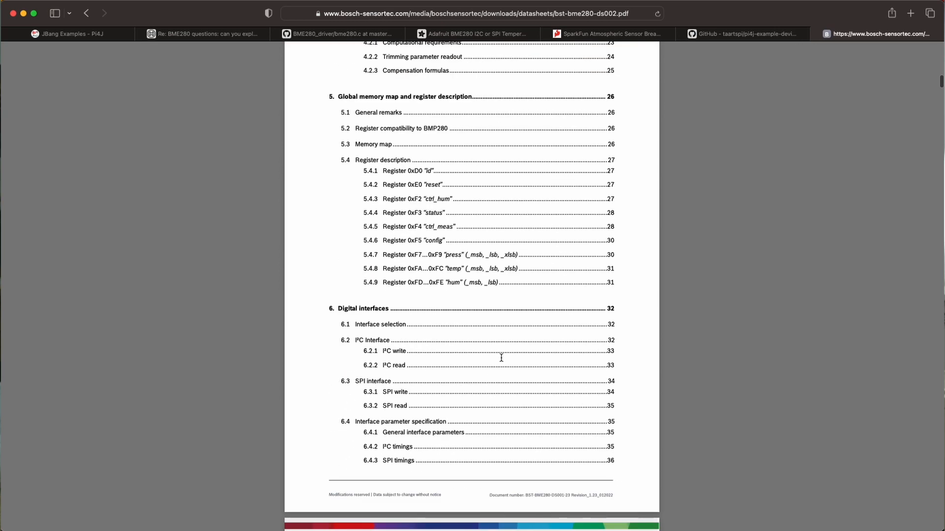
{"action": "scroll", "scroll_direction": "down", "scroll_amount": 3}
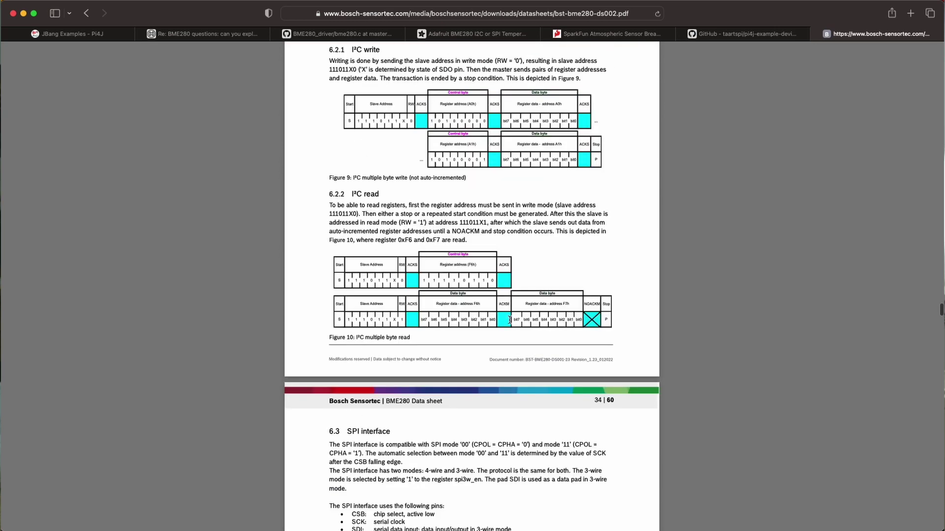
{"action": "scroll", "scroll_direction": "up", "scroll_amount": 3}
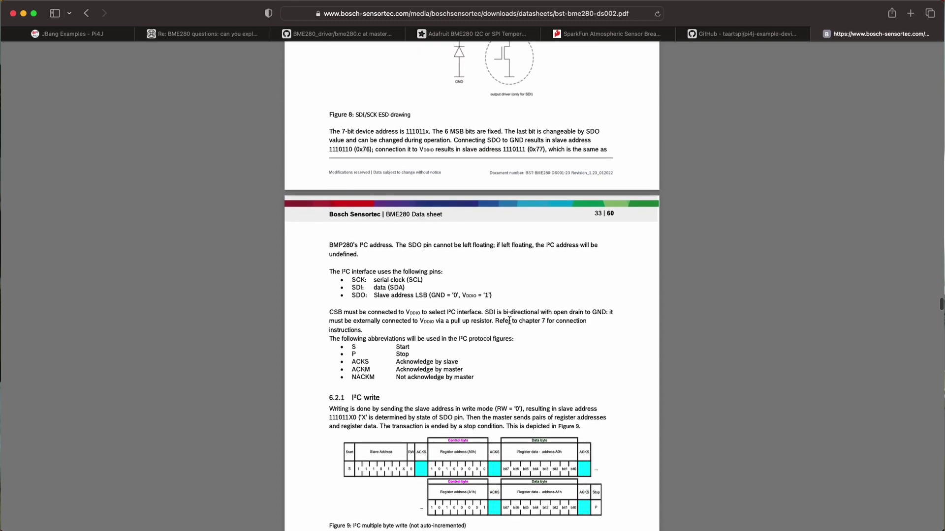
{"action": "scroll", "scroll_direction": "up", "scroll_amount": 3}
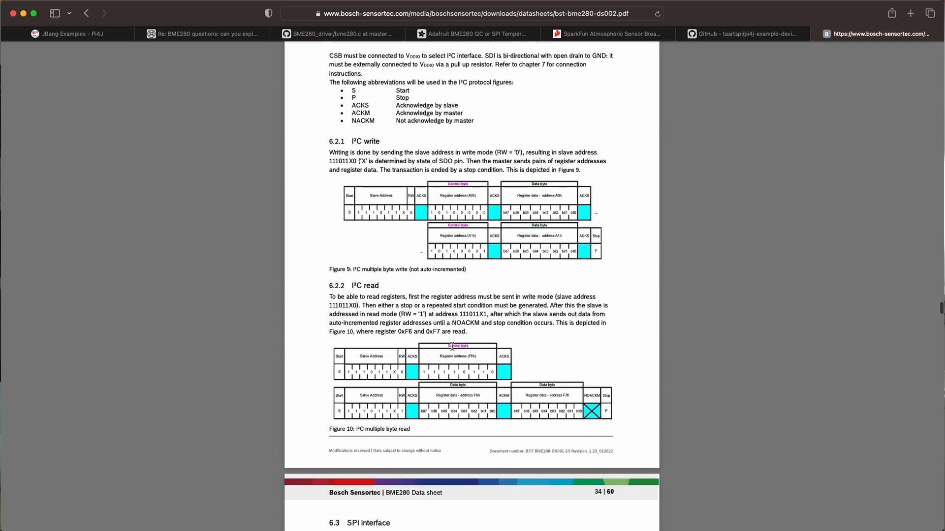
{"action": "scroll", "scroll_direction": "down", "scroll_amount": 3}
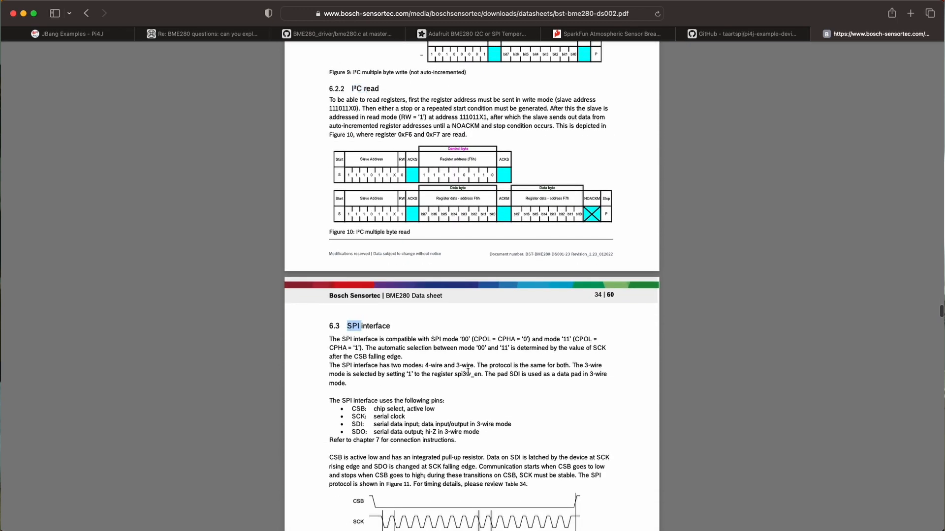
{"action": "scroll", "scroll_direction": "down", "scroll_amount": 3}
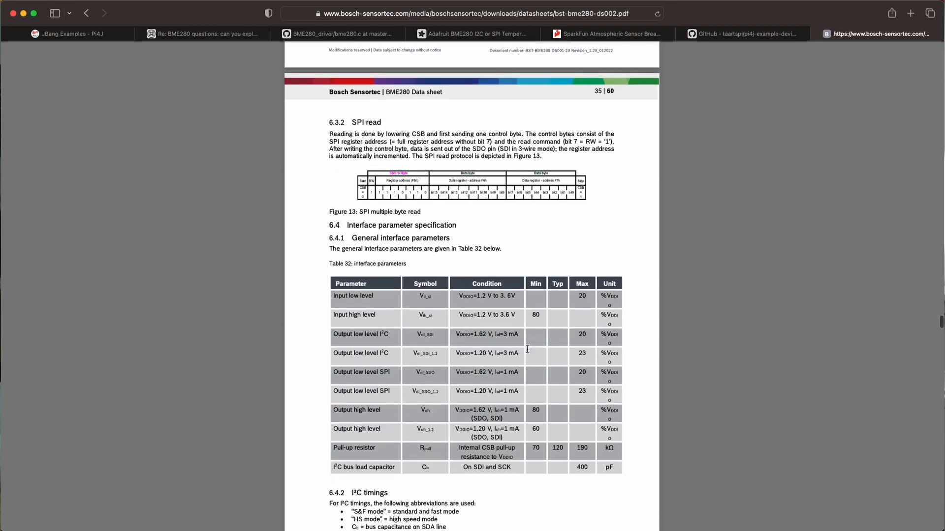
{"action": "scroll", "scroll_direction": "down", "scroll_amount": 3}
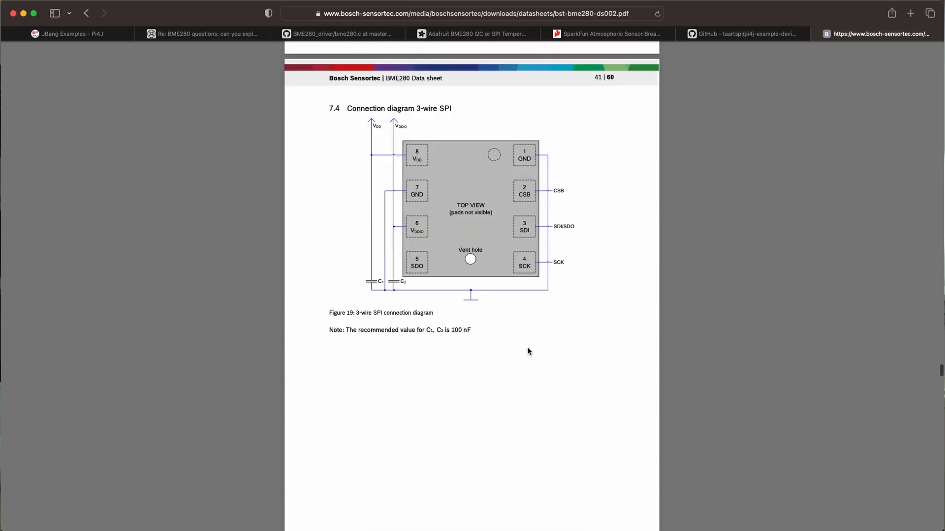
{"action": "scroll", "scroll_direction": "down", "scroll_amount": 3}
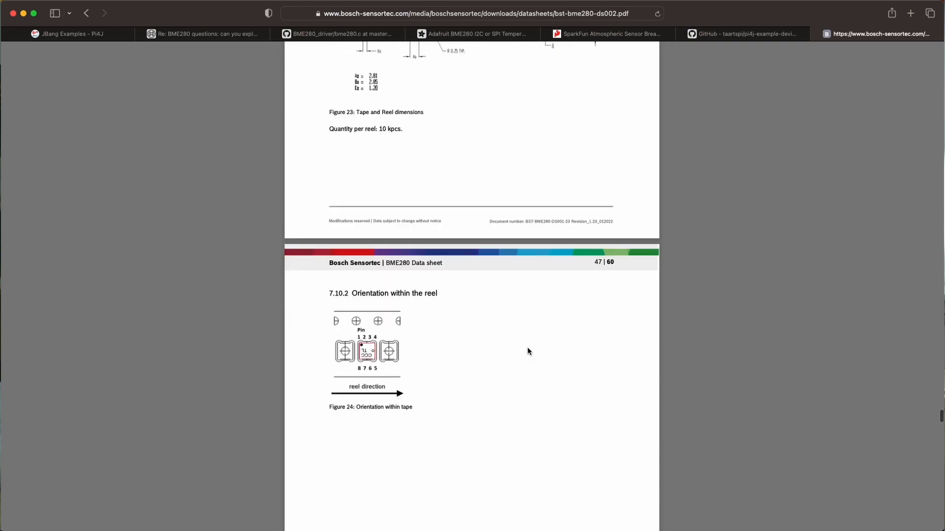
{"action": "scroll", "scroll_direction": "down", "scroll_amount": 3}
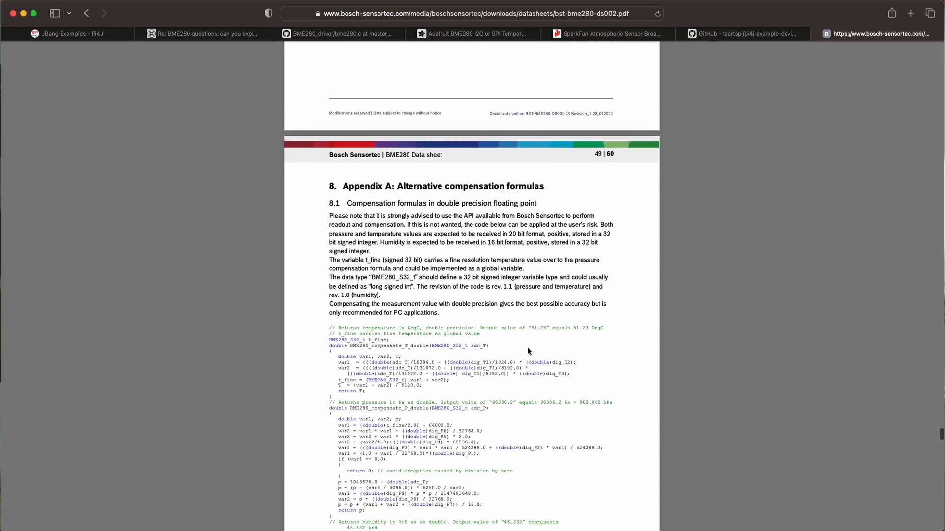
{"action": "scroll", "scroll_direction": "down", "scroll_amount": 3}
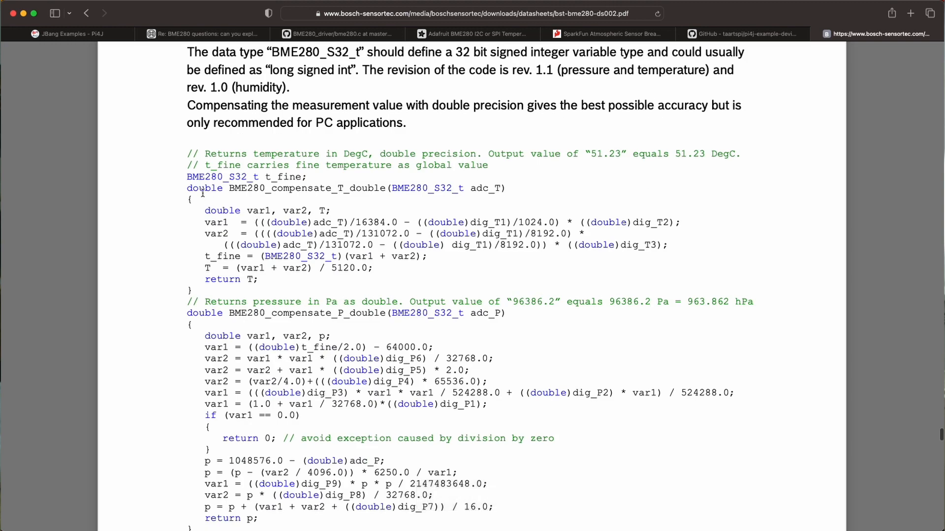
{"action": "left_click_drag", "start_coordinate": [187, 176], "coordinate": [287, 290]}
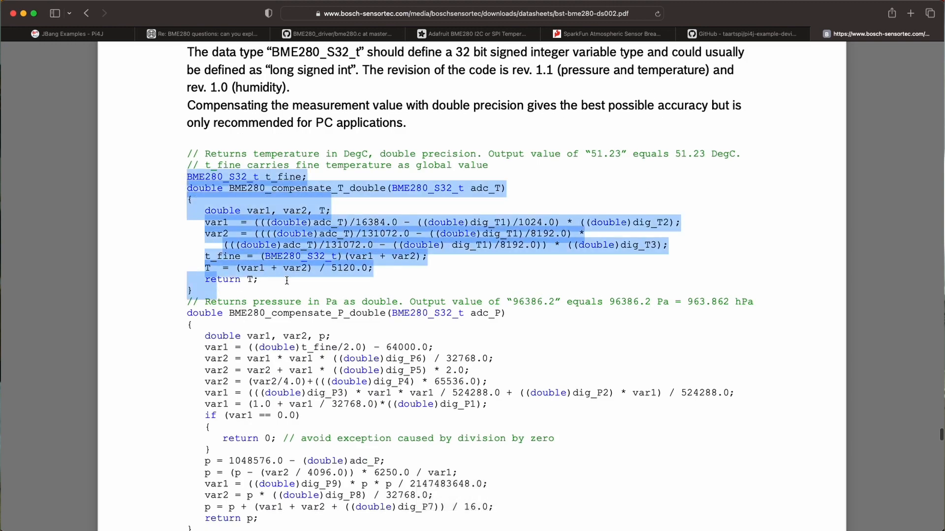
{"action": "left_click", "coordinate": [249, 189]}
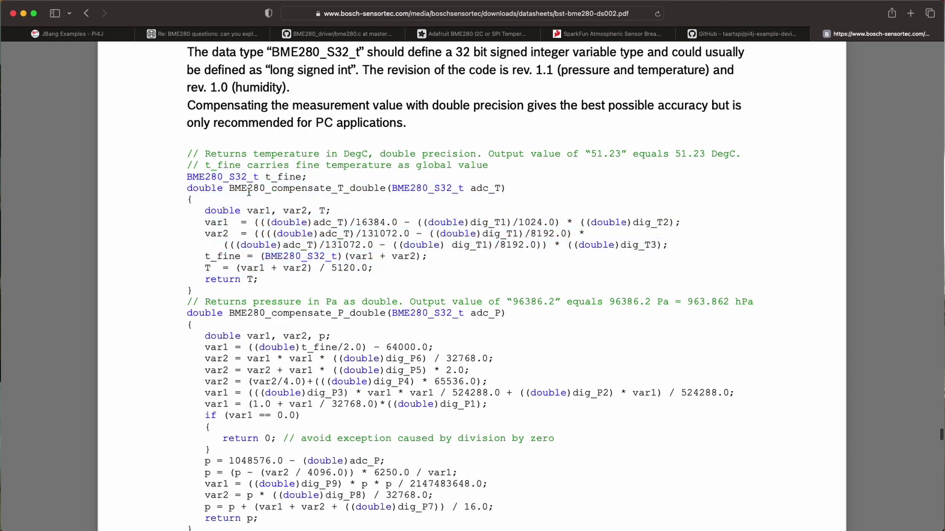
{"action": "mouse_move", "coordinate": [431, 201]}
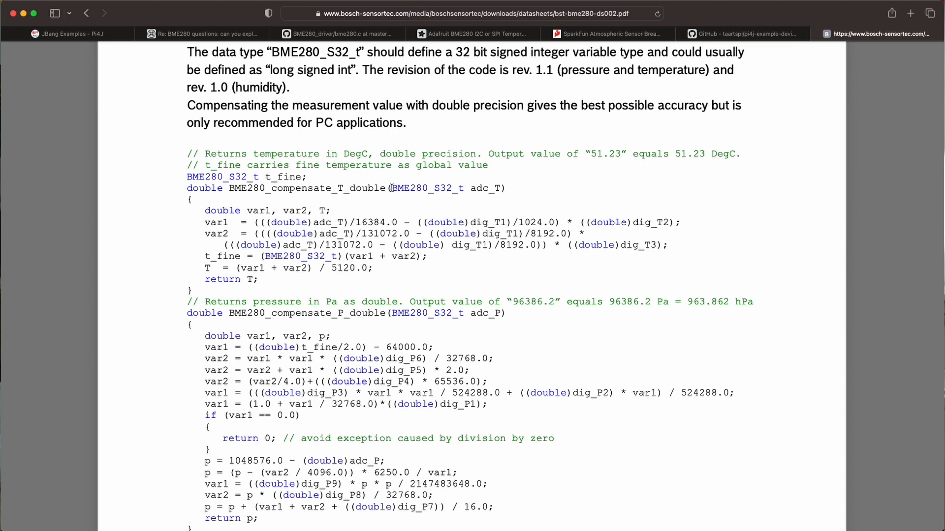
{"action": "double_click", "coordinate": [408, 188]}
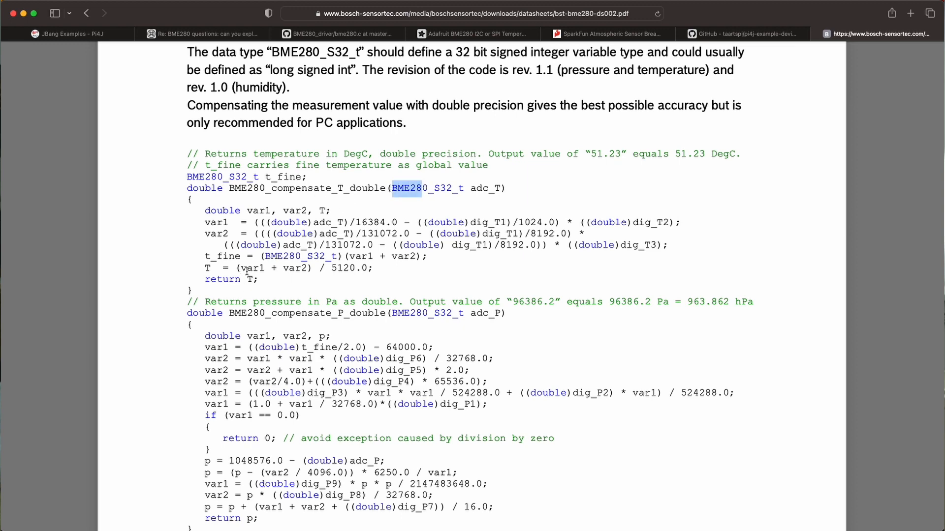
{"action": "scroll", "scroll_direction": "down", "scroll_amount": 3}
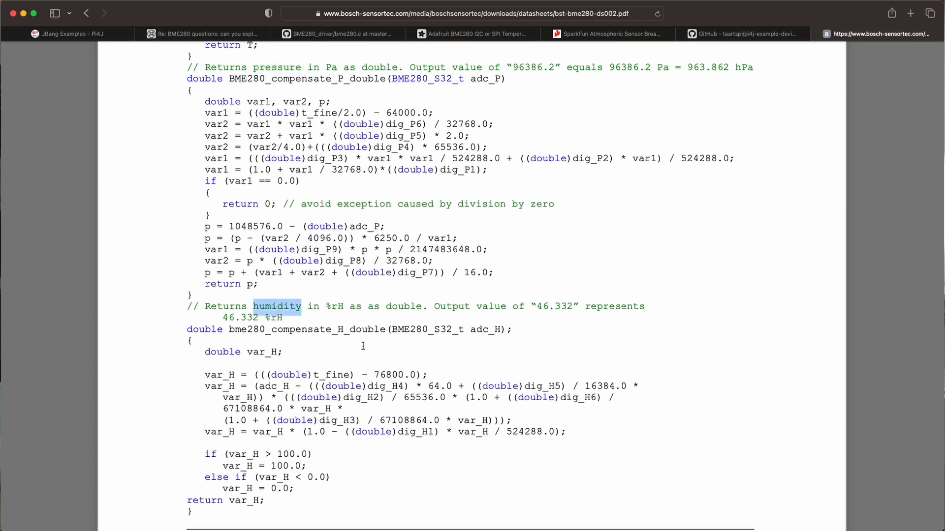
{"action": "mouse_move", "coordinate": [331, 347]}
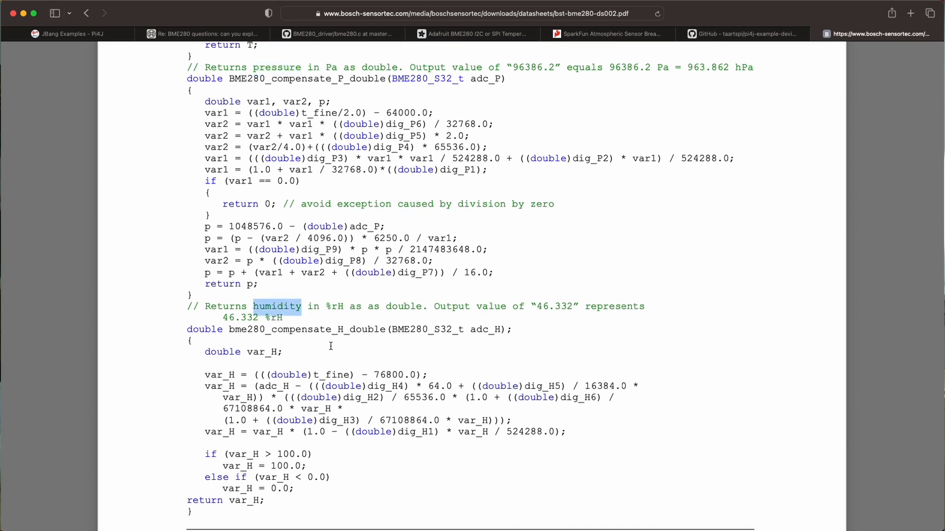
{"action": "scroll", "scroll_direction": "down", "scroll_amount": 3}
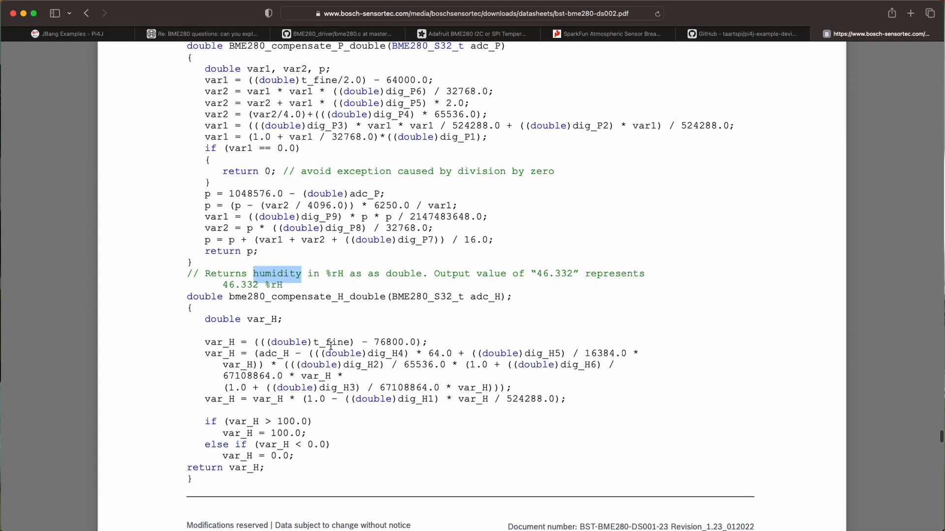
{"action": "scroll", "scroll_direction": "down", "scroll_amount": 3}
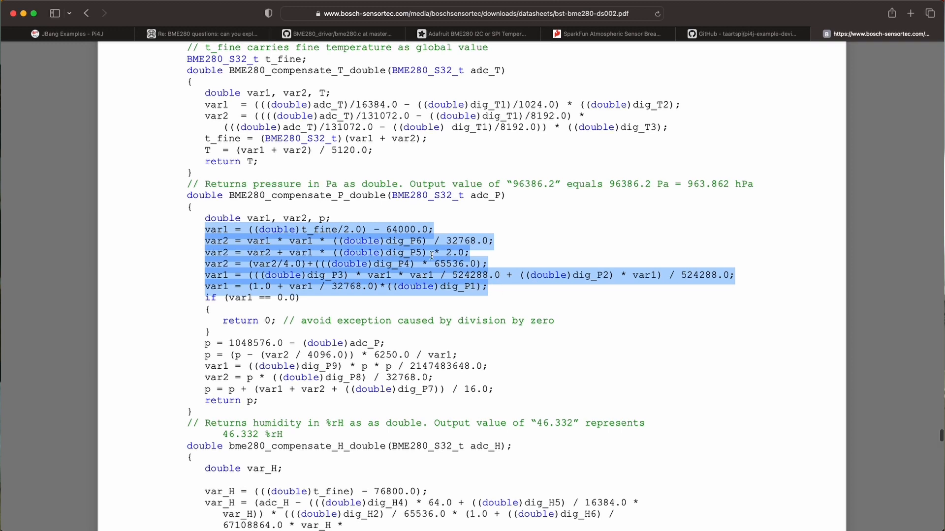
{"action": "left_click", "coordinate": [303, 83]}
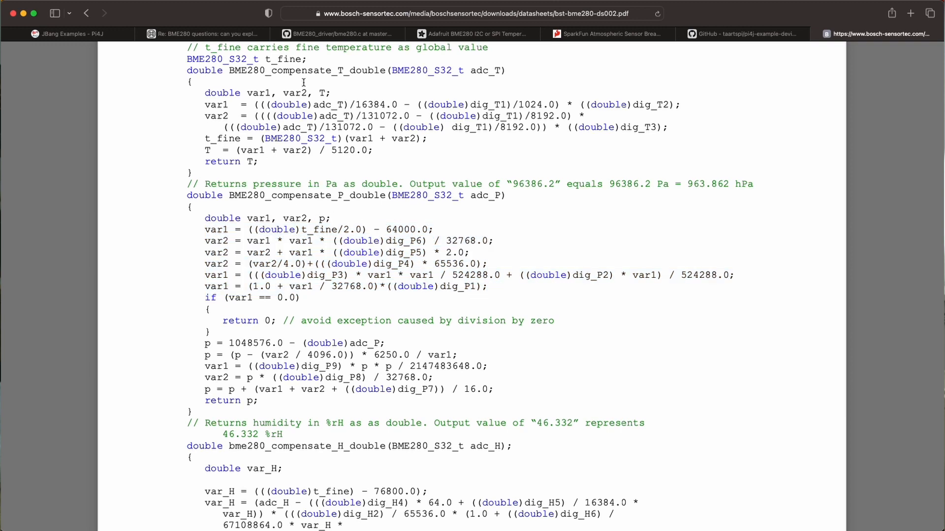
- Highlight the BME280 forum question and scroll to the moderator's reply linking the driver examples
{"action": "double_click", "coordinate": [358, 47]}
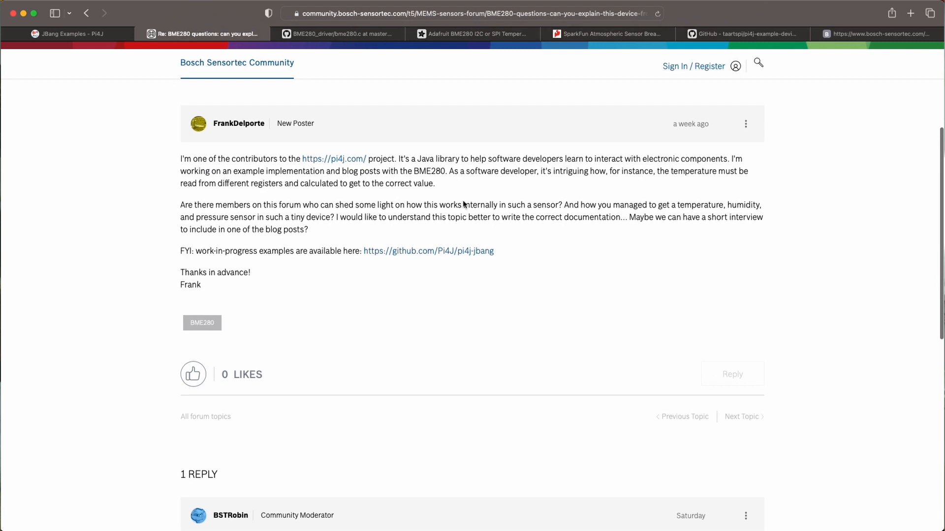
{"action": "left_click_drag", "start_coordinate": [439, 205], "coordinate": [559, 205]}
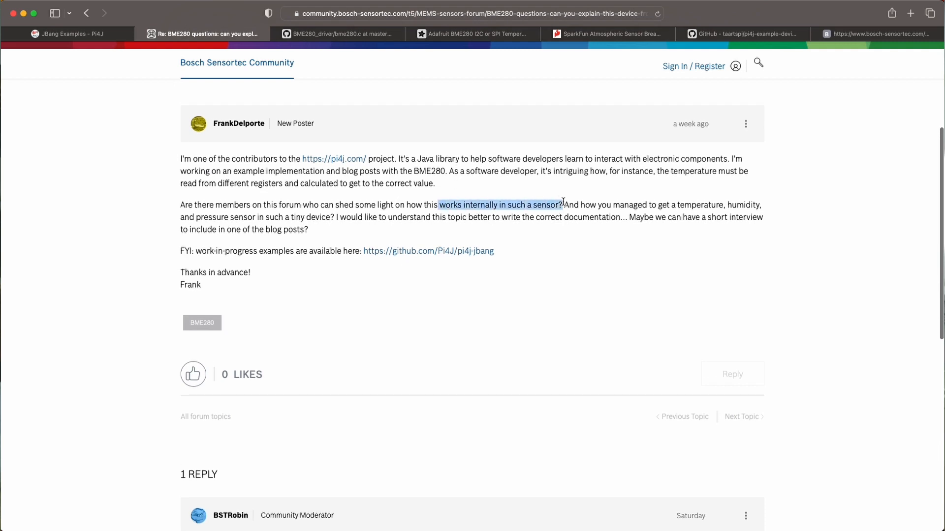
{"action": "mouse_move", "coordinate": [580, 275]}
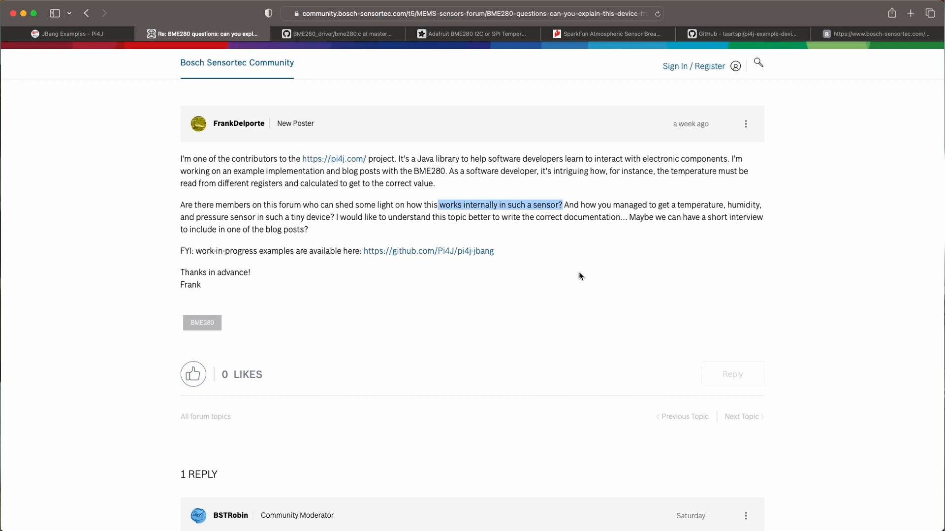
{"action": "mouse_move", "coordinate": [583, 247]}
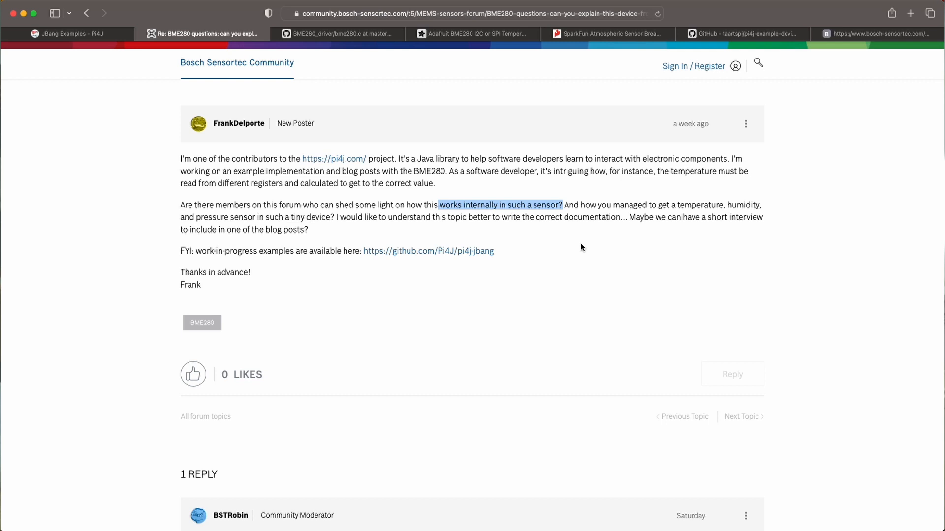
{"action": "scroll", "scroll_direction": "down", "scroll_amount": 3}
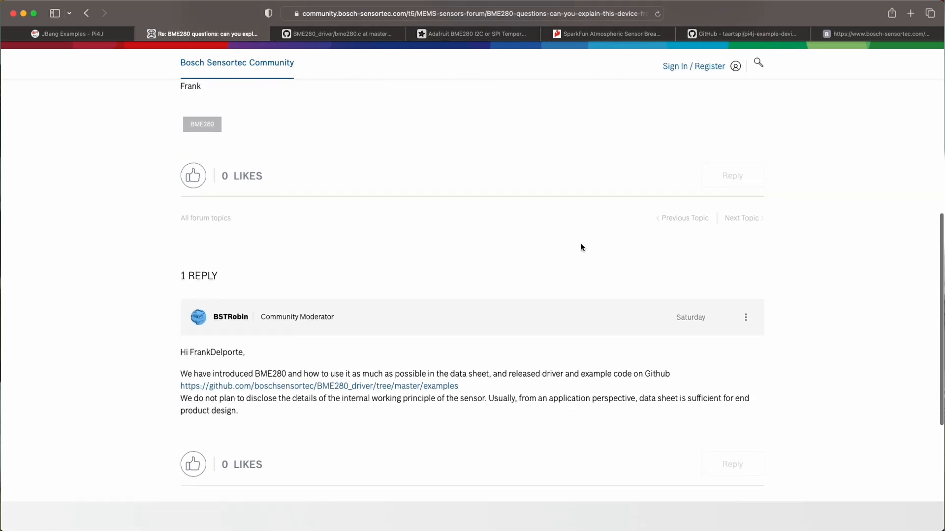
{"action": "scroll", "scroll_direction": "down", "scroll_amount": 3}
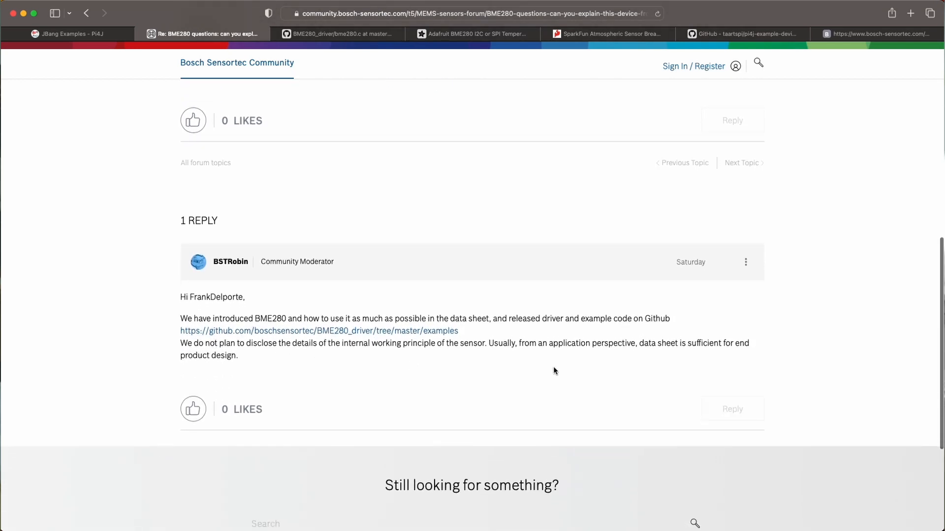
{"action": "mouse_move", "coordinate": [414, 365]}
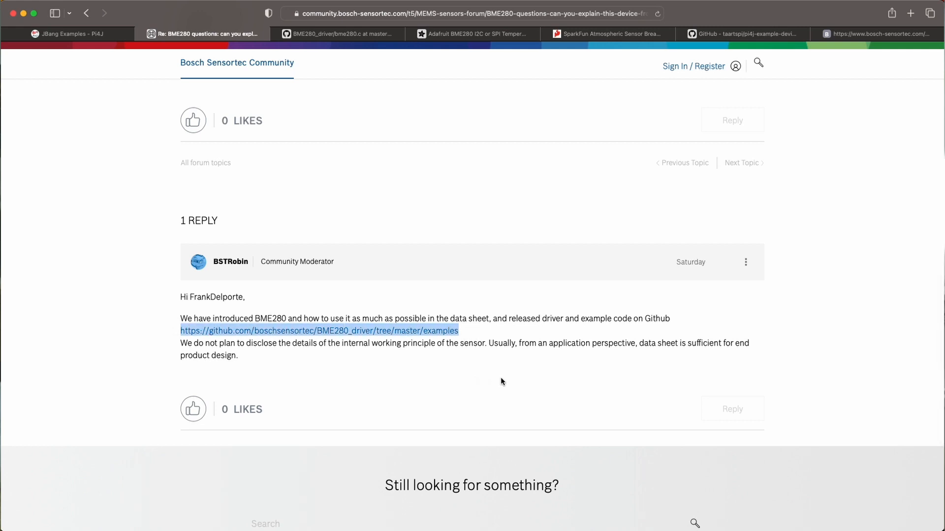
{"action": "mouse_move", "coordinate": [509, 385]}
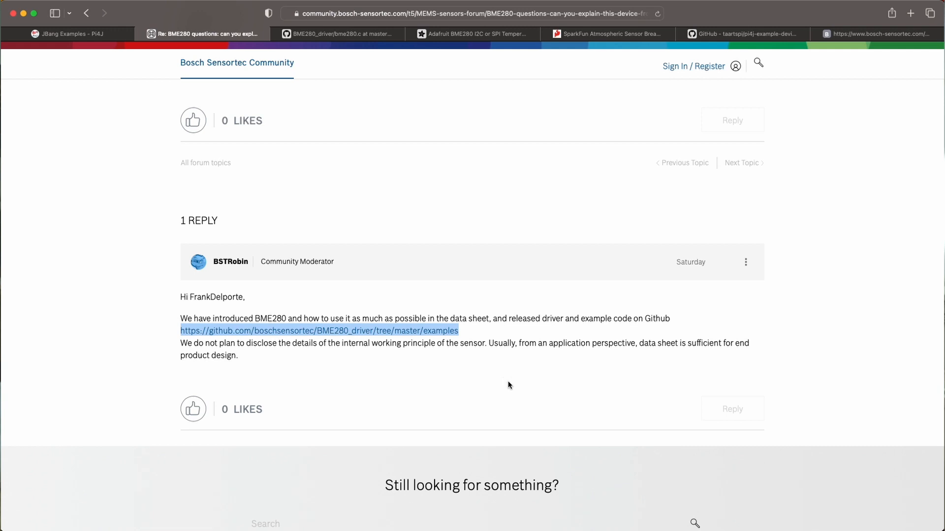
{"action": "mouse_move", "coordinate": [517, 338]}
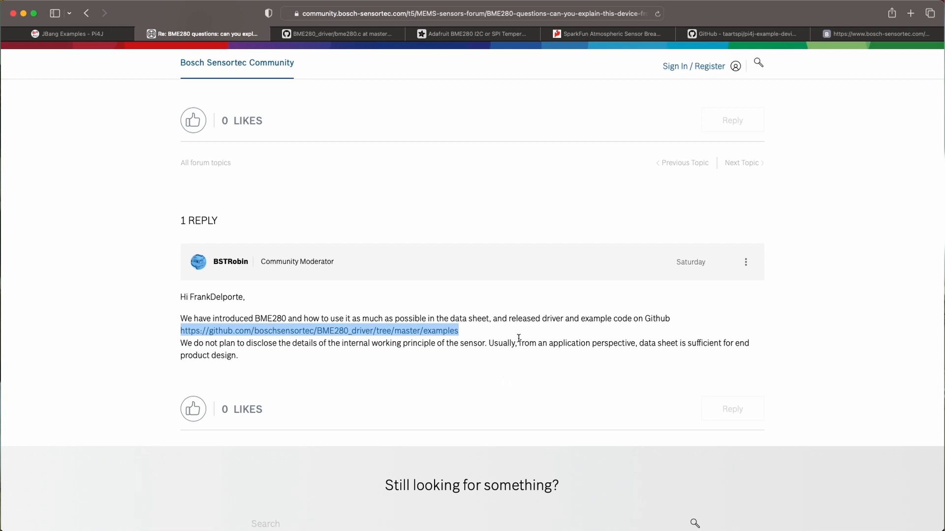
{"action": "mouse_move", "coordinate": [523, 339]}
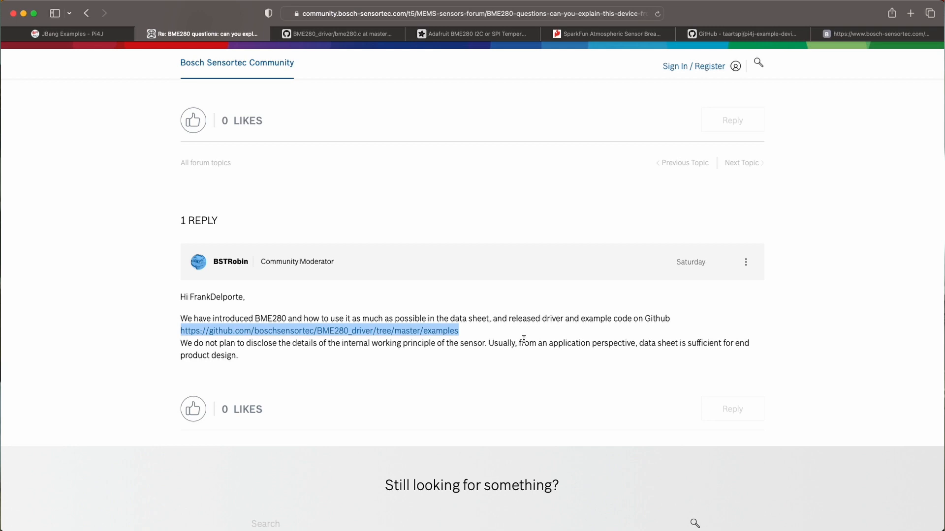
{"action": "mouse_move", "coordinate": [344, 34]}
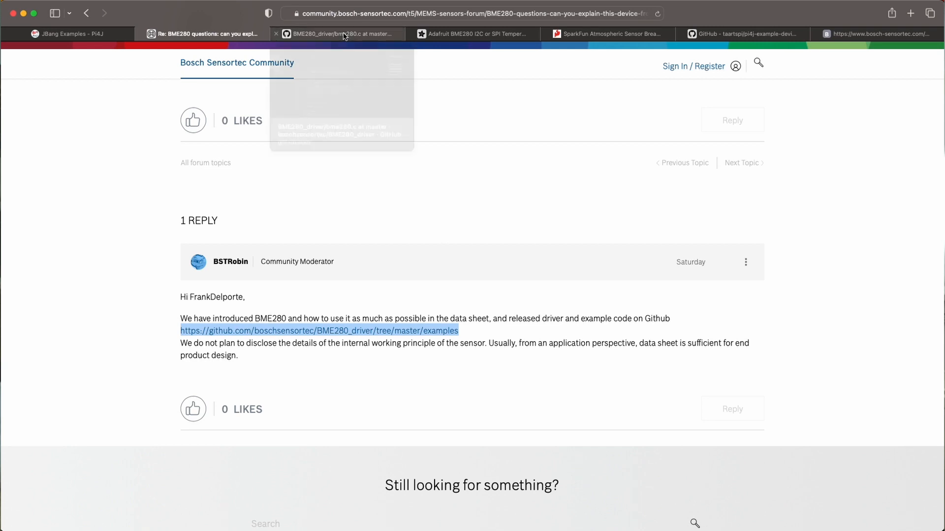
- Highlight the var1 and var2 calculations in compensate_temperature in bme280.c on GitHub
{"action": "left_click", "coordinate": [344, 33]}
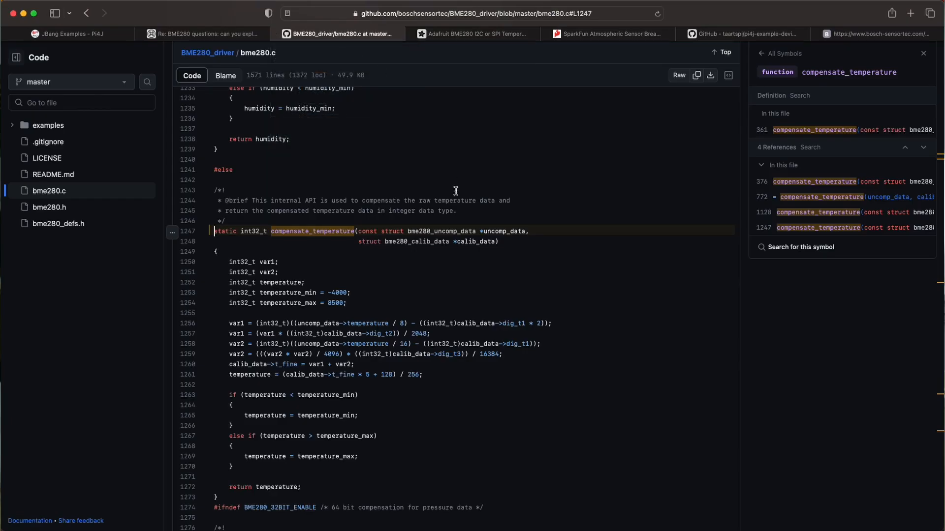
{"action": "mouse_move", "coordinate": [459, 190]}
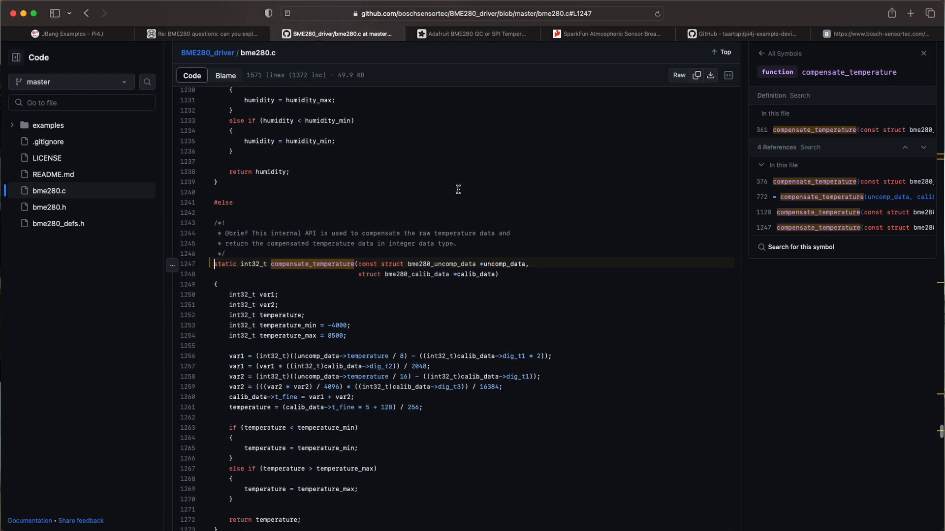
{"action": "scroll", "scroll_direction": "down", "scroll_amount": 3}
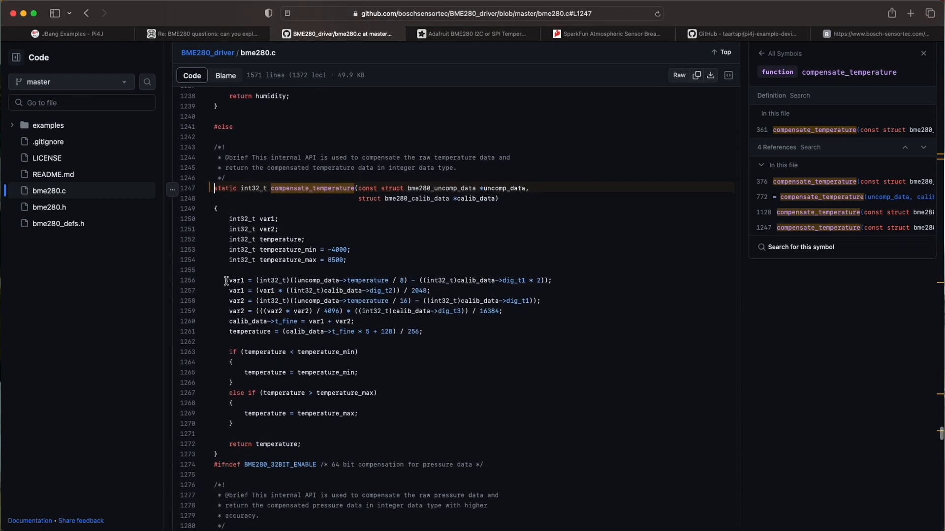
{"action": "left_click_drag", "start_coordinate": [225, 280], "coordinate": [509, 311]}
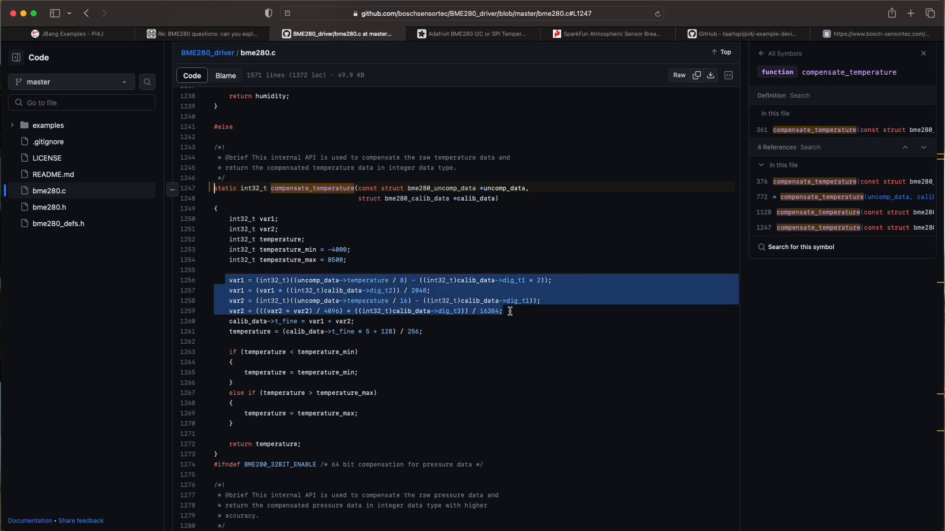
- Scroll past the temperature clamping code to compensate_pressure, then switch to the Adafruit tab
{"action": "scroll", "scroll_direction": "down", "scroll_amount": 3}
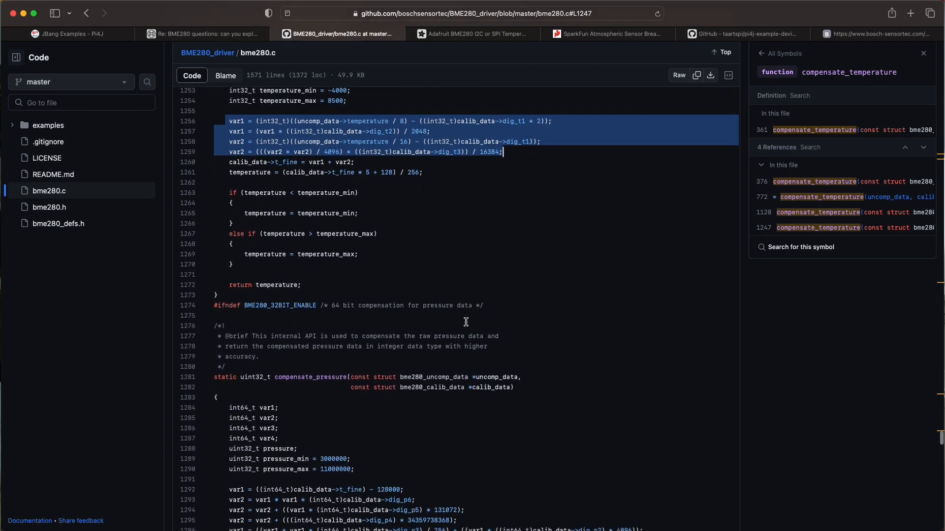
{"action": "scroll", "scroll_direction": "down", "scroll_amount": 3}
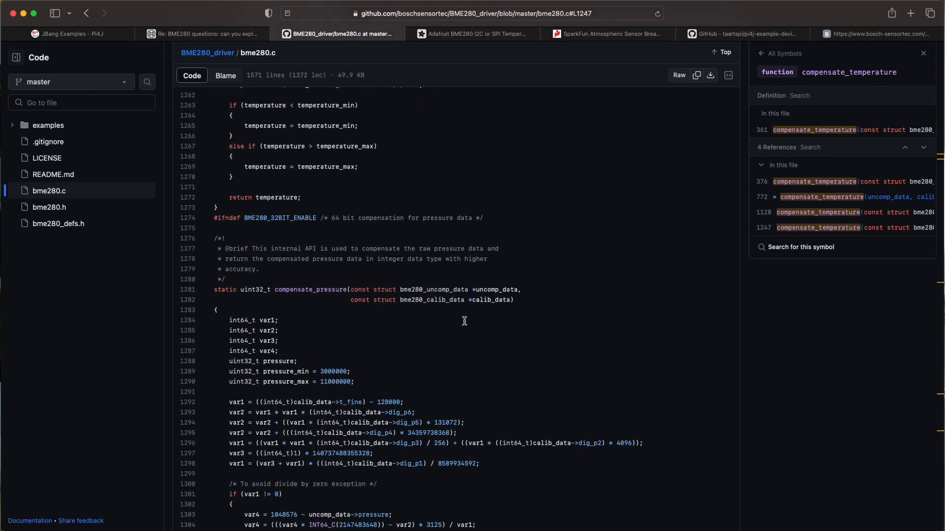
{"action": "mouse_move", "coordinate": [415, 299]}
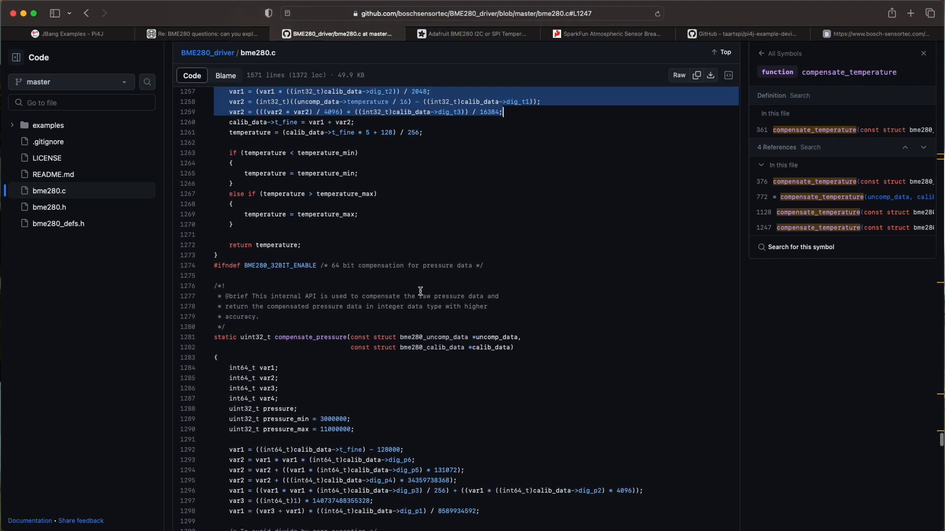
{"action": "left_click", "coordinate": [468, 33]}
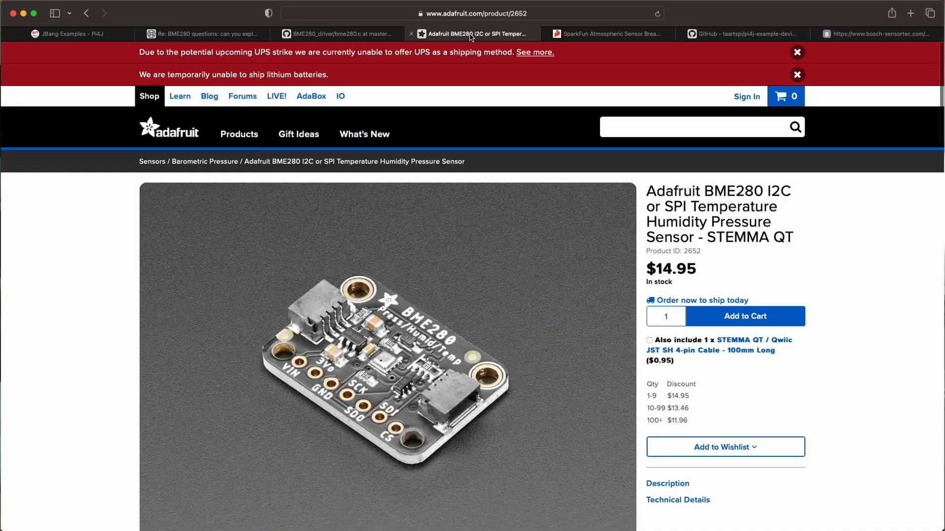
- Scroll the Adafruit product page, mark the Adafruit BME280 name, and switch to SparkFun
{"action": "scroll", "scroll_direction": "down", "scroll_amount": 3}
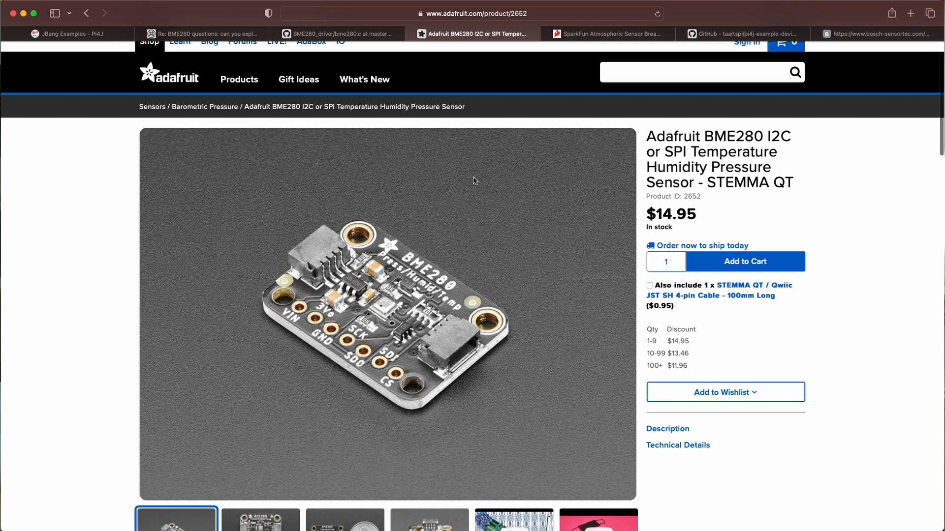
{"action": "scroll", "scroll_direction": "down", "scroll_amount": 3}
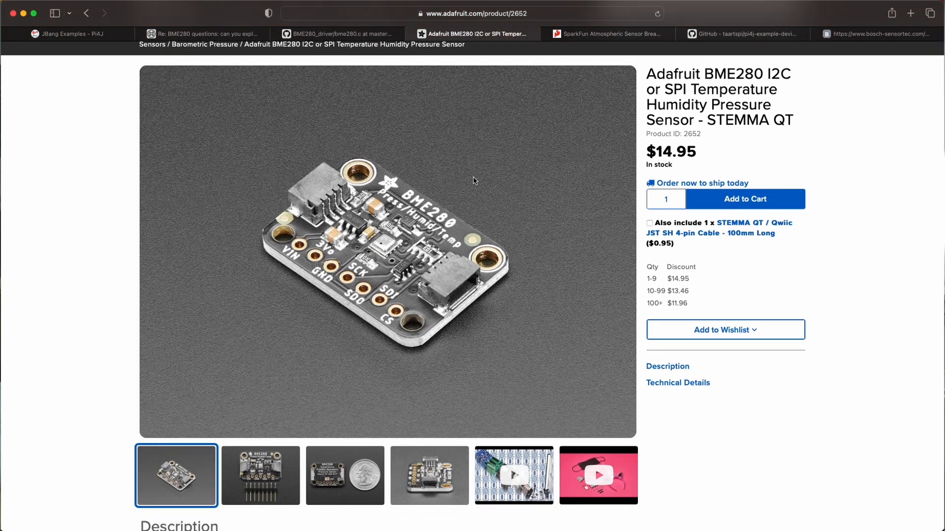
{"action": "mouse_move", "coordinate": [464, 204]}
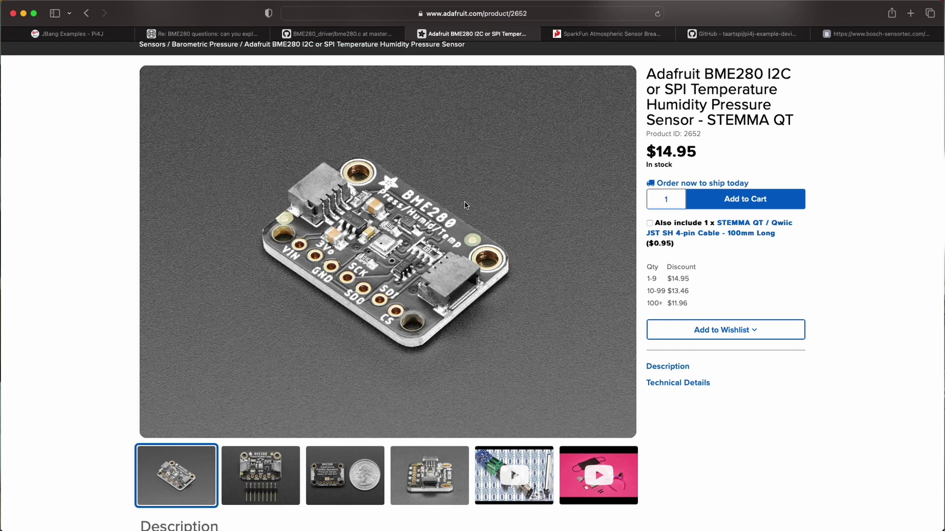
{"action": "mouse_move", "coordinate": [667, 222]}
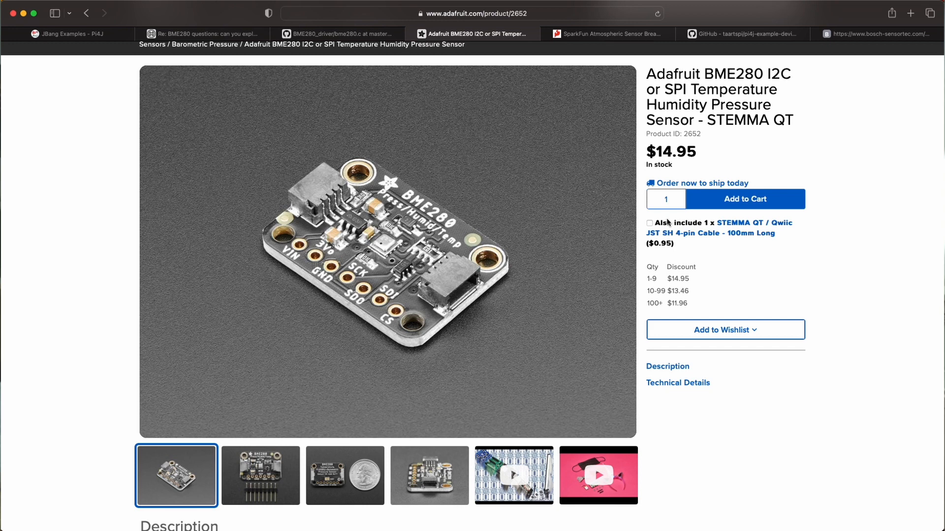
{"action": "double_click", "coordinate": [674, 73]}
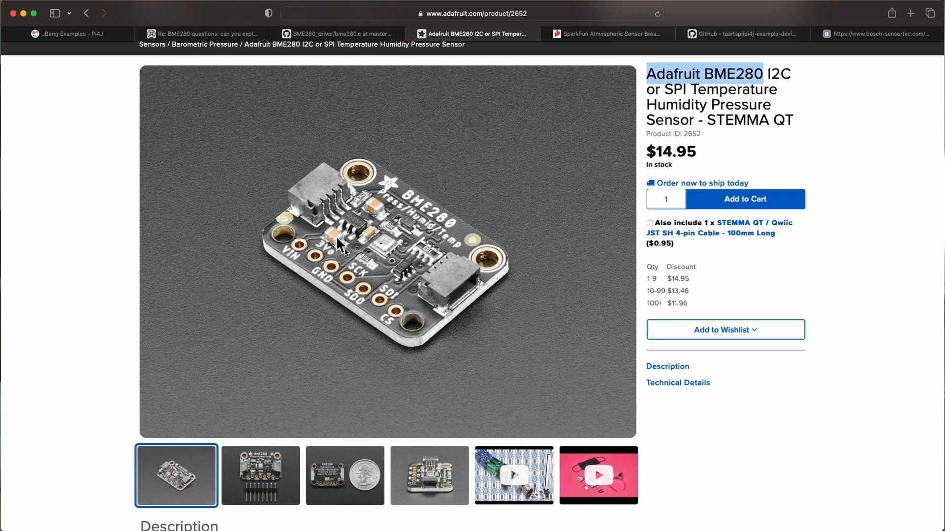
{"action": "mouse_move", "coordinate": [431, 269]}
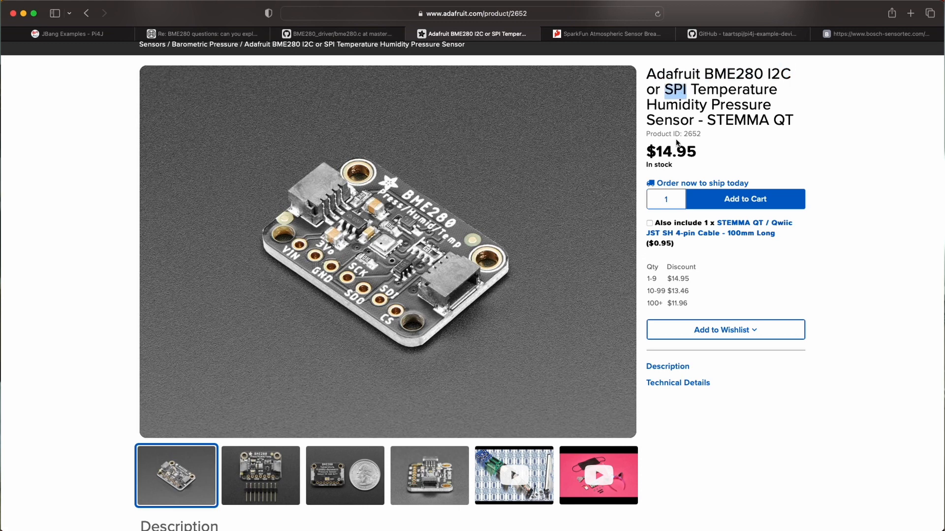
{"action": "mouse_move", "coordinate": [390, 249]}
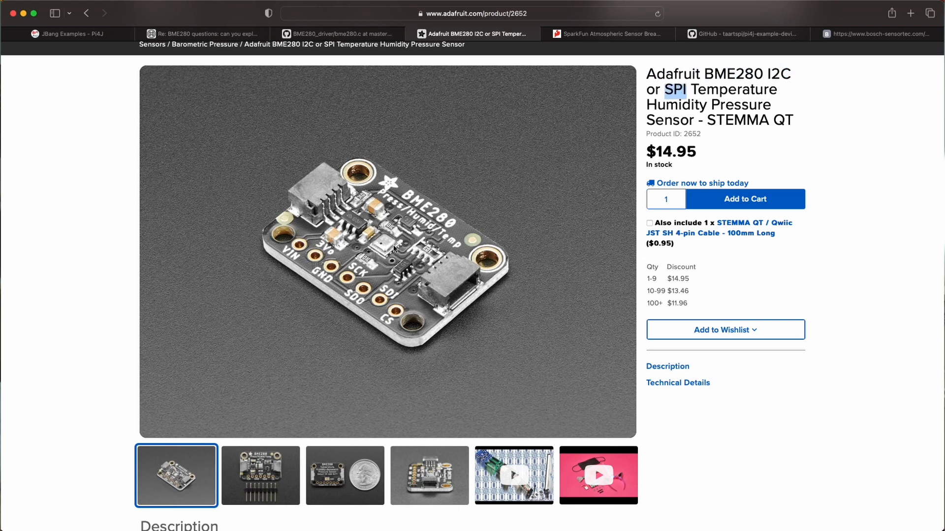
{"action": "mouse_move", "coordinate": [307, 210]}
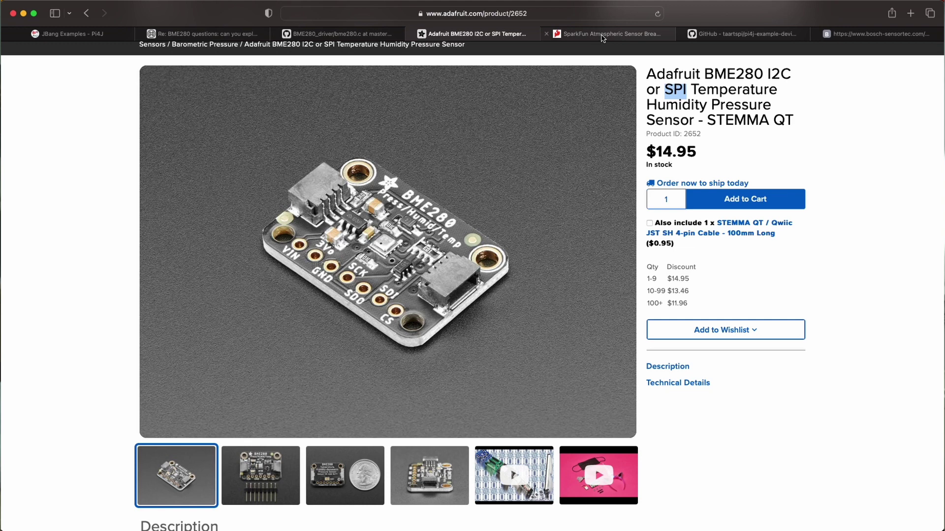
{"action": "left_click", "coordinate": [613, 34]}
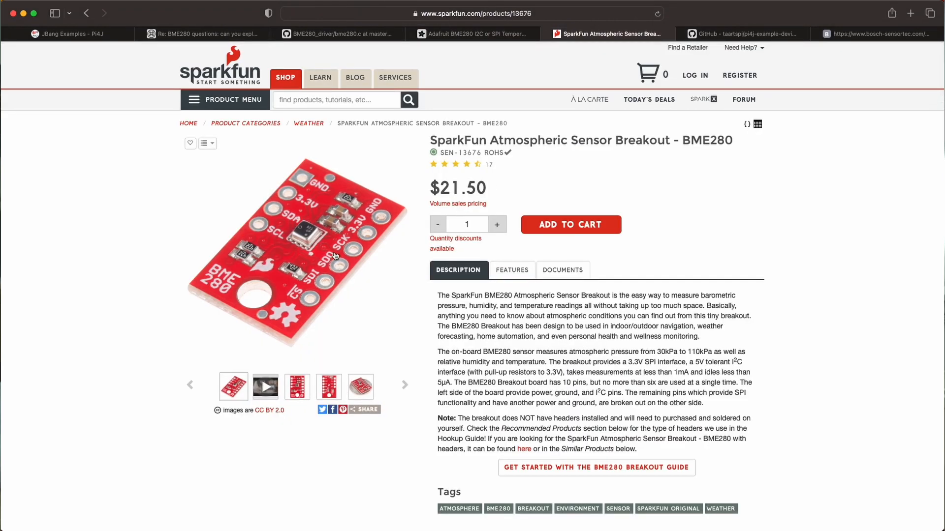
{"action": "mouse_move", "coordinate": [275, 224]}
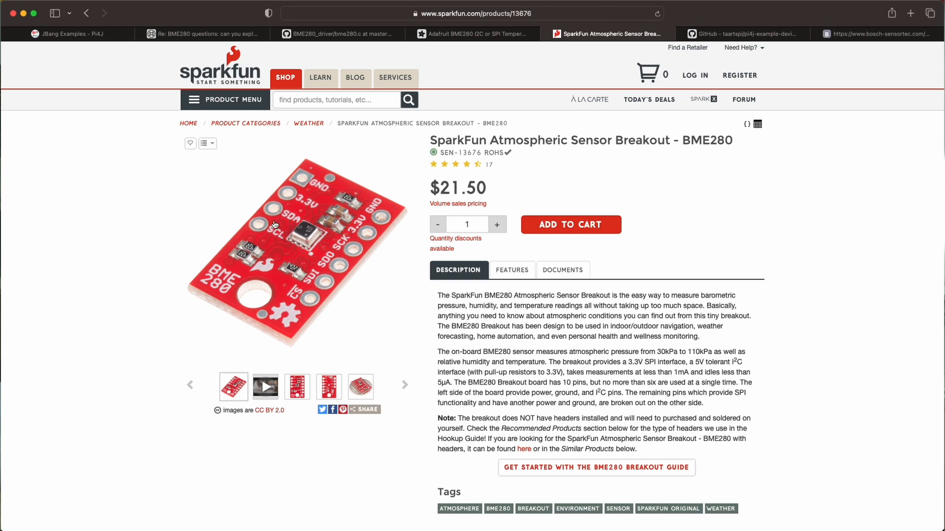
{"action": "mouse_move", "coordinate": [380, 219]}
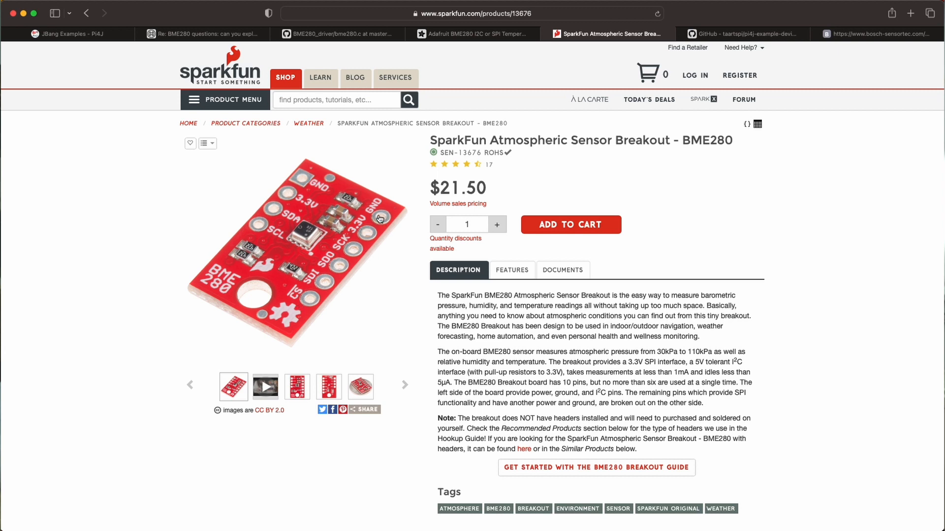
{"action": "mouse_move", "coordinate": [253, 240]}
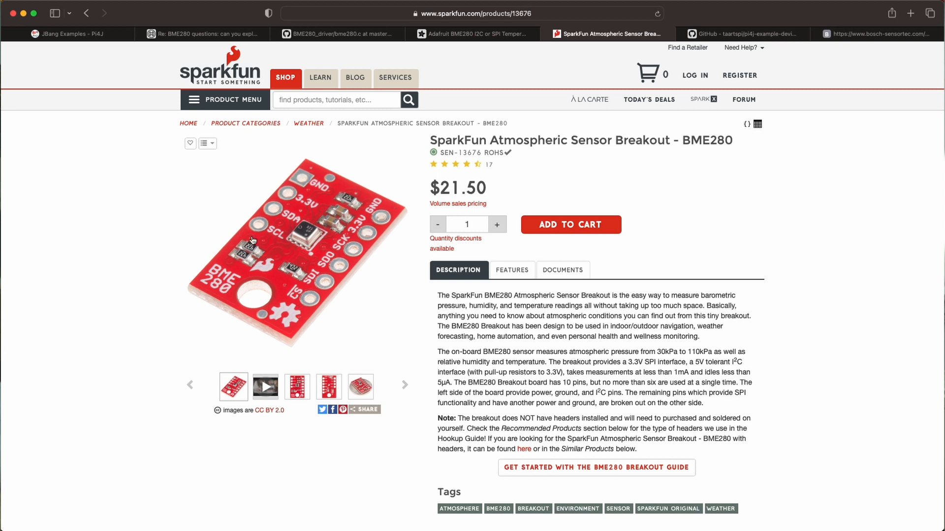
{"action": "mouse_move", "coordinate": [381, 245]}
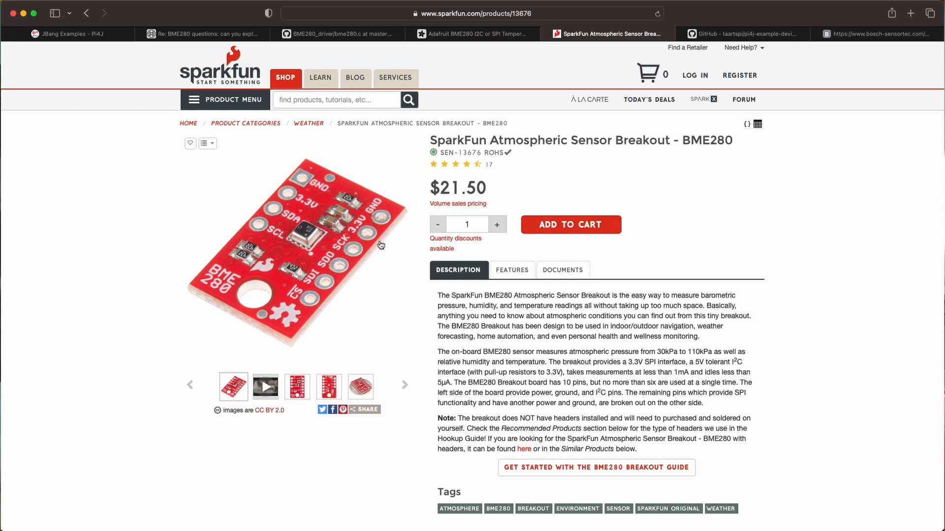
- Mark the SparkFun $21.50 price and return via the GitHub tab to the Adafruit page
{"action": "double_click", "coordinate": [462, 188]}
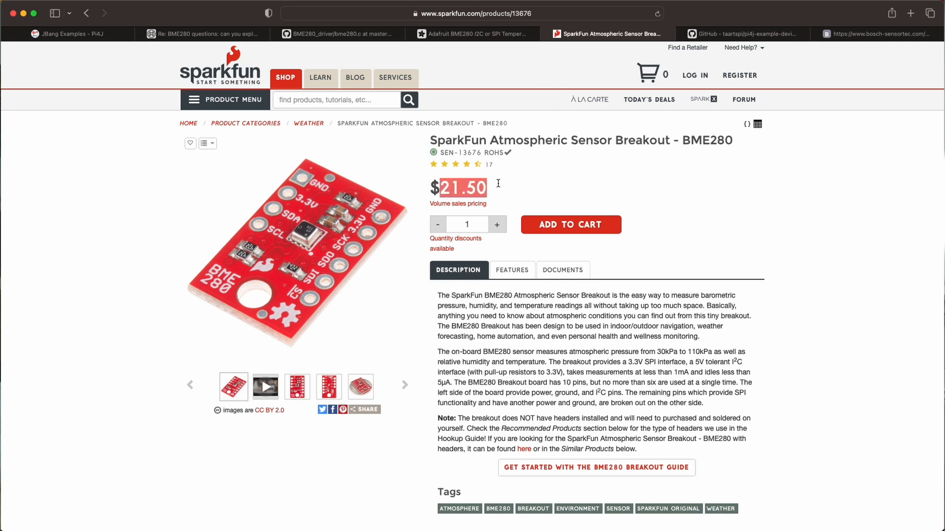
{"action": "left_click", "coordinate": [334, 33]}
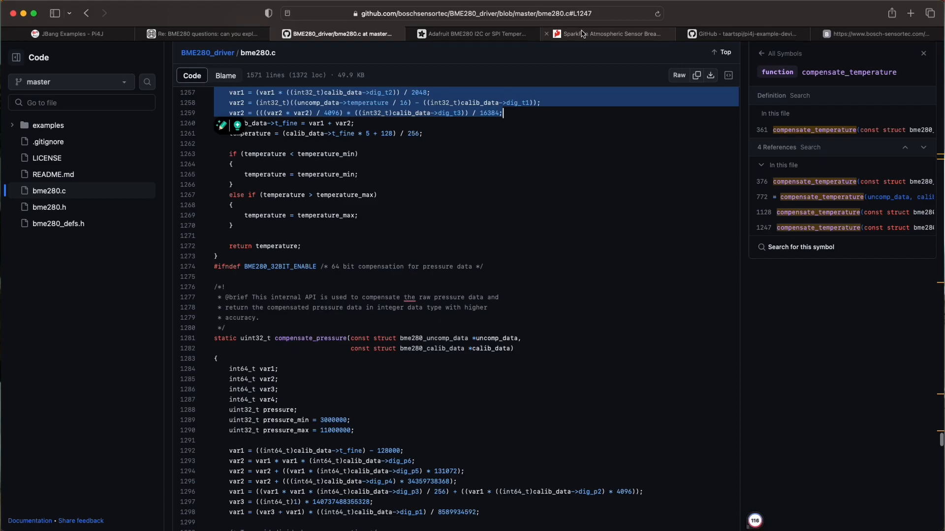
{"action": "left_click", "coordinate": [478, 34]}
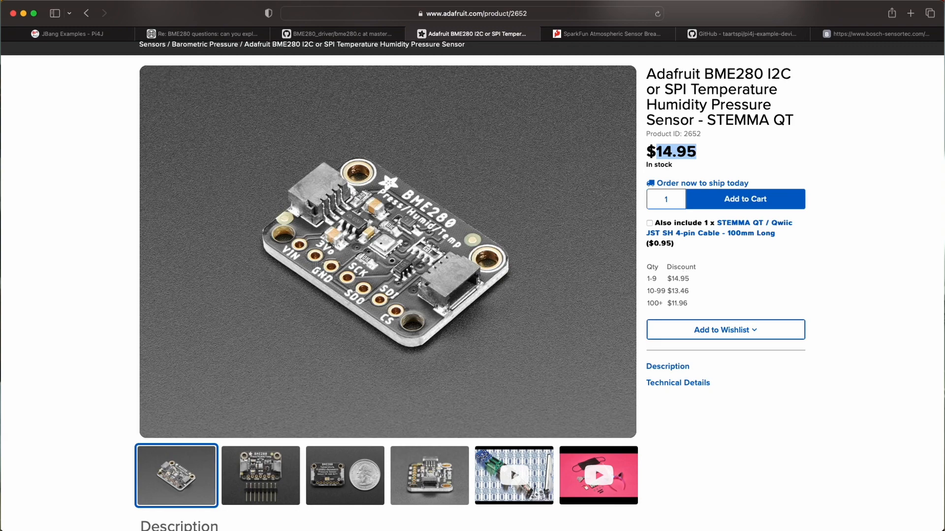
- Return to the Pi4J JBang Examples page and scroll the sidebar to Community Implementations
{"action": "left_click", "coordinate": [69, 34]}
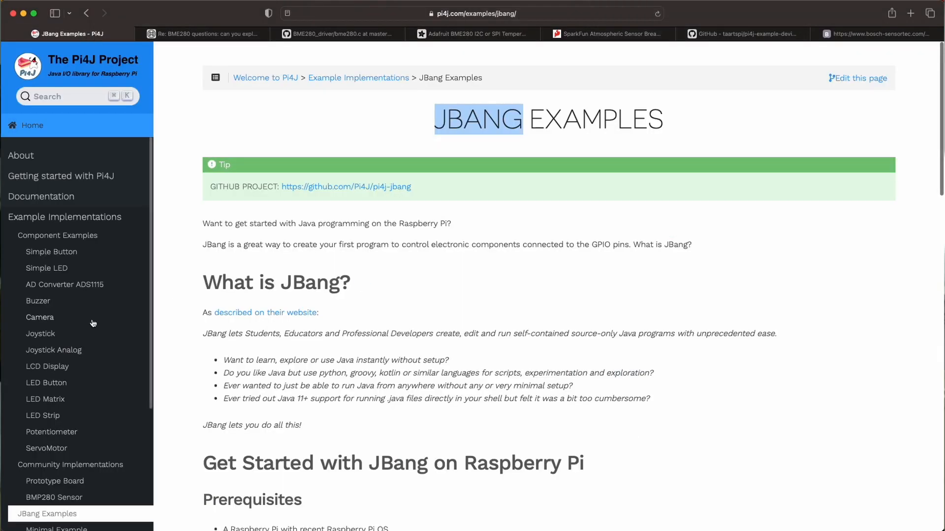
{"action": "scroll", "scroll_direction": "down", "scroll_amount": 3}
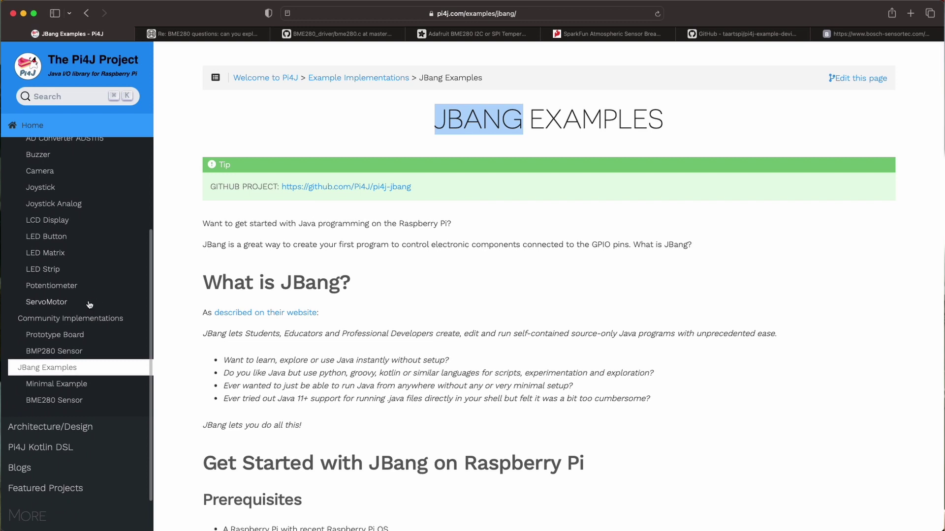
{"action": "mouse_move", "coordinate": [70, 322]}
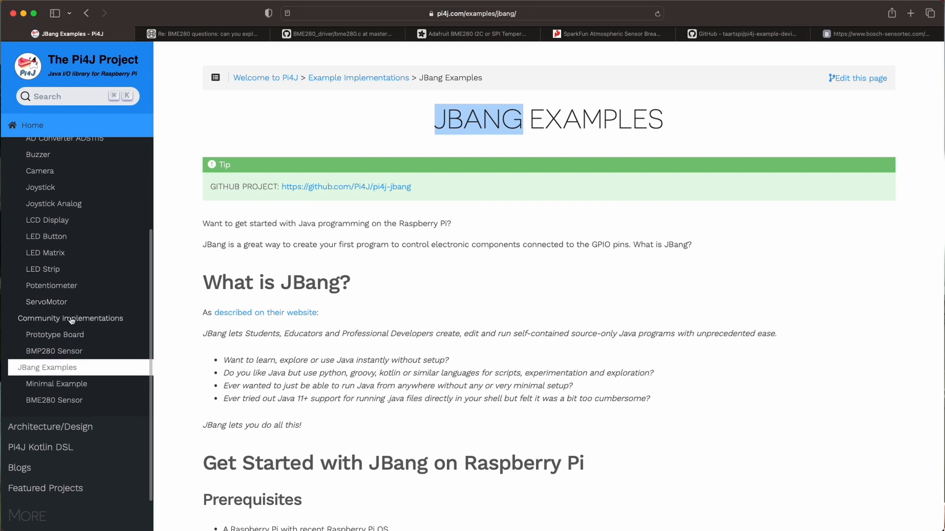
{"action": "mouse_move", "coordinate": [55, 341]}
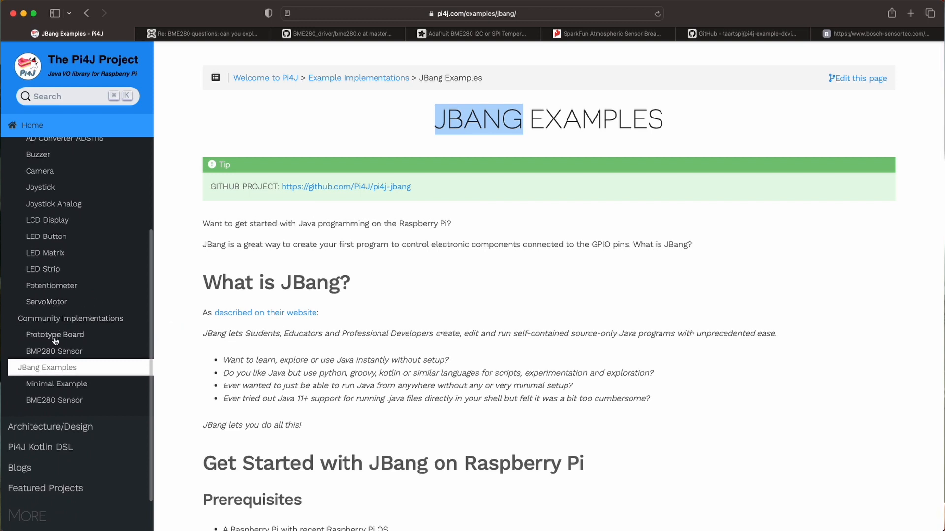
{"action": "mouse_move", "coordinate": [44, 335]}
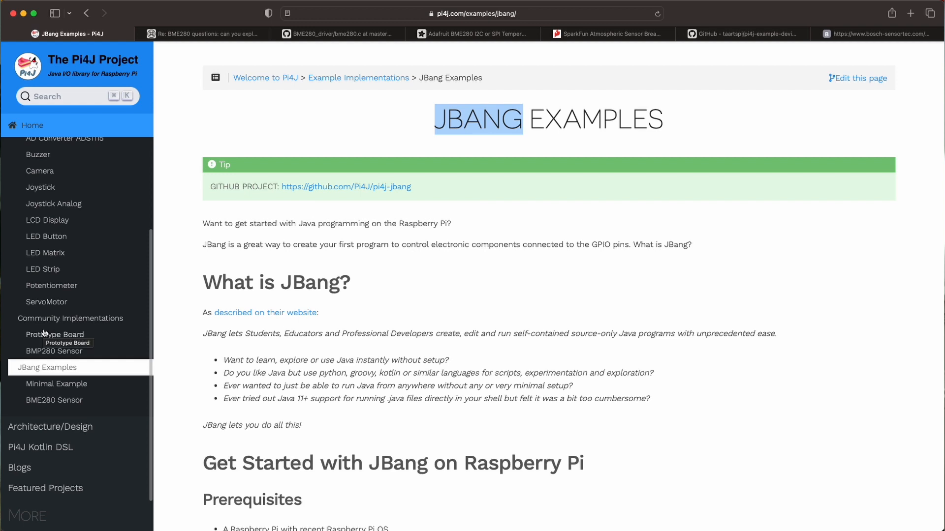
{"action": "mouse_move", "coordinate": [111, 353]}
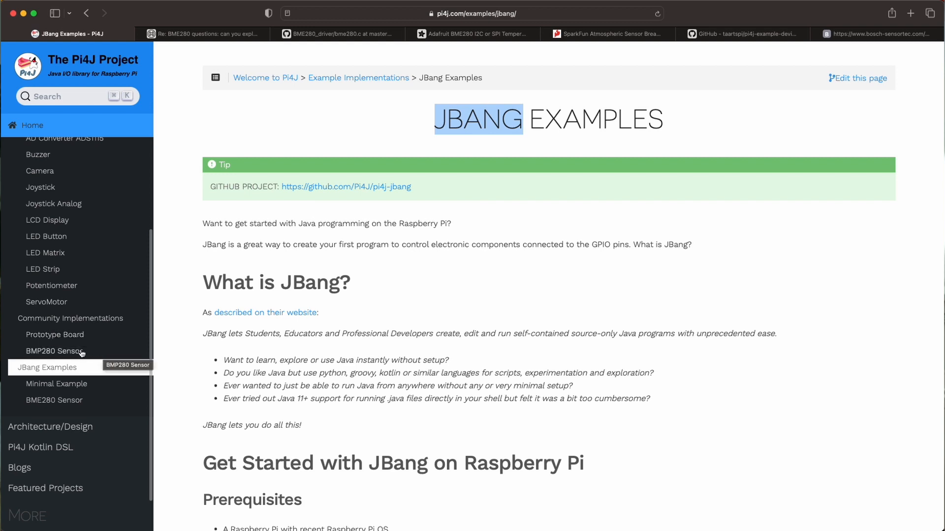
{"action": "mouse_move", "coordinate": [58, 351]}
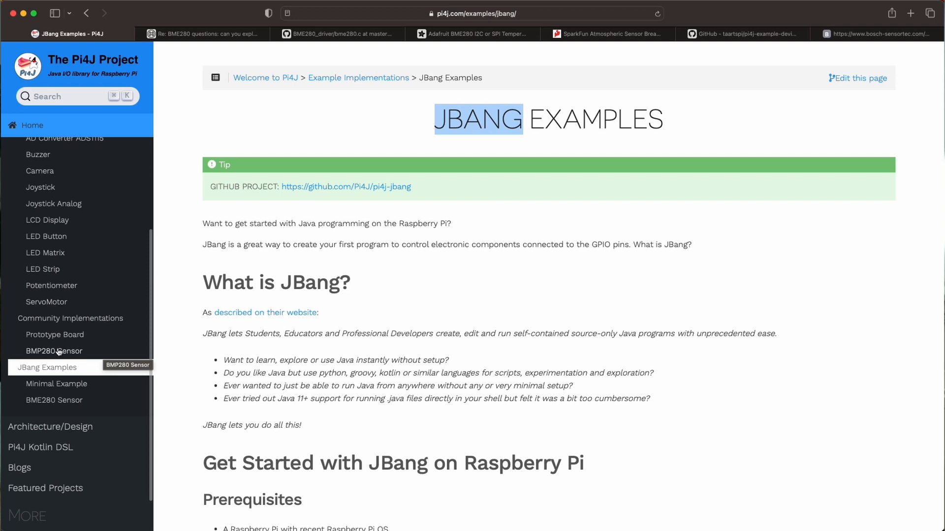
{"action": "left_click", "coordinate": [54, 350]}
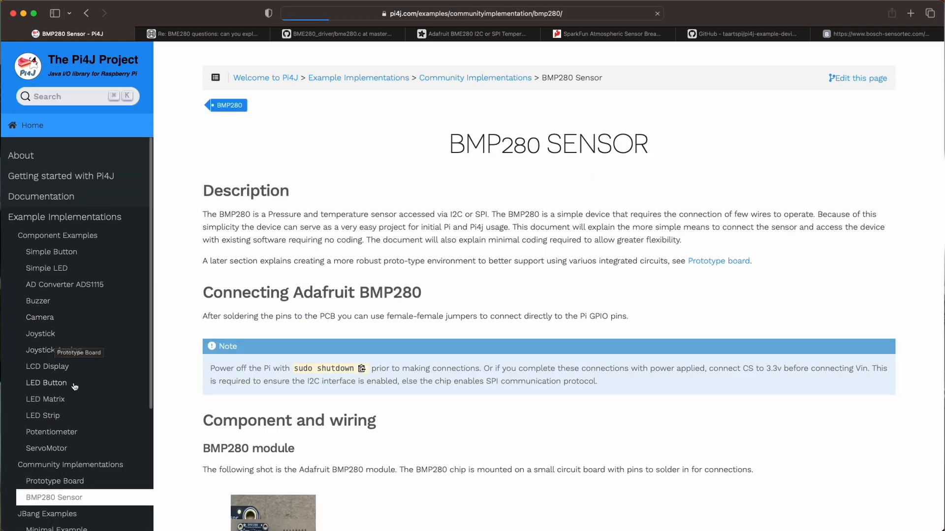
{"action": "double_click", "coordinate": [467, 144]}
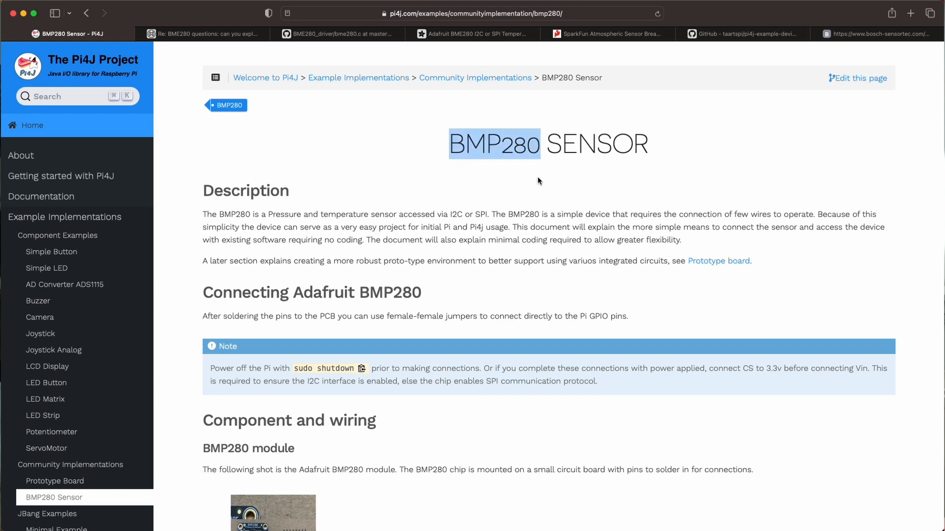
{"action": "mouse_move", "coordinate": [560, 209]}
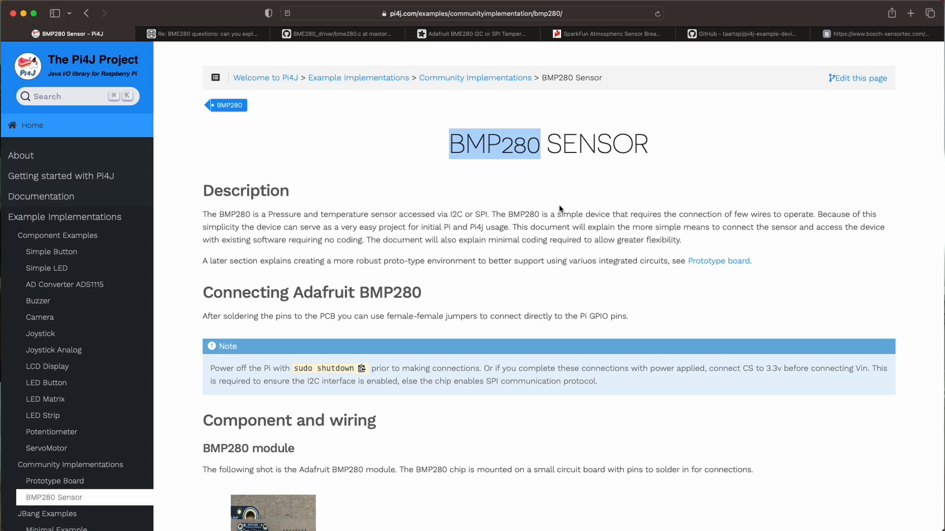
{"action": "mouse_move", "coordinate": [529, 222]}
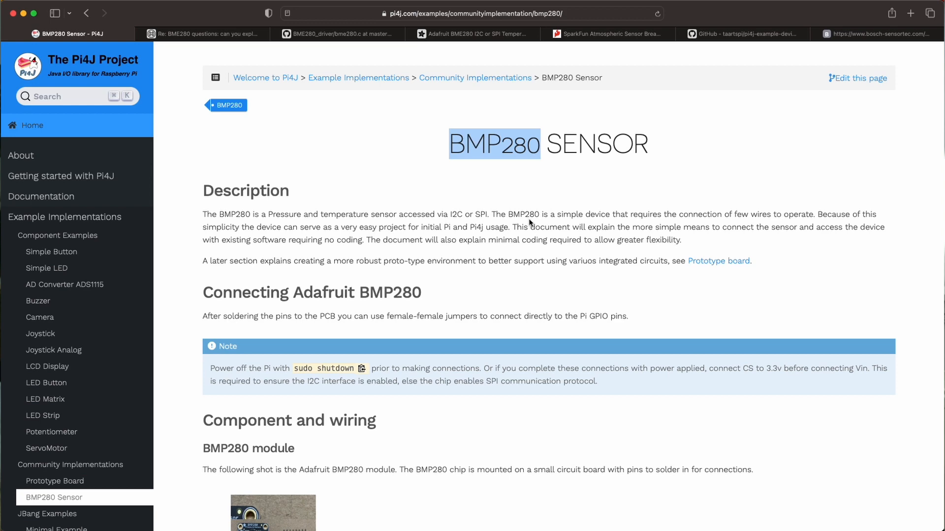
{"action": "scroll", "scroll_direction": "down", "scroll_amount": 3}
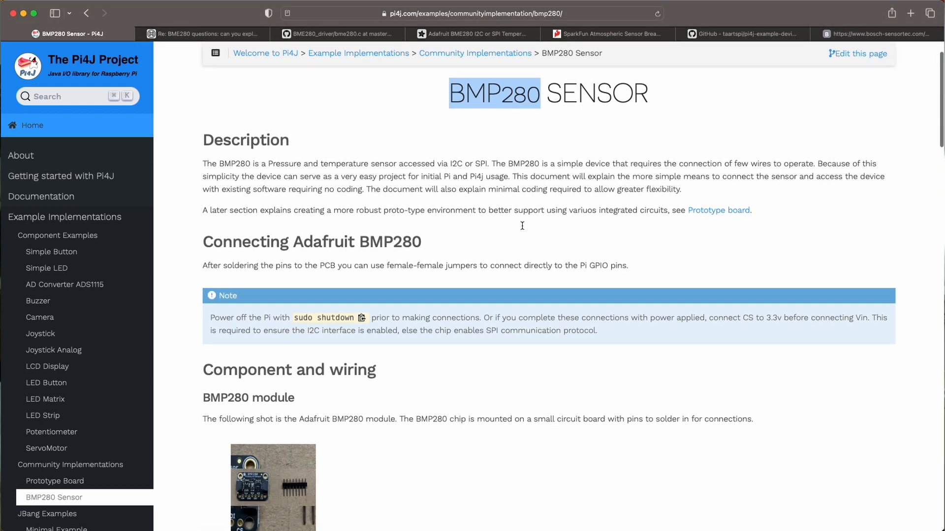
{"action": "scroll", "scroll_direction": "down", "scroll_amount": 3}
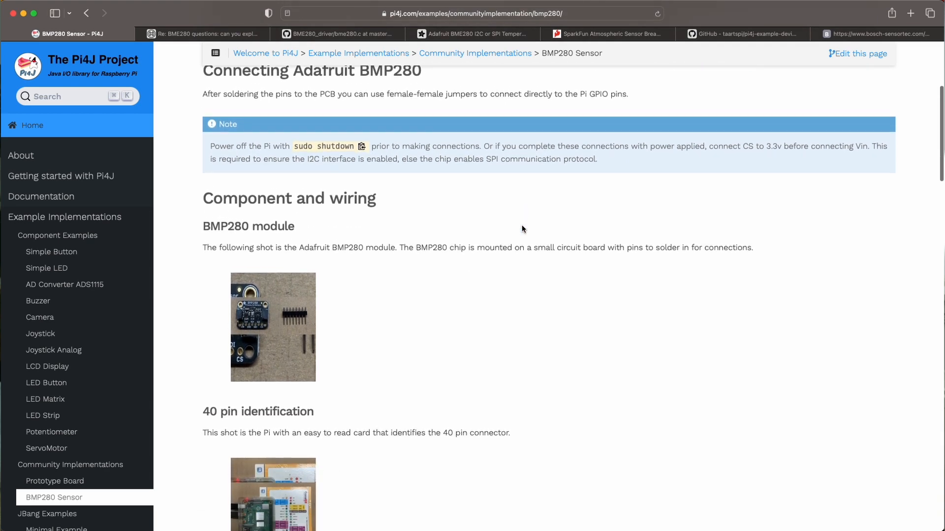
{"action": "scroll", "scroll_direction": "down", "scroll_amount": 3}
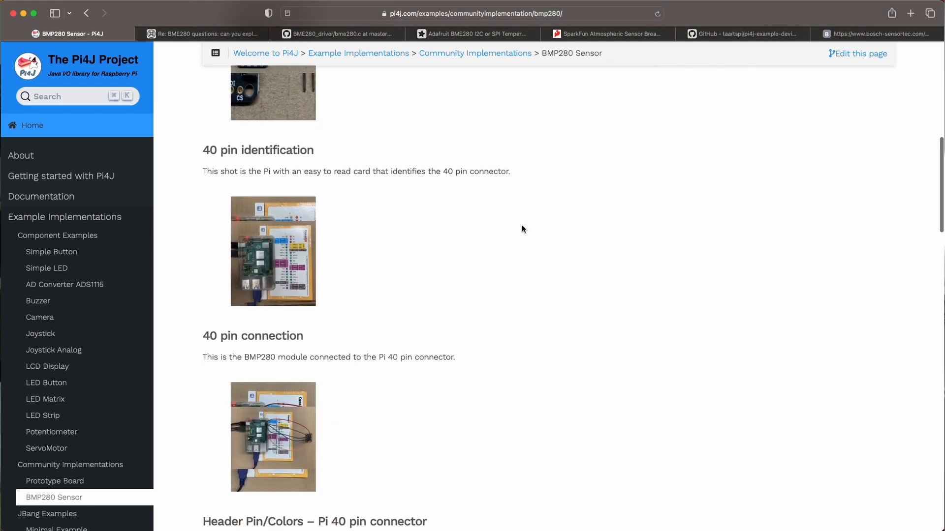
{"action": "scroll", "scroll_direction": "down", "scroll_amount": 3}
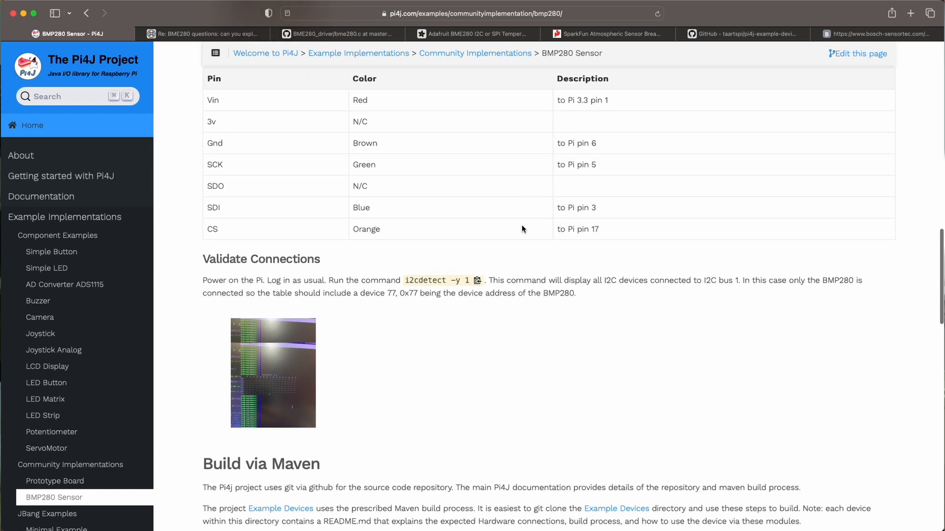
{"action": "scroll", "scroll_direction": "down", "scroll_amount": 3}
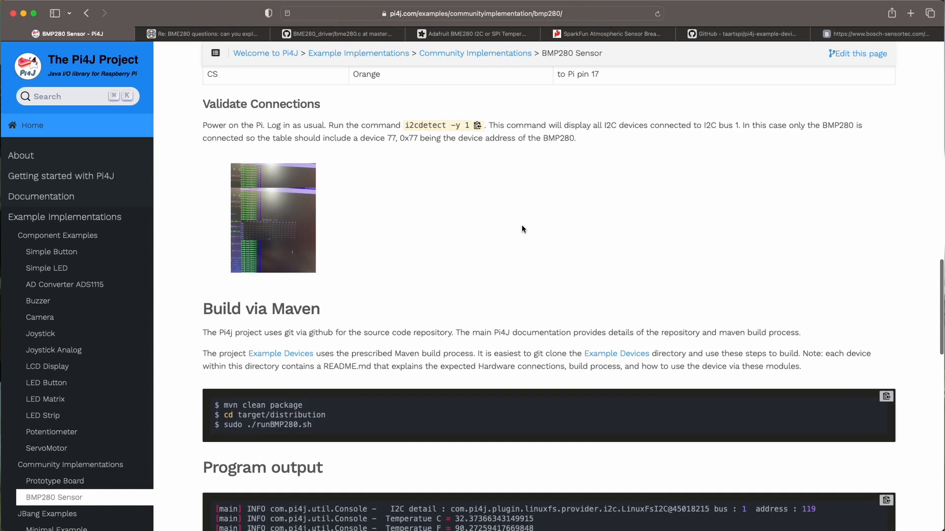
{"action": "scroll", "scroll_direction": "down", "scroll_amount": 3}
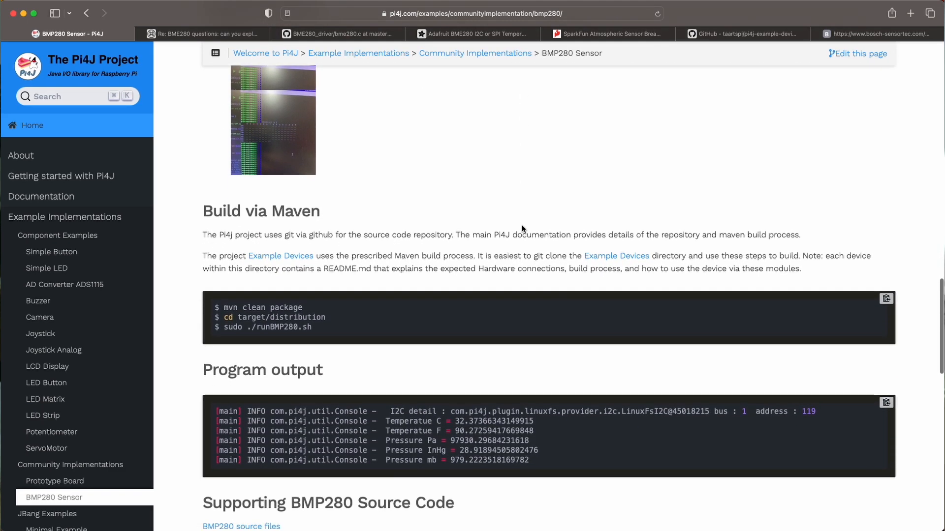
{"action": "scroll", "scroll_direction": "down", "scroll_amount": 3}
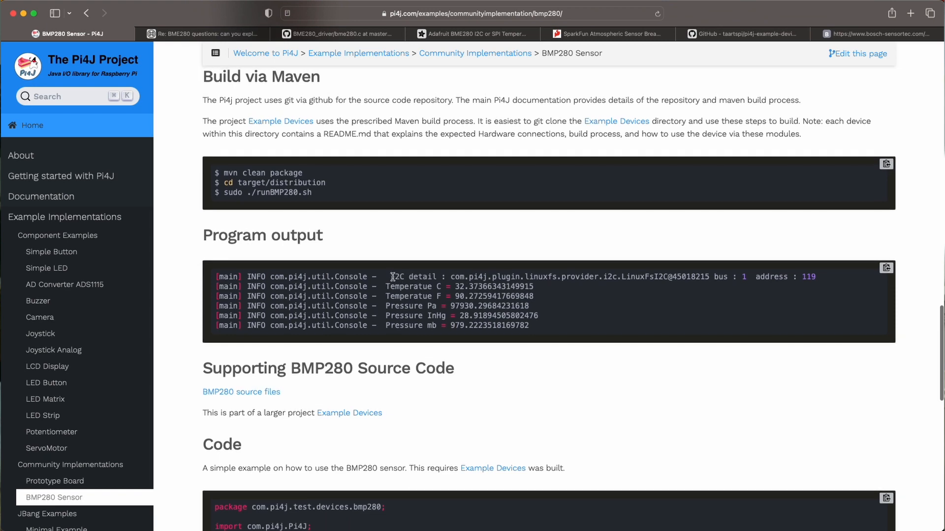
{"action": "scroll", "scroll_direction": "down", "scroll_amount": 3}
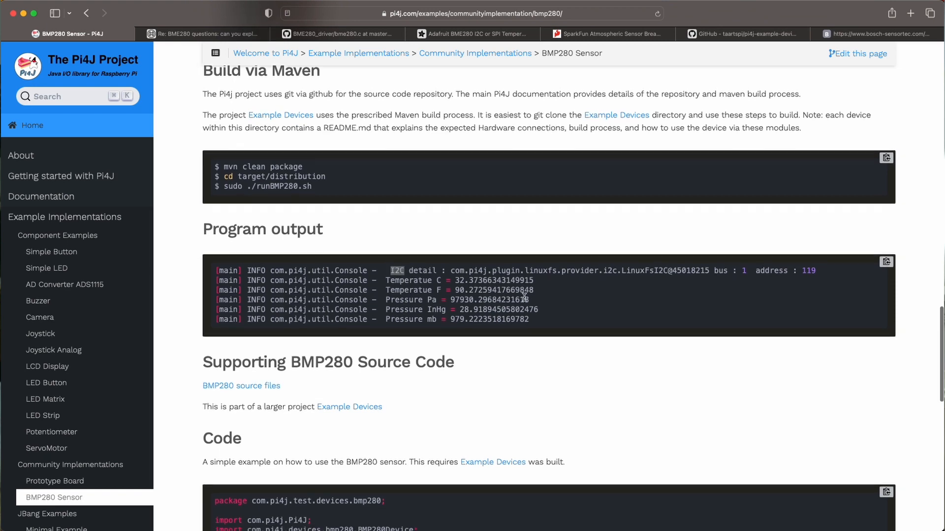
{"action": "scroll", "scroll_direction": "down", "scroll_amount": 3}
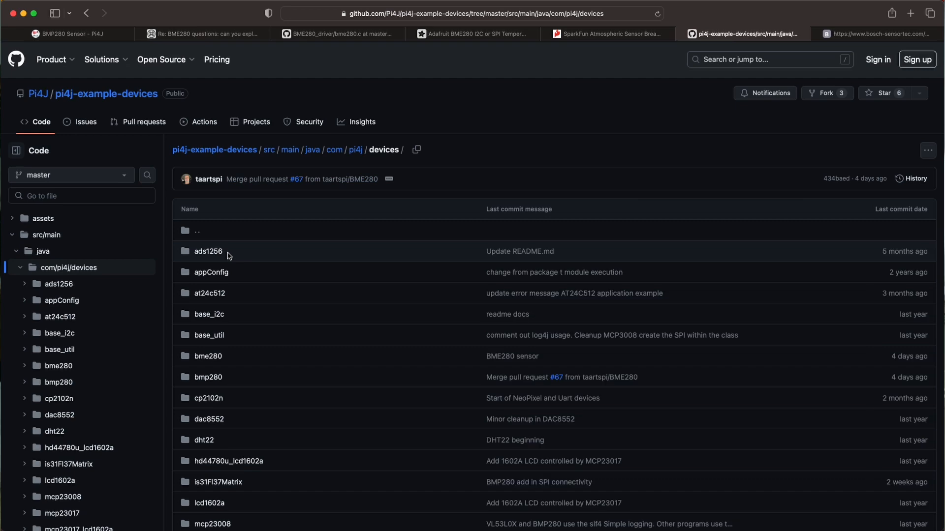
- Browse the bme280 and bmp280 device folders in the pi4j-example-devices repo
{"action": "scroll", "scroll_direction": "down", "scroll_amount": 3}
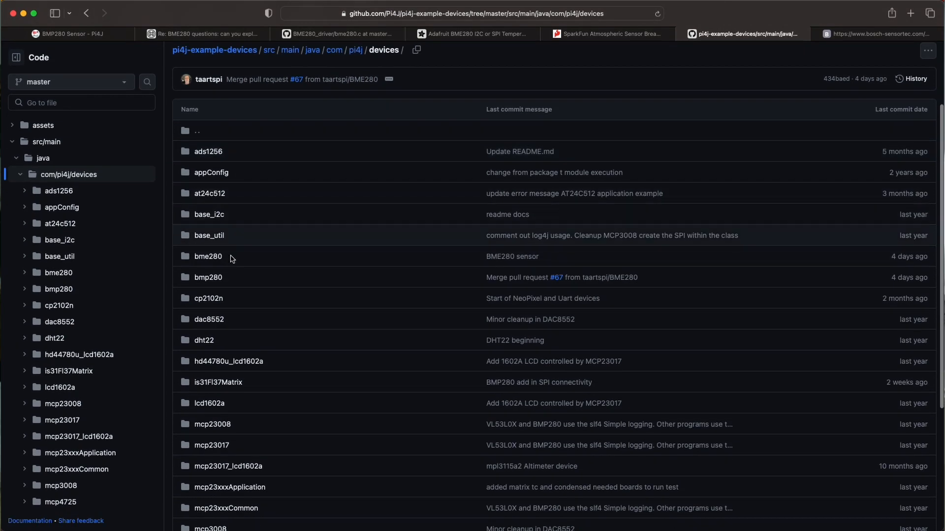
{"action": "scroll", "scroll_direction": "down", "scroll_amount": 3}
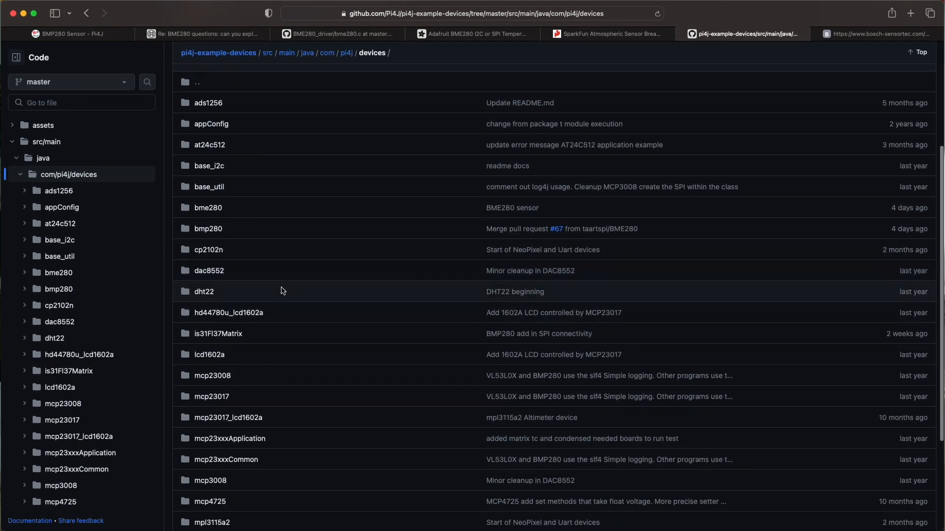
{"action": "scroll", "scroll_direction": "down", "scroll_amount": 3}
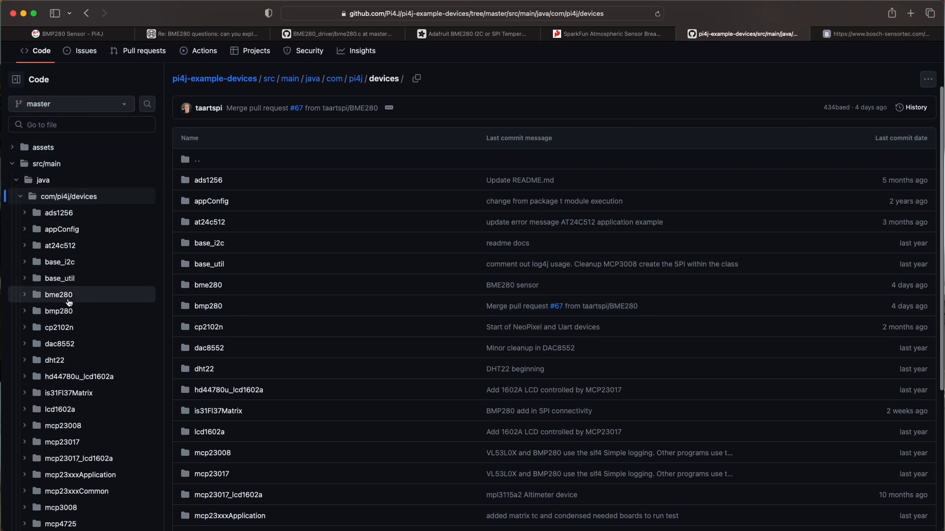
{"action": "left_click", "coordinate": [59, 294]}
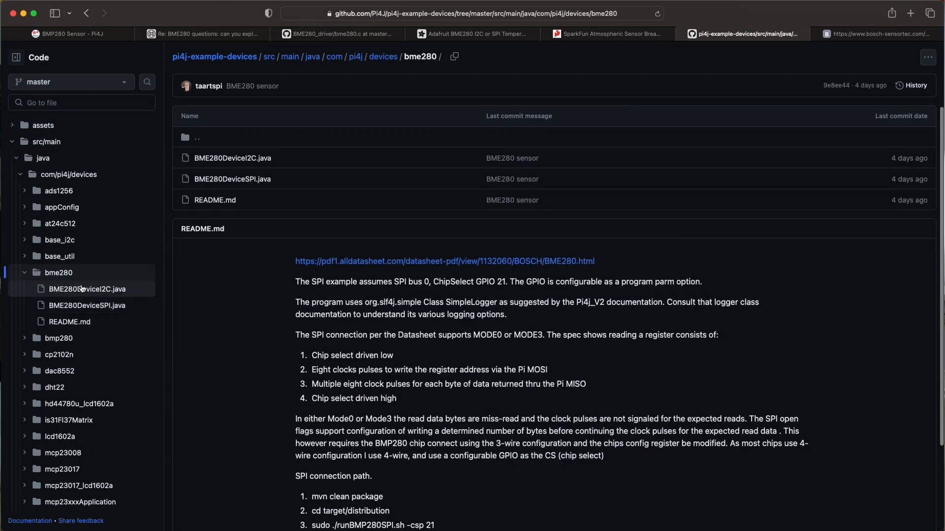
{"action": "left_click", "coordinate": [59, 338]}
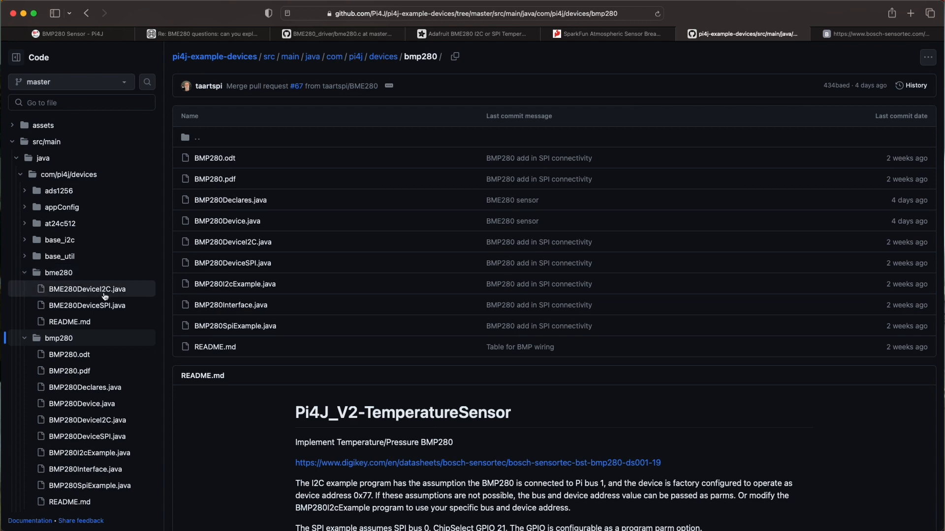
{"action": "scroll", "scroll_direction": "down", "scroll_amount": 3}
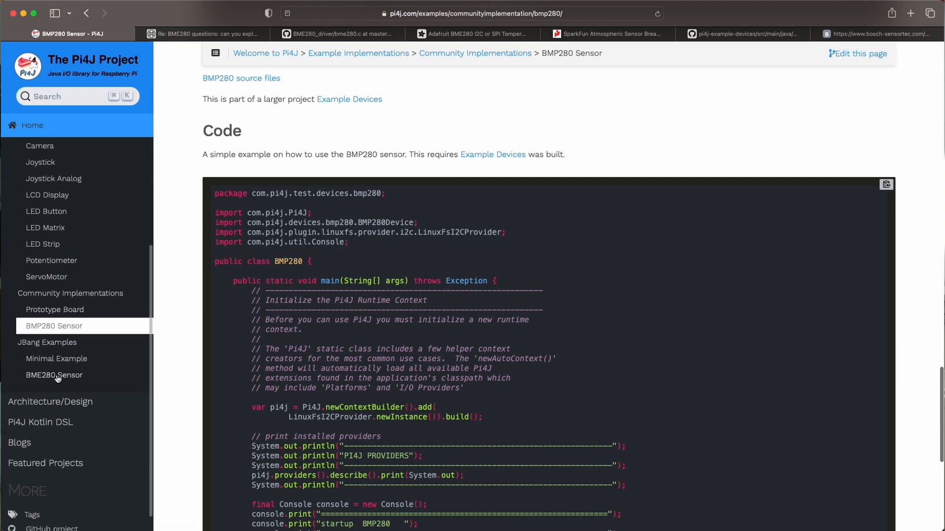
- Read the JBang BME280 Sensor guide's Intro down to the Enable I2C and SPI section
{"action": "left_click", "coordinate": [55, 375]}
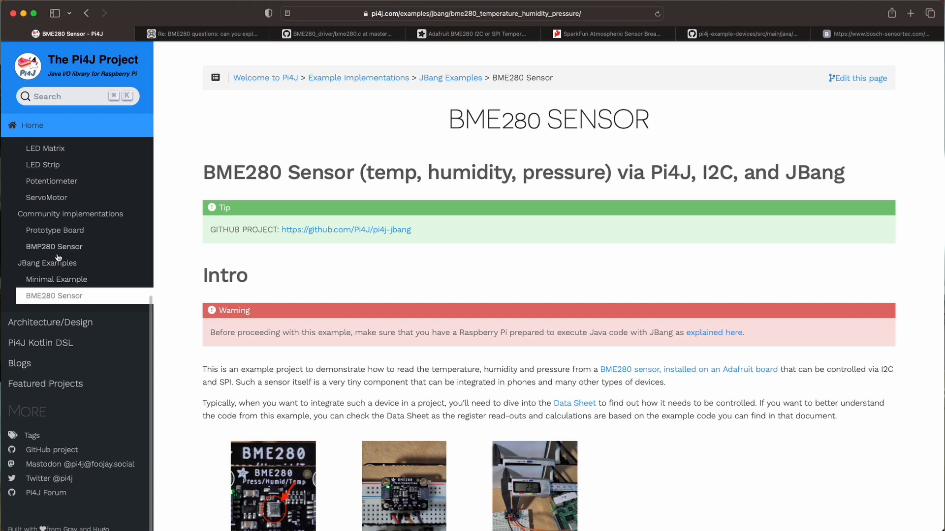
{"action": "mouse_move", "coordinate": [157, 289]}
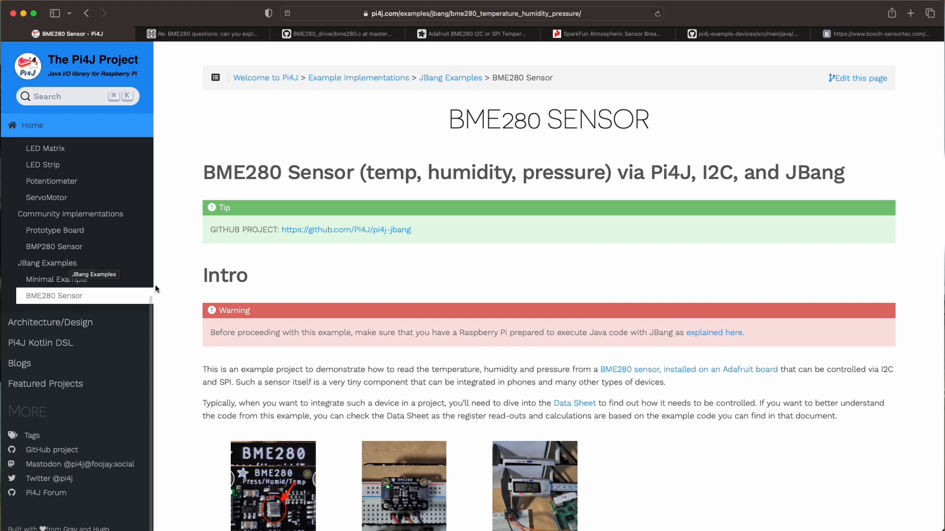
{"action": "scroll", "scroll_direction": "down", "scroll_amount": 3}
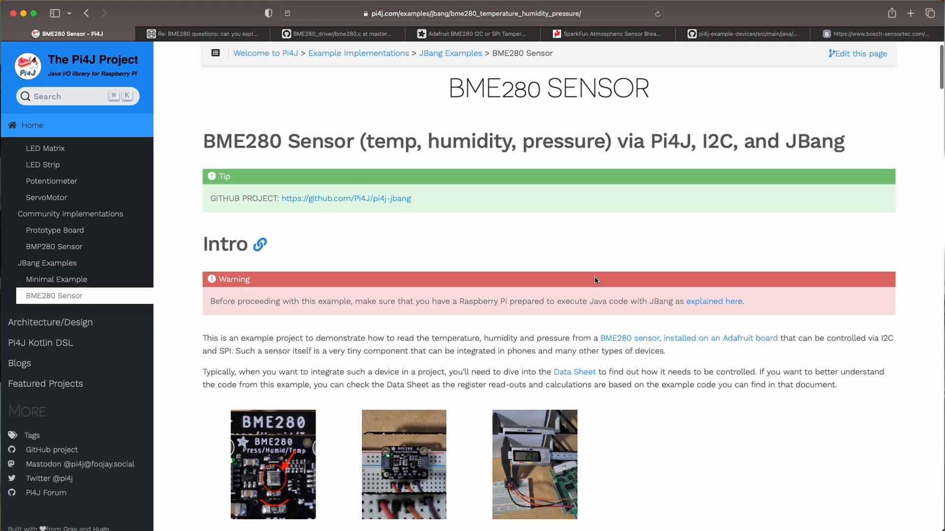
{"action": "scroll", "scroll_direction": "down", "scroll_amount": 3}
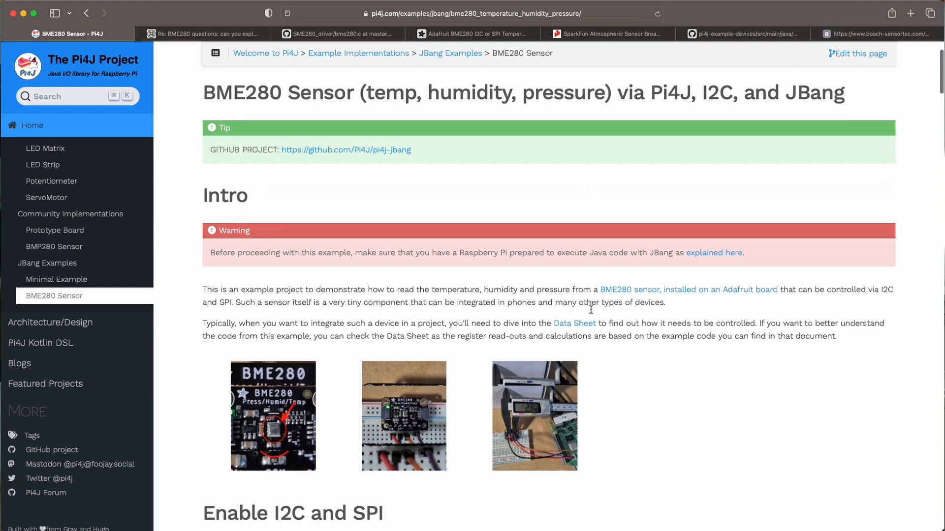
{"action": "scroll", "scroll_direction": "down", "scroll_amount": 3}
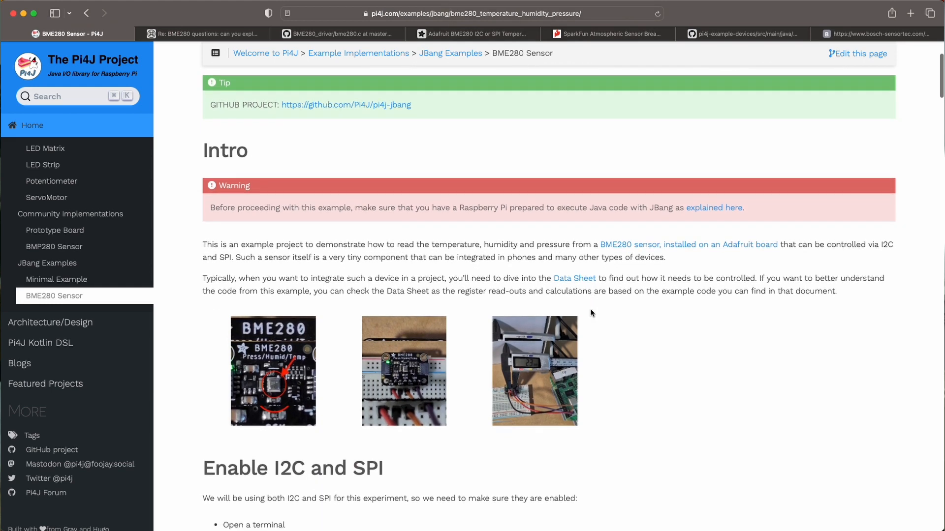
{"action": "scroll", "scroll_direction": "down", "scroll_amount": 3}
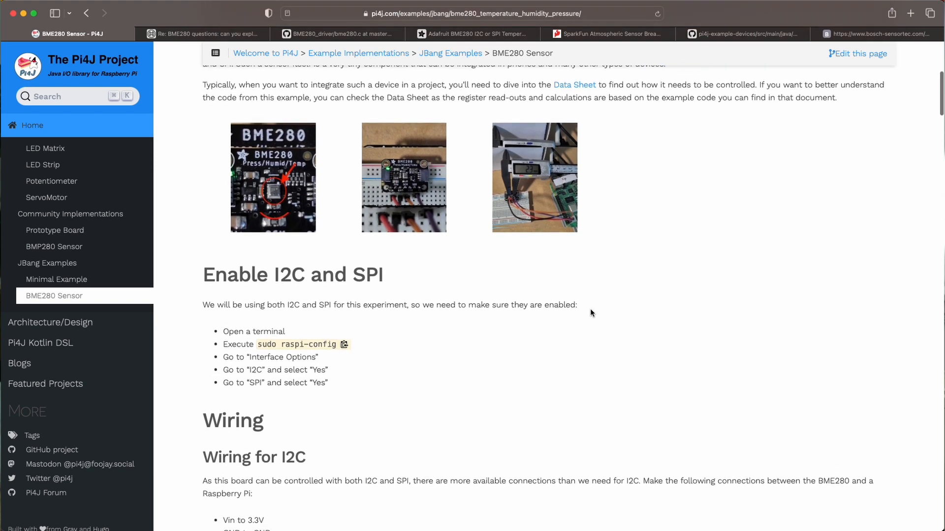
{"action": "scroll", "scroll_direction": "down", "scroll_amount": 3}
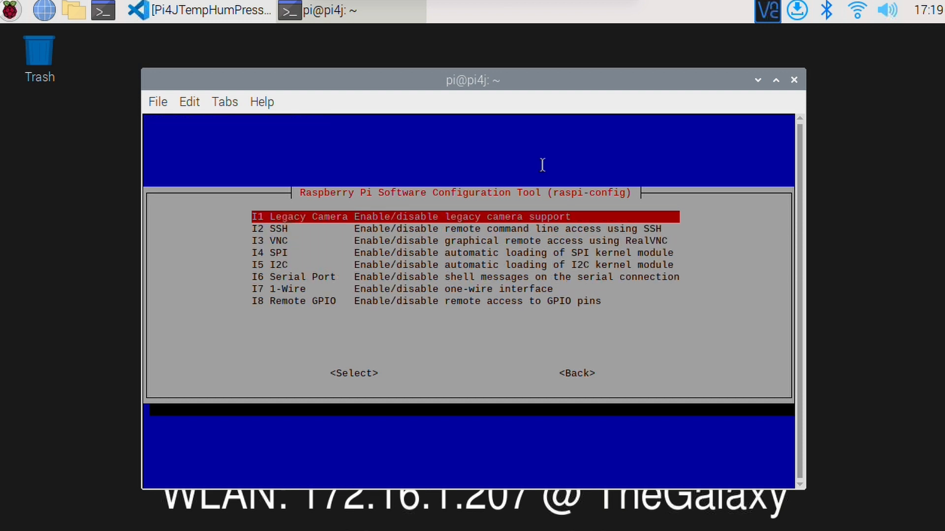
- Leave the Interface Options list and return raspi-config to its main menu
{"action": "key", "text": "Down"}
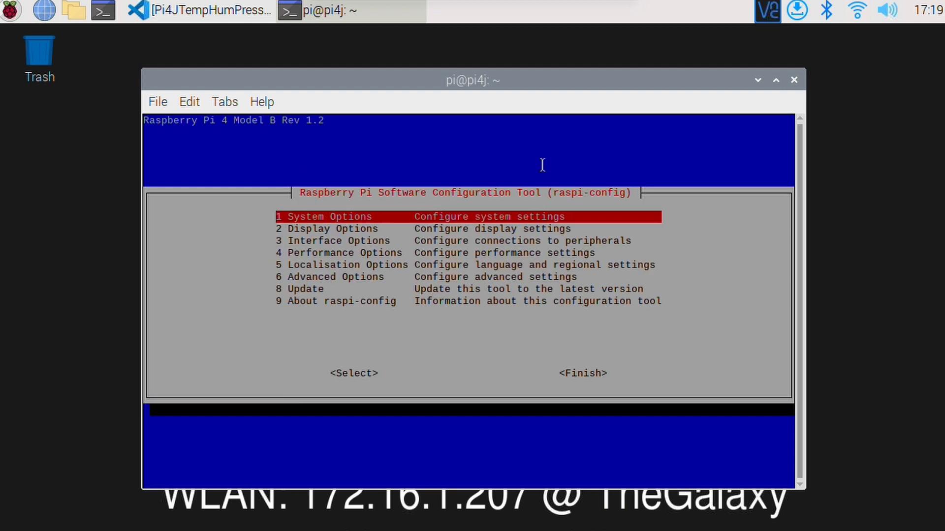
{"action": "key", "text": "Down"}
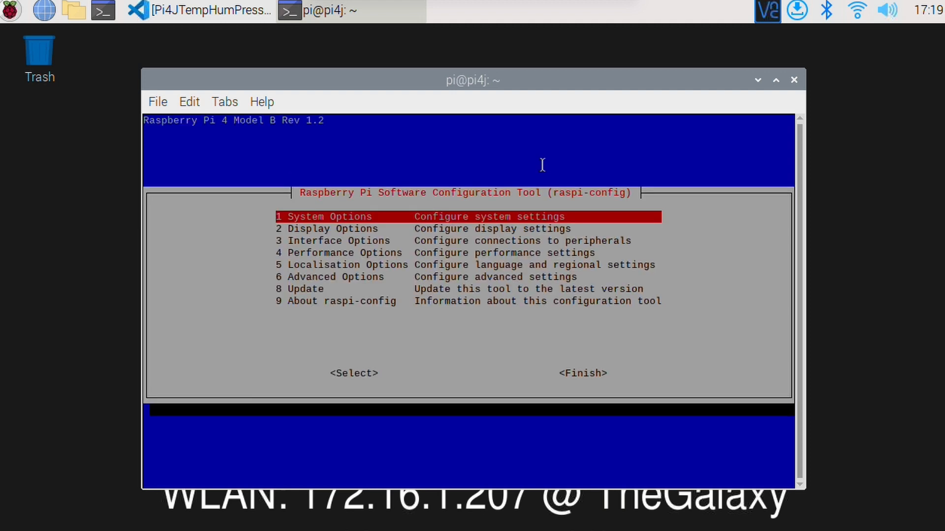
{"action": "key", "text": "Escape"}
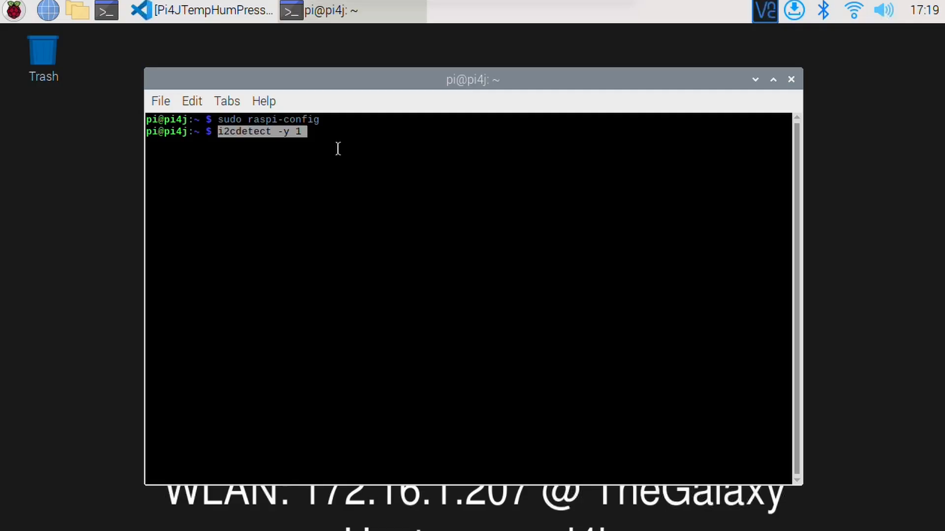
- Run the i2cdetect -y 1 scan and highlight the device found at address 77
{"action": "key", "text": "Return"}
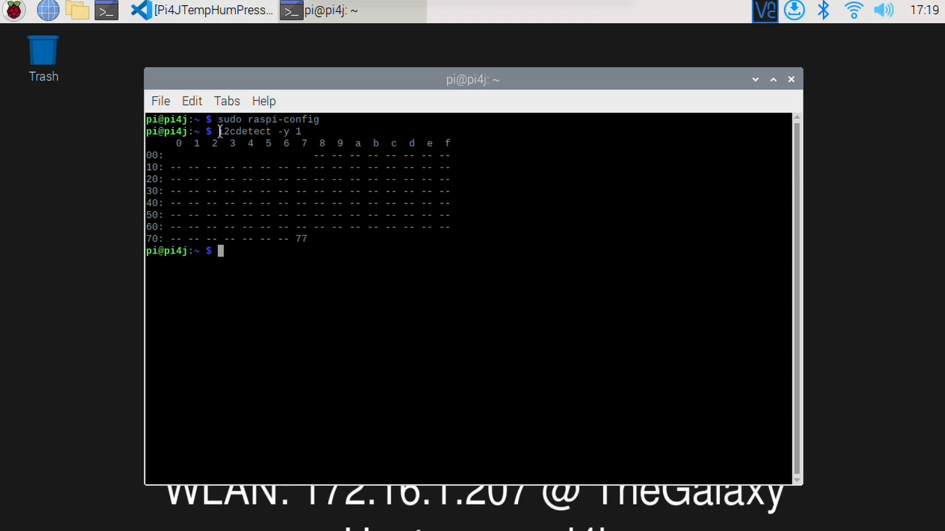
{"action": "double_click", "coordinate": [244, 132]}
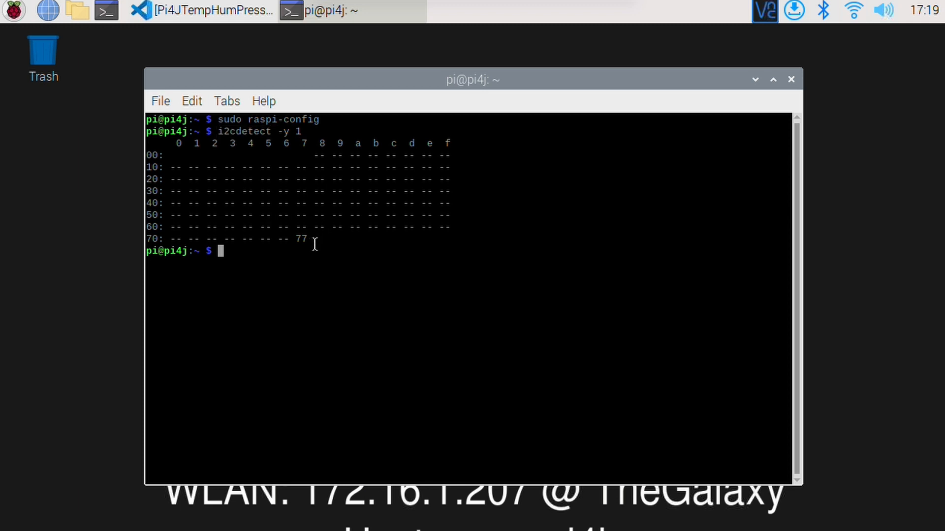
{"action": "double_click", "coordinate": [300, 238]}
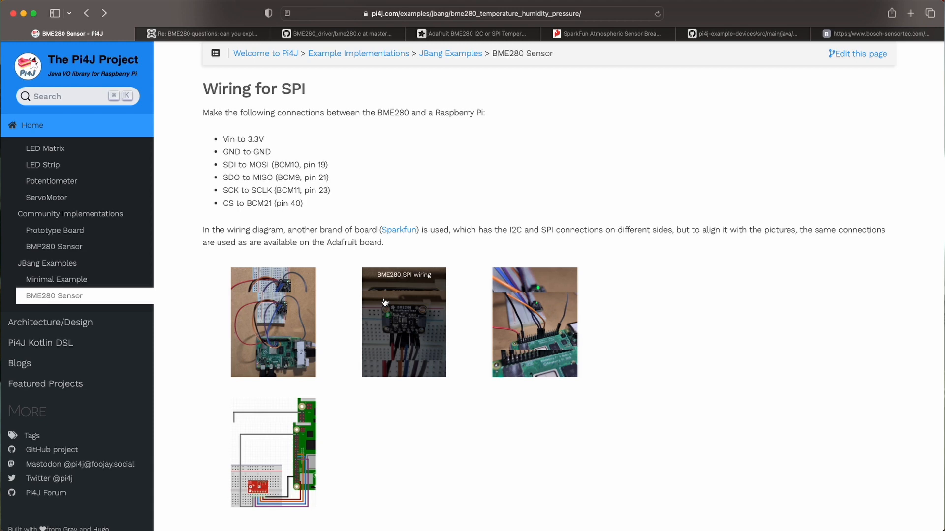
- View the BME280 SPI wiring diagram enlarged in the lightbox
{"action": "scroll", "scroll_direction": "down", "scroll_amount": 3}
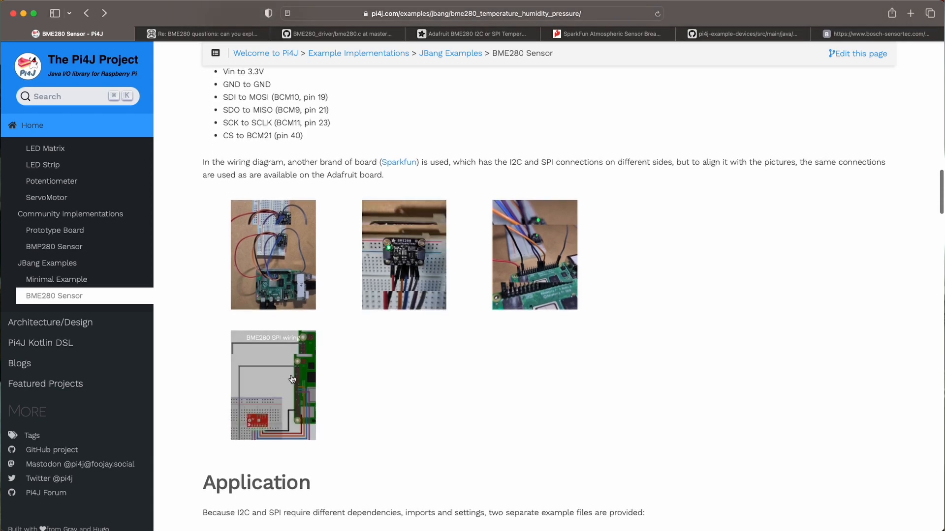
{"action": "left_click", "coordinate": [291, 380]}
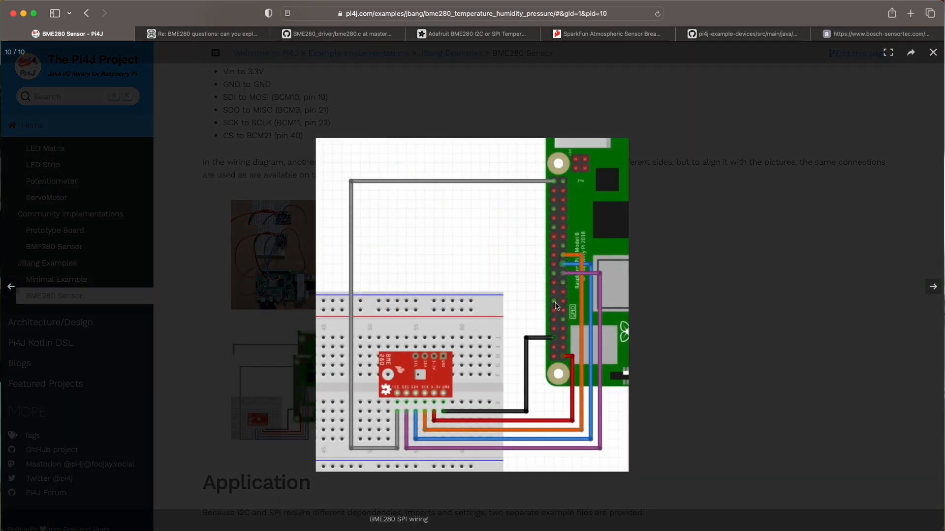
{"action": "mouse_move", "coordinate": [403, 419]}
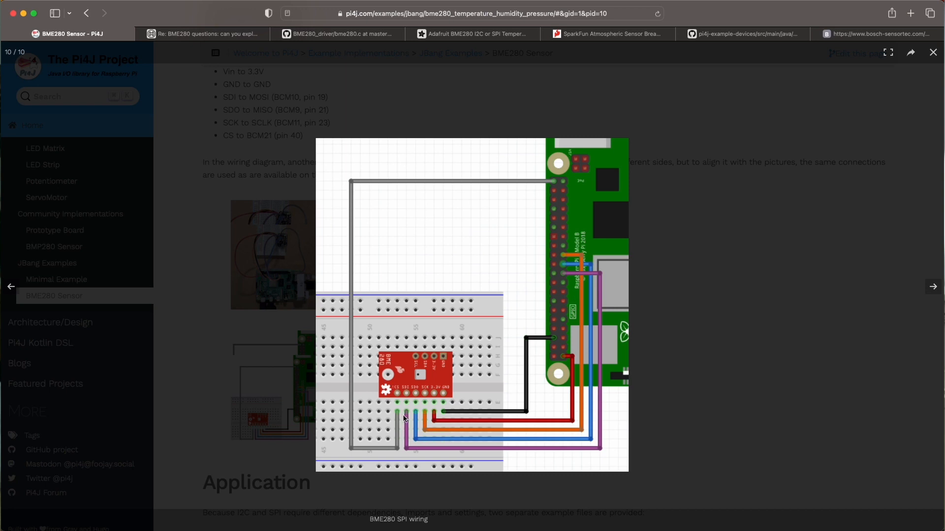
{"action": "mouse_move", "coordinate": [585, 303]}
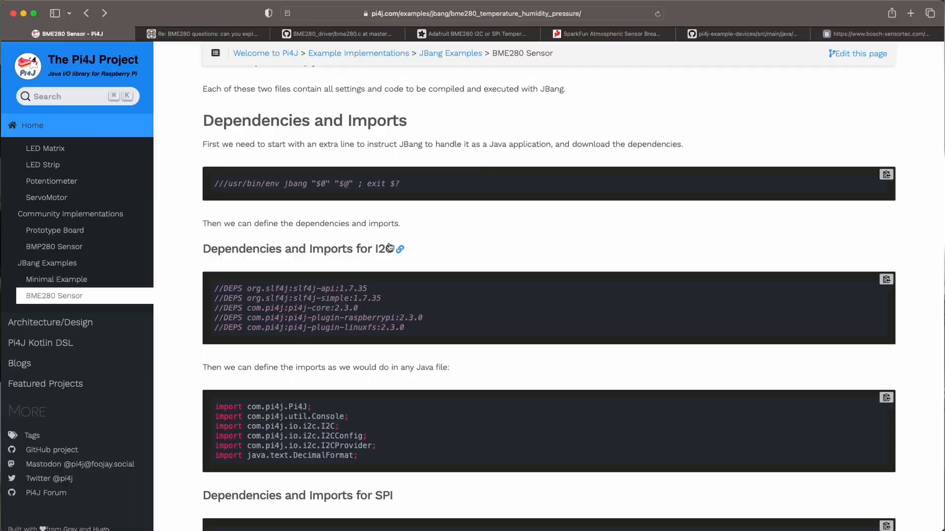
- Highlight the JBang shebang launch line and read the I2C dependencies and imports
{"action": "triple_click", "coordinate": [307, 183]}
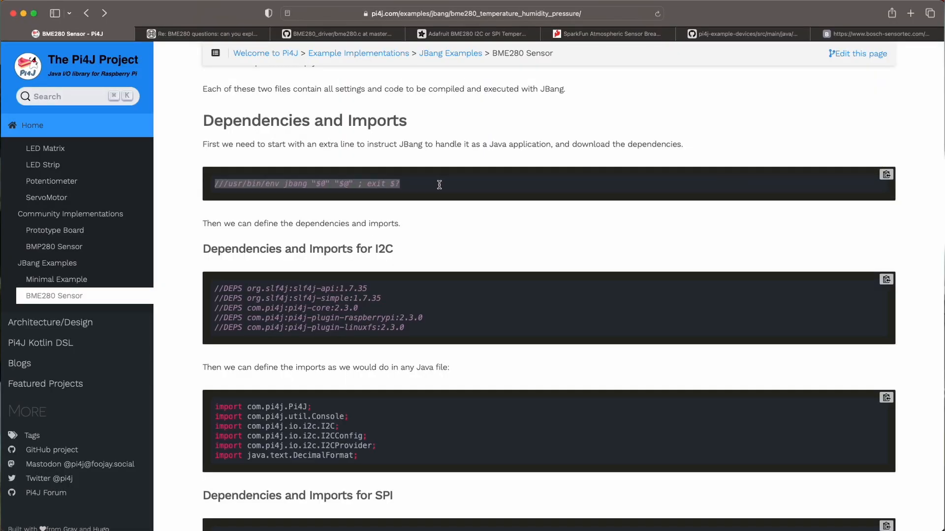
{"action": "mouse_move", "coordinate": [439, 190]}
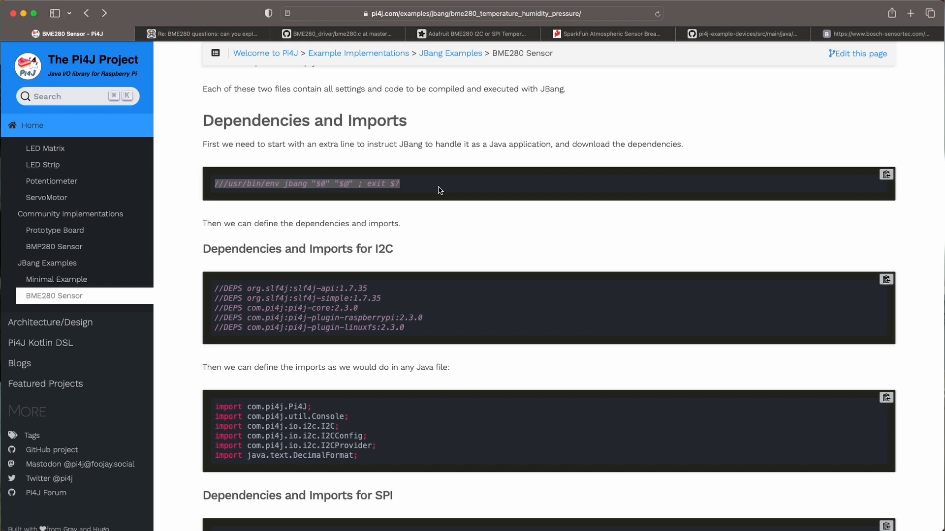
{"action": "mouse_move", "coordinate": [447, 189]}
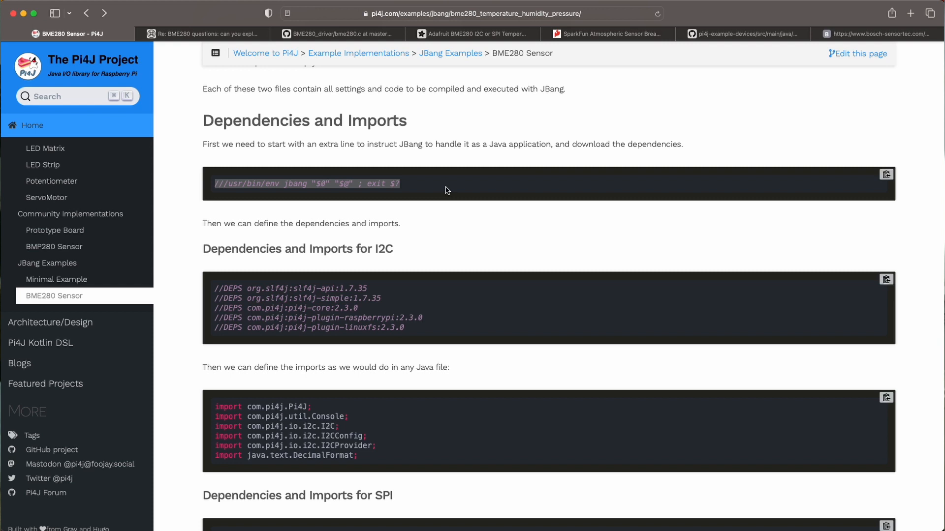
{"action": "scroll", "scroll_direction": "down", "scroll_amount": 3}
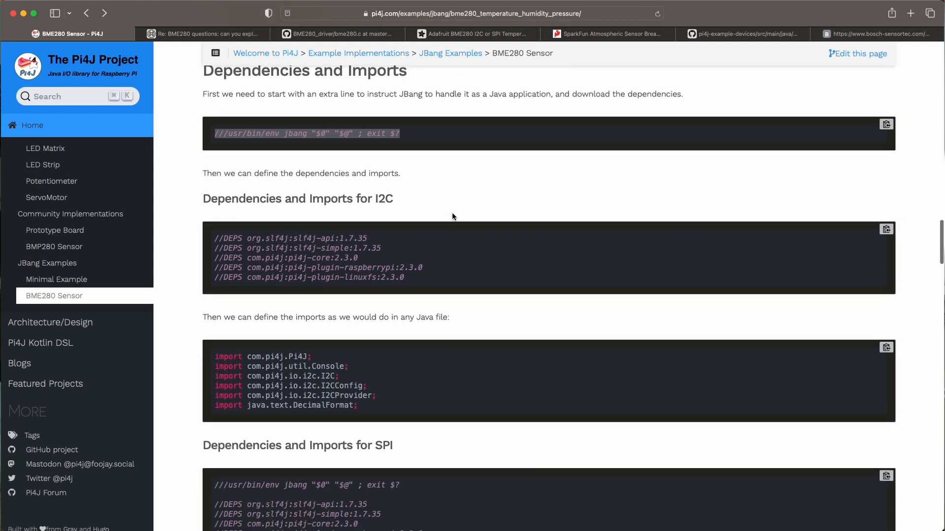
{"action": "scroll", "scroll_direction": "down", "scroll_amount": 3}
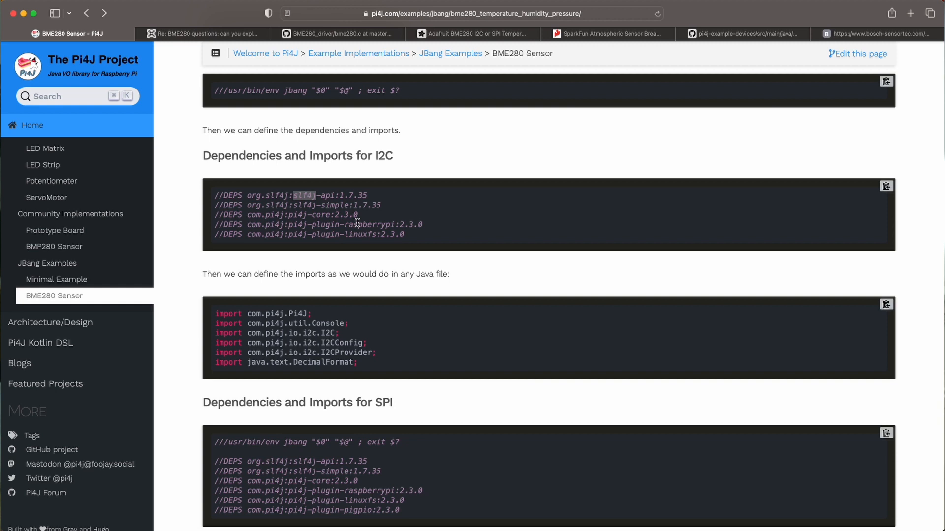
{"action": "scroll", "scroll_direction": "down", "scroll_amount": 3}
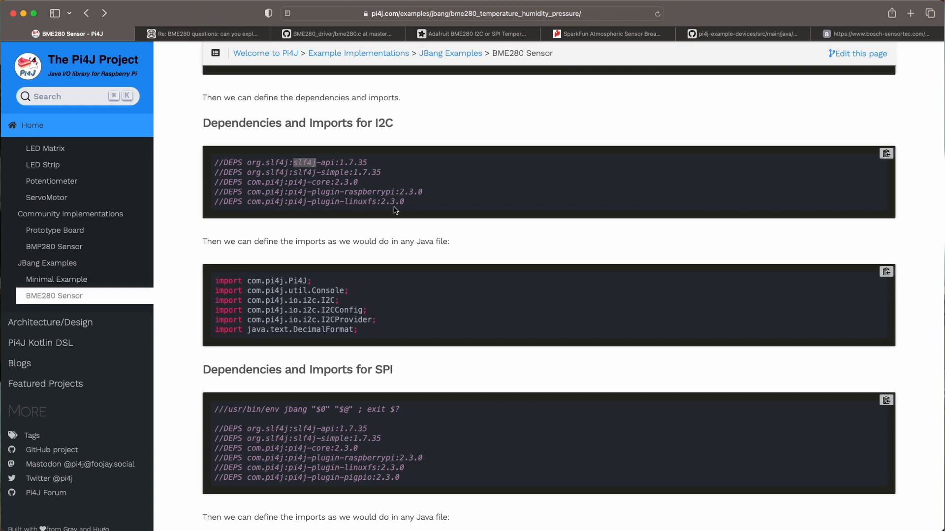
{"action": "mouse_move", "coordinate": [411, 211]}
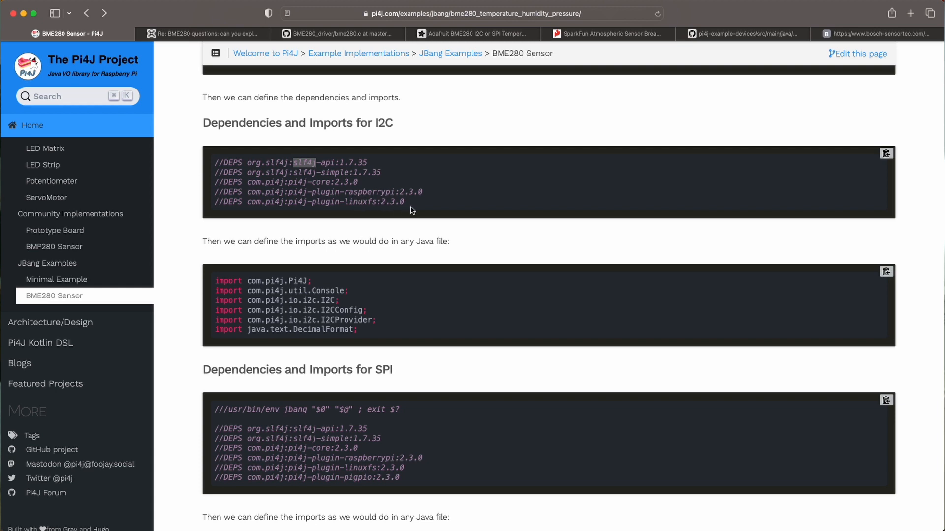
- Highlight the SPI //DEPS dependency lines and continue to the Main Method heading
{"action": "scroll", "scroll_direction": "down", "scroll_amount": 3}
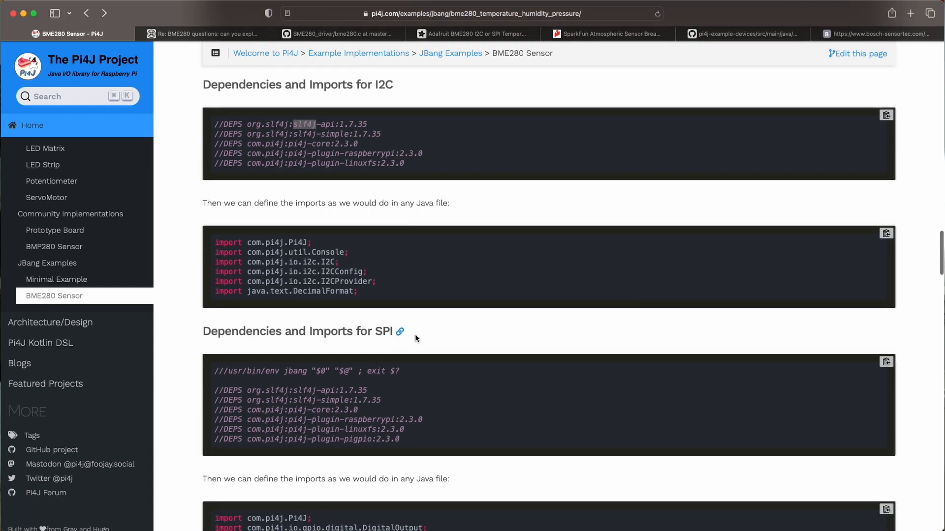
{"action": "left_click_drag", "start_coordinate": [216, 410], "coordinate": [398, 439]}
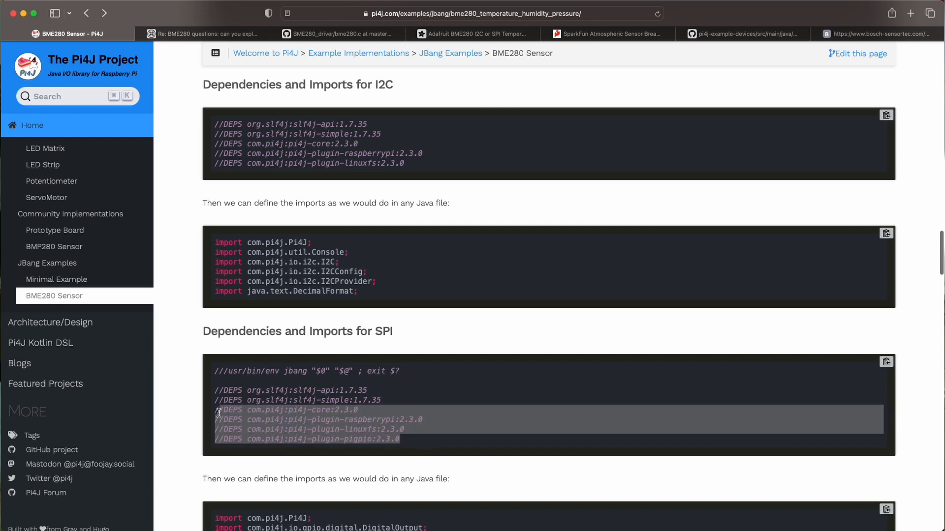
{"action": "mouse_move", "coordinate": [516, 427]}
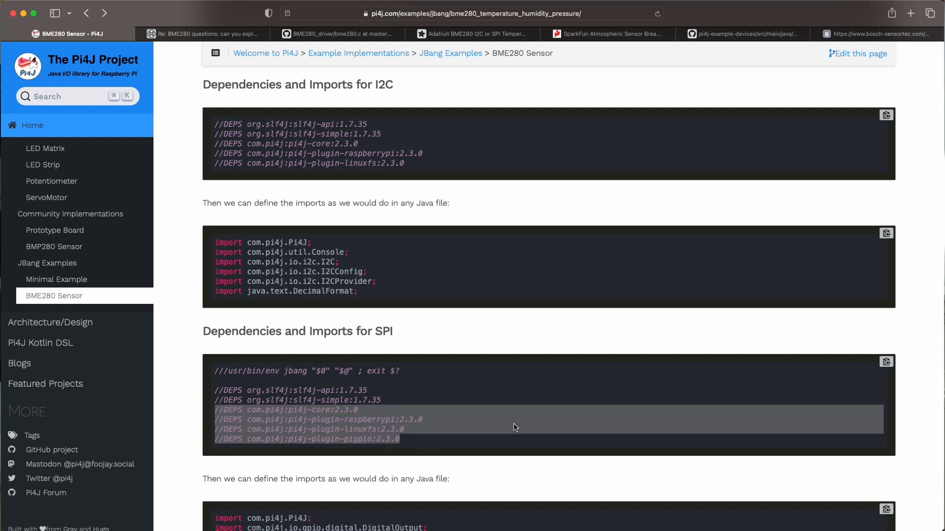
{"action": "scroll", "scroll_direction": "down", "scroll_amount": 3}
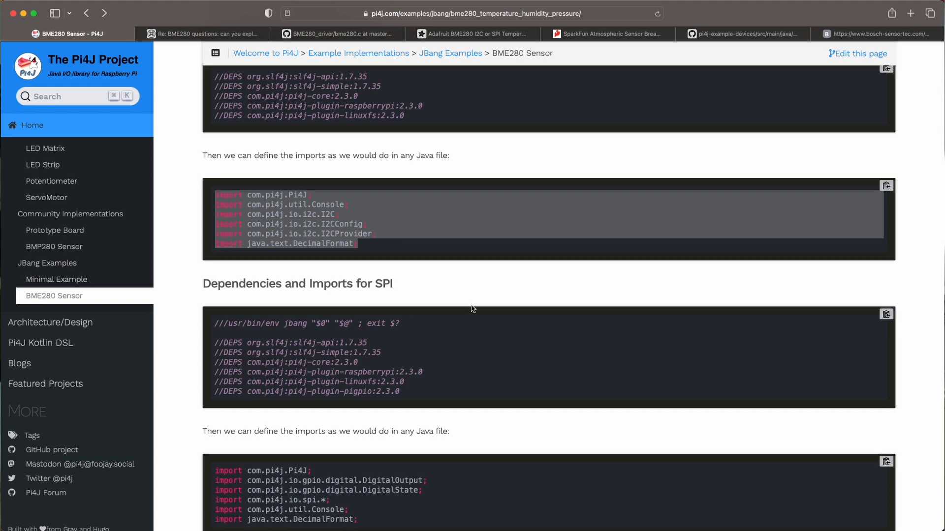
{"action": "scroll", "scroll_direction": "down", "scroll_amount": 3}
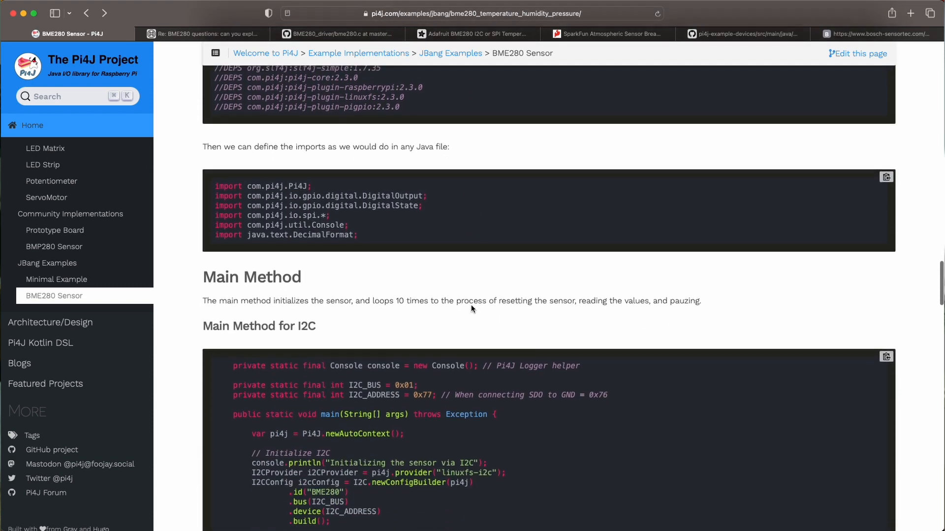
- Read the I2C main method and highlight its resetSensor and getMeasurements code
{"action": "scroll", "scroll_direction": "down", "scroll_amount": 3}
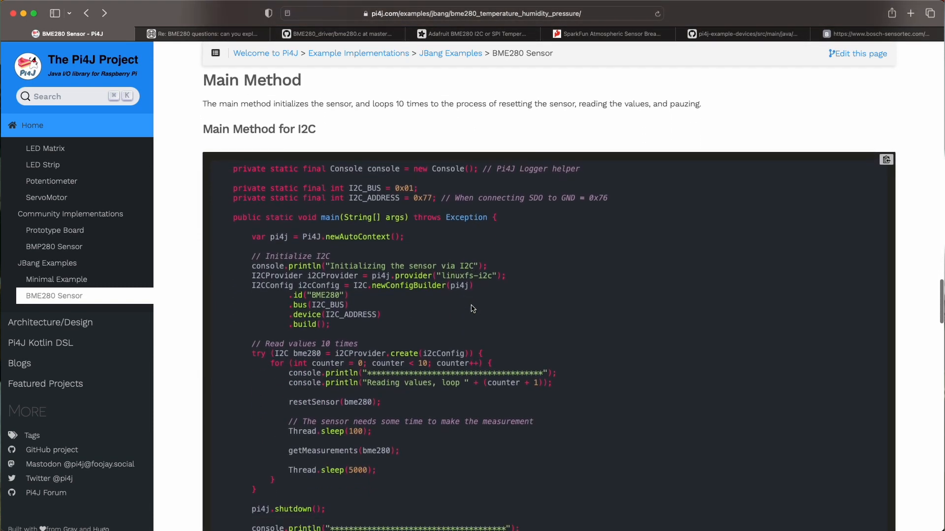
{"action": "scroll", "scroll_direction": "down", "scroll_amount": 3}
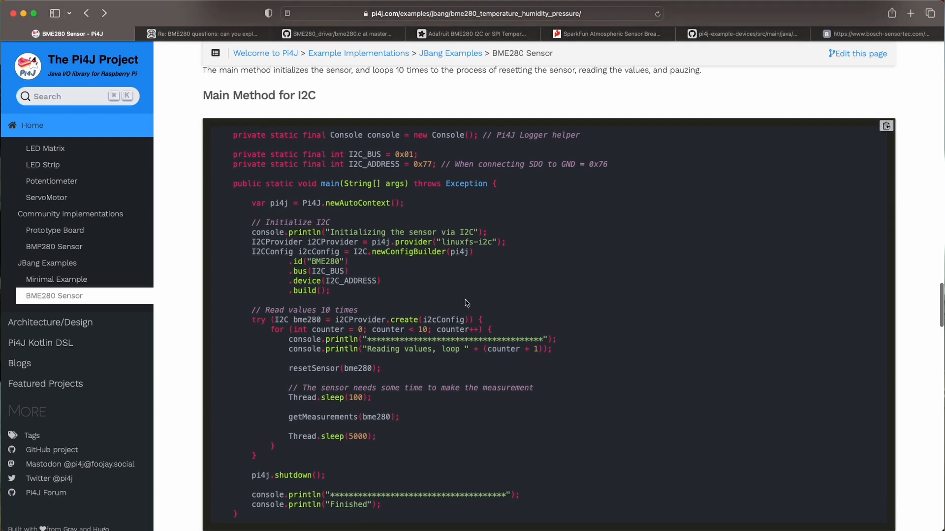
{"action": "scroll", "scroll_direction": "down", "scroll_amount": 3}
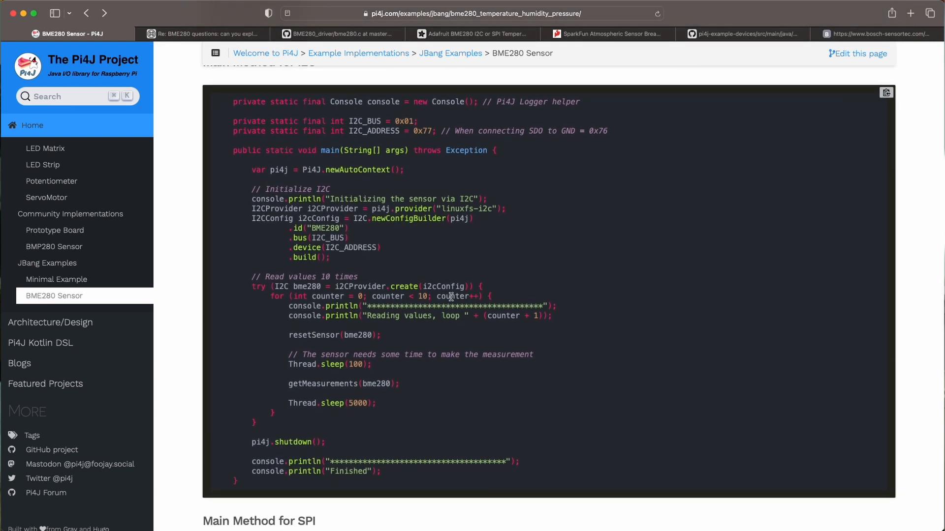
{"action": "mouse_move", "coordinate": [443, 296]}
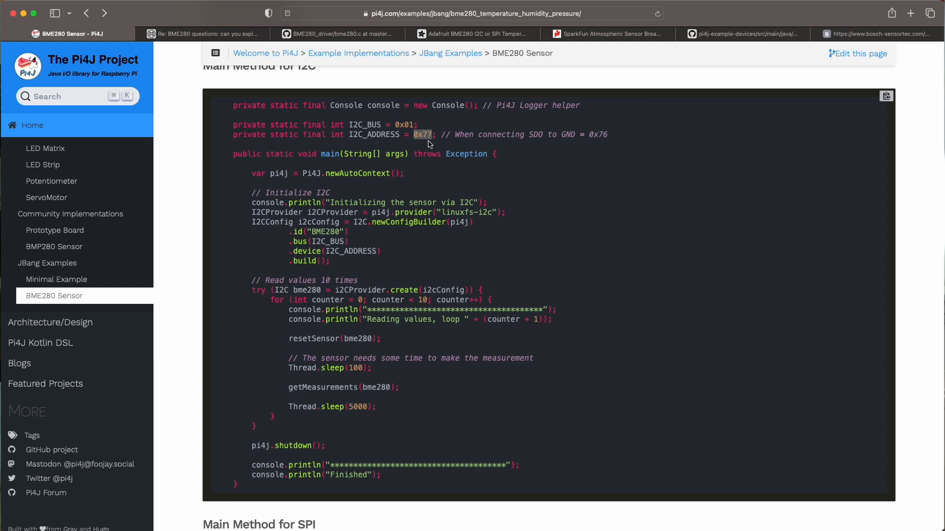
{"action": "mouse_move", "coordinate": [439, 199]}
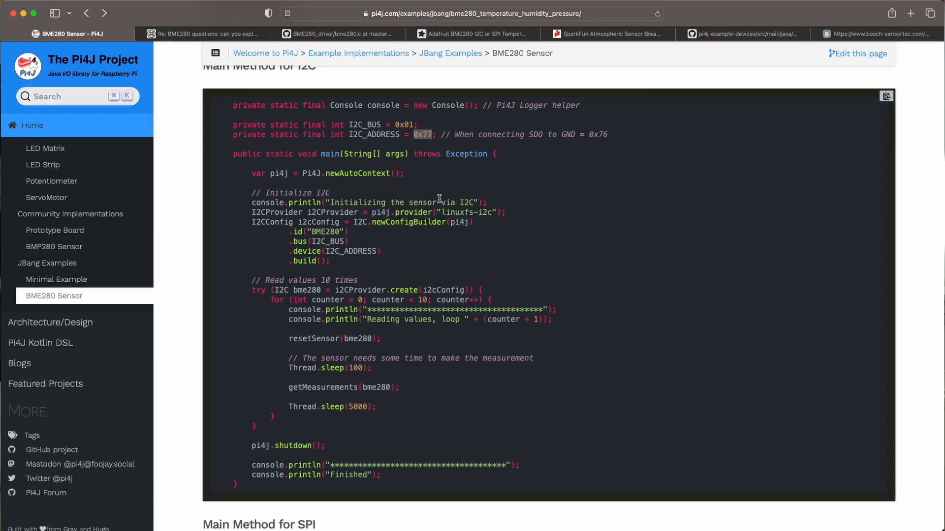
{"action": "left_click_drag", "start_coordinate": [439, 202], "coordinate": [369, 261]}
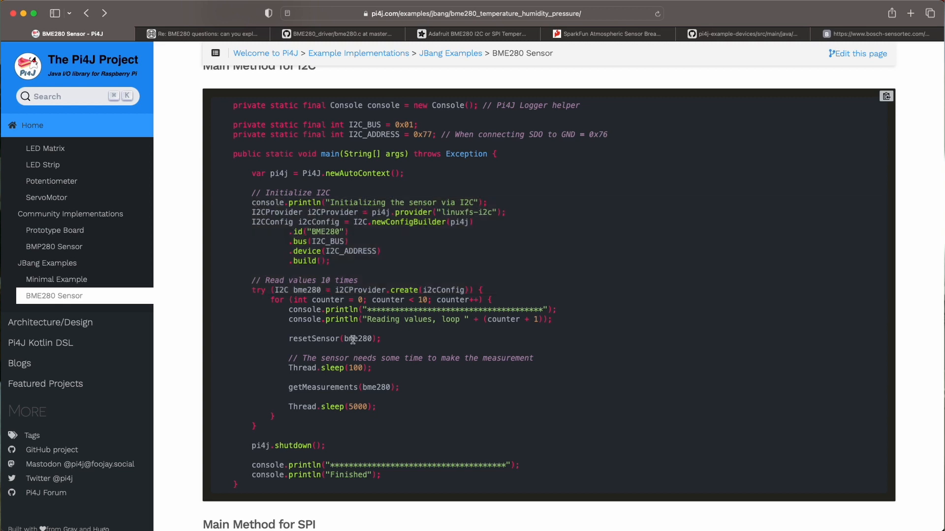
{"action": "mouse_move", "coordinate": [336, 345]}
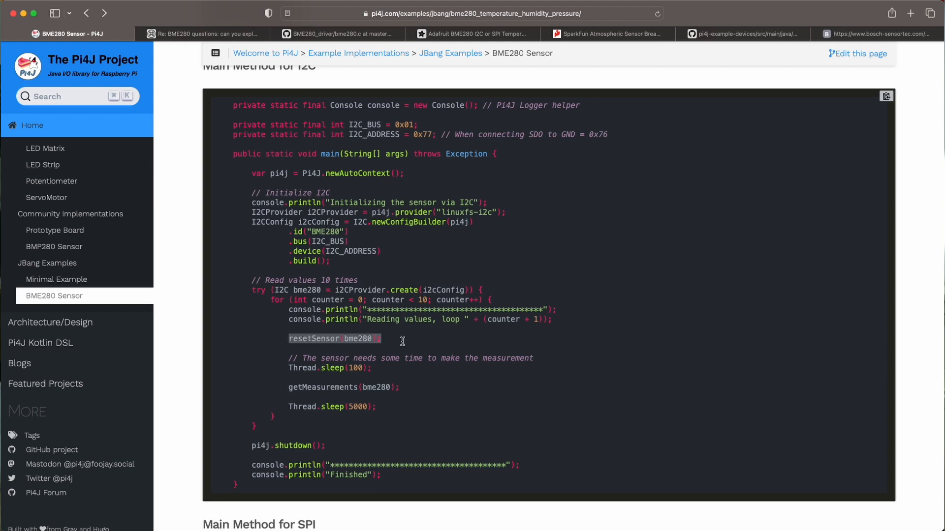
{"action": "mouse_move", "coordinate": [372, 368]}
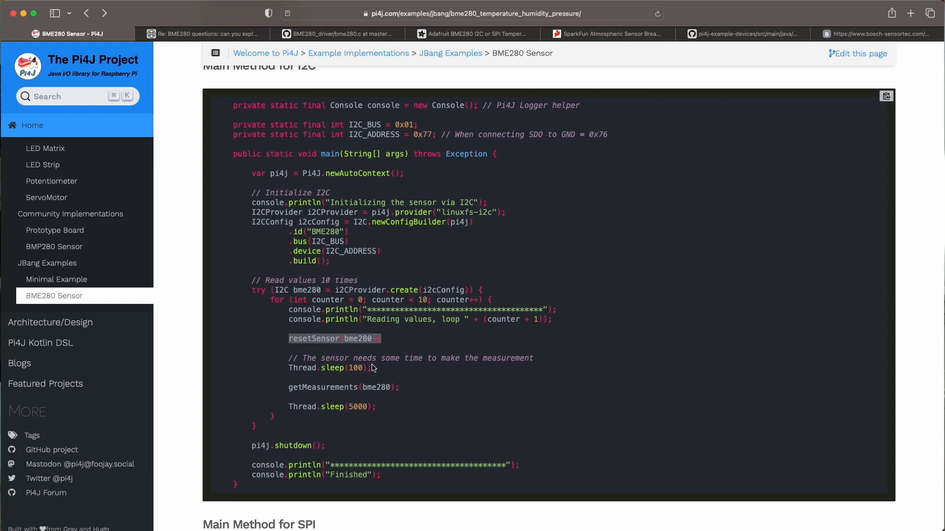
{"action": "mouse_move", "coordinate": [295, 407]}
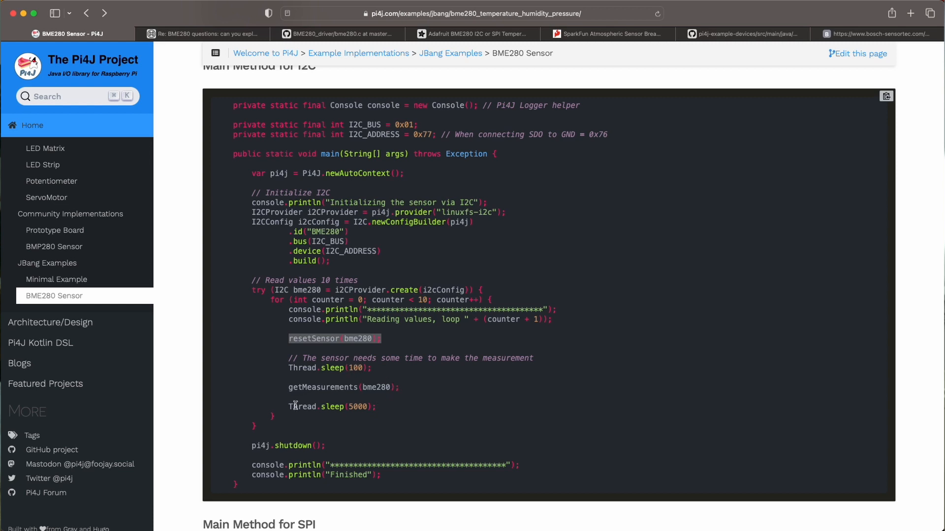
- Continue past the I2C main method until Main Method for SPI comes into view
{"action": "scroll", "scroll_direction": "down", "scroll_amount": 3}
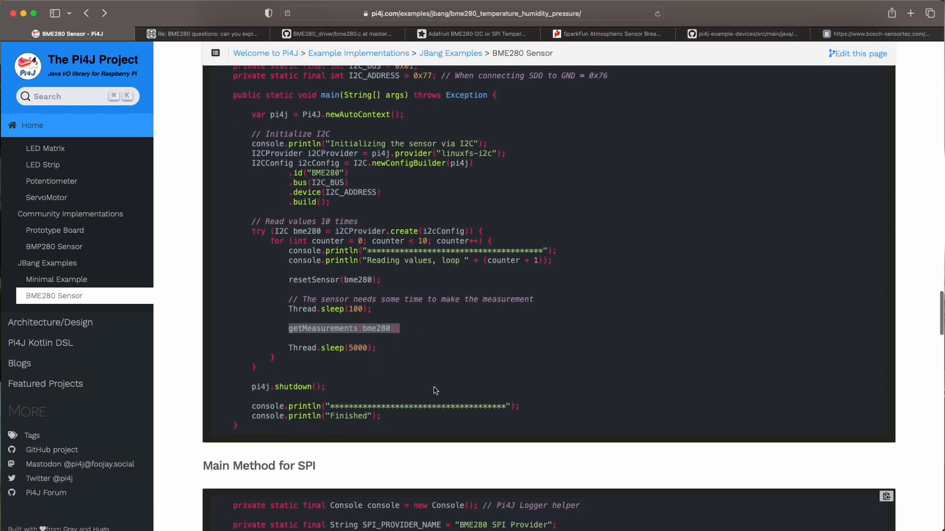
{"action": "scroll", "scroll_direction": "down", "scroll_amount": 3}
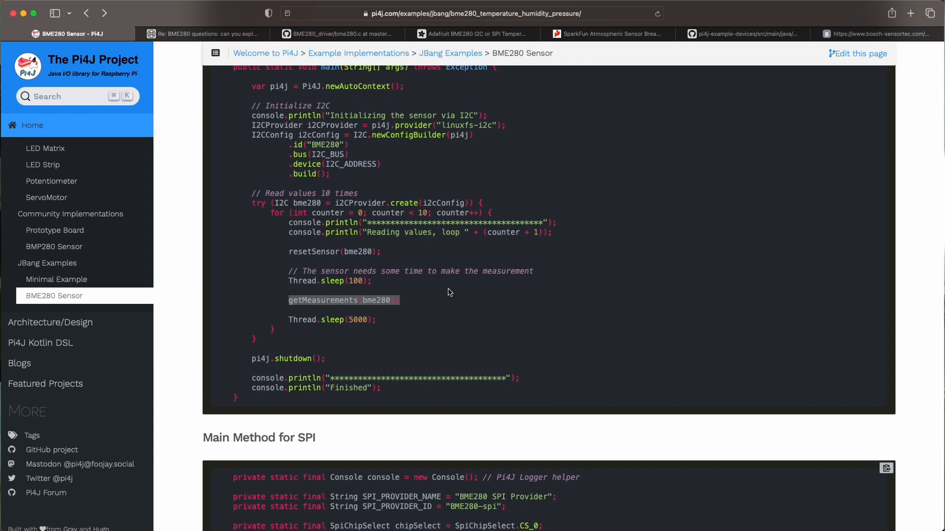
{"action": "scroll", "scroll_direction": "down", "scroll_amount": 3}
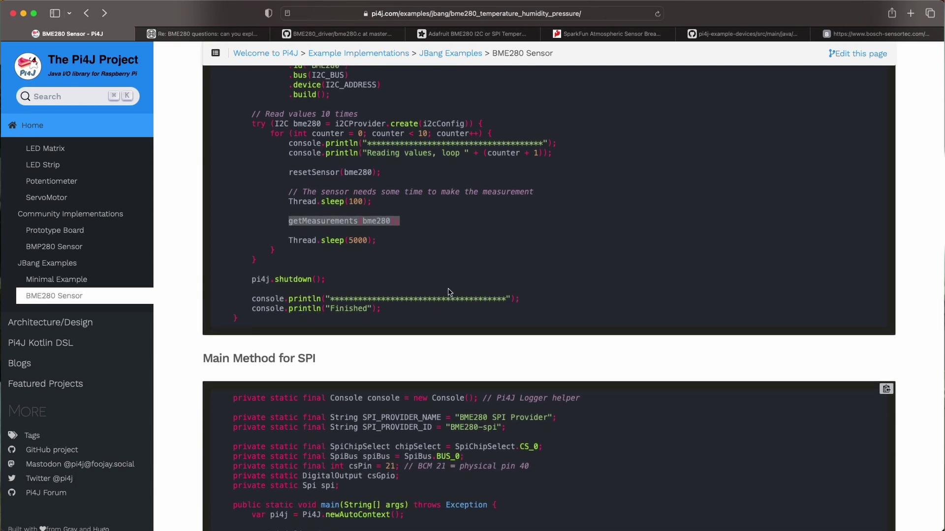
{"action": "scroll", "scroll_direction": "down", "scroll_amount": 3}
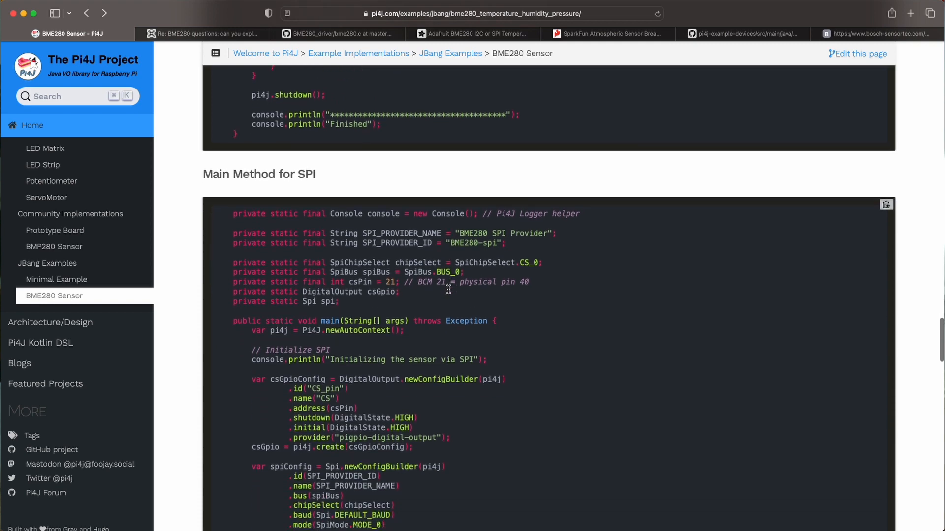
{"action": "scroll", "scroll_direction": "down", "scroll_amount": 3}
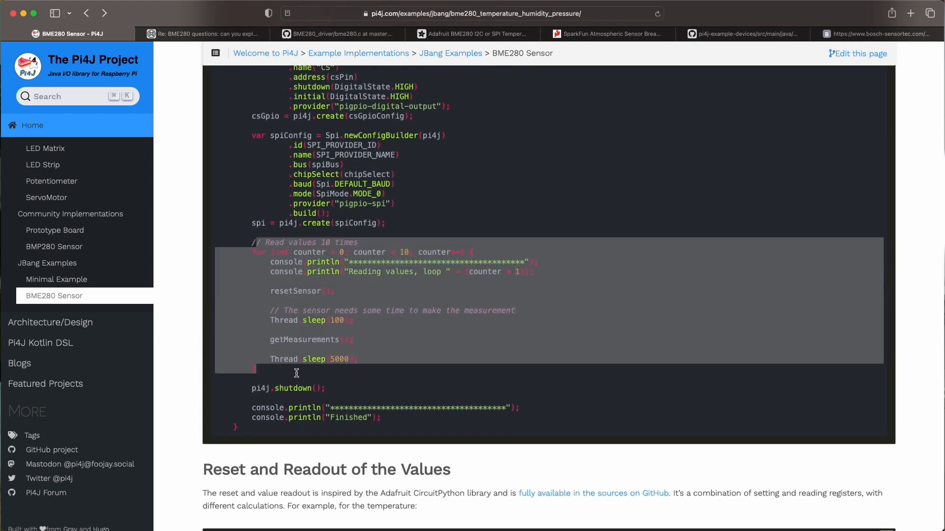
{"action": "scroll", "scroll_direction": "up", "scroll_amount": 3}
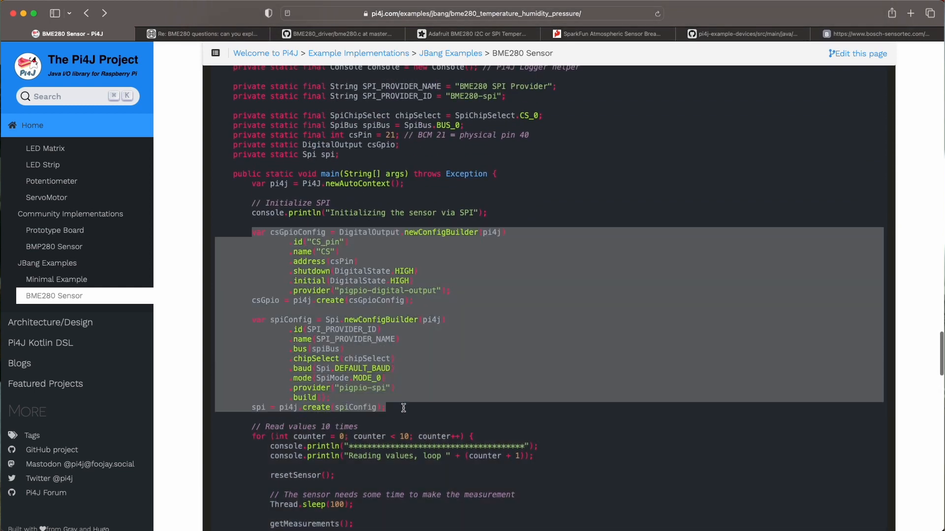
{"action": "mouse_move", "coordinate": [452, 398]}
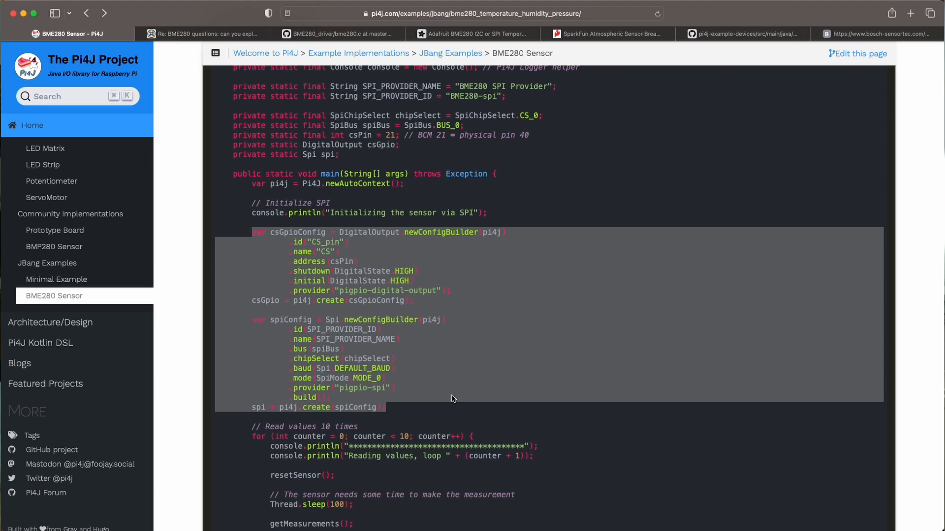
{"action": "scroll", "scroll_direction": "down", "scroll_amount": 3}
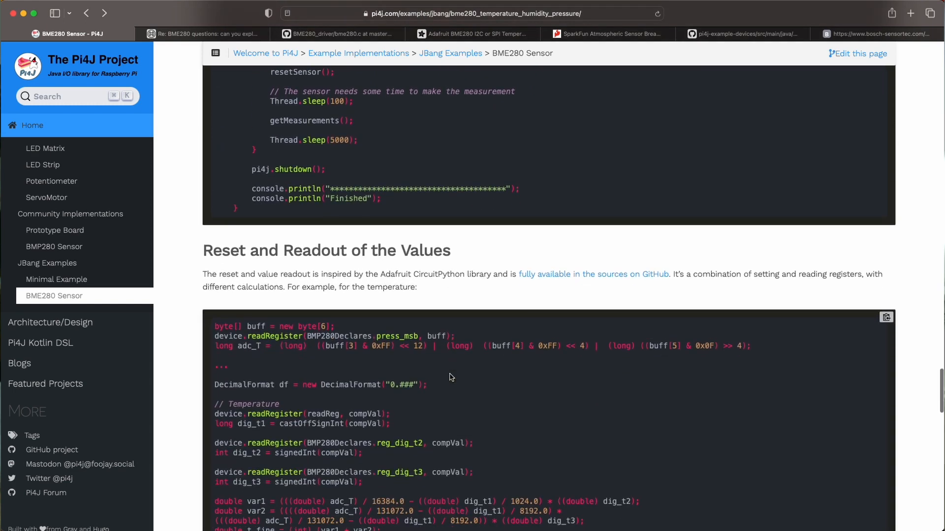
{"action": "scroll", "scroll_direction": "down", "scroll_amount": 3}
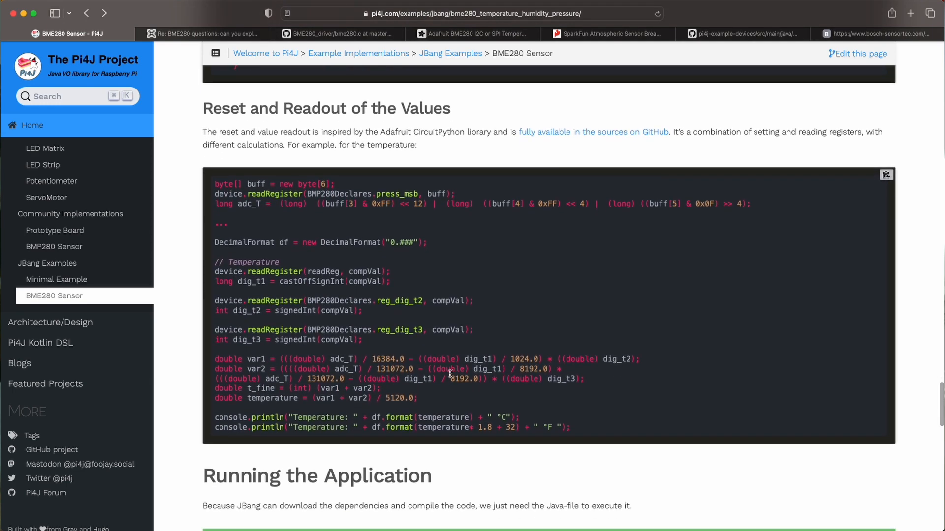
{"action": "mouse_move", "coordinate": [456, 397]}
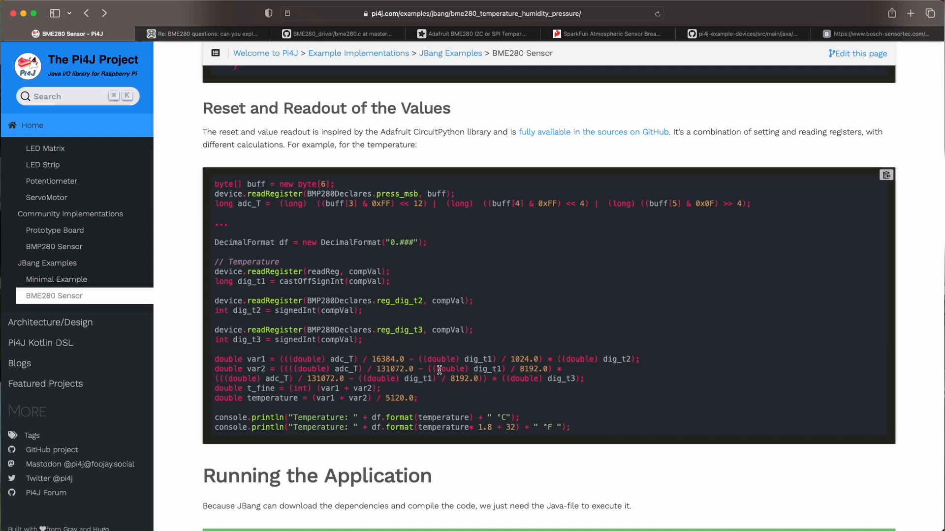
{"action": "scroll", "scroll_direction": "down", "scroll_amount": 3}
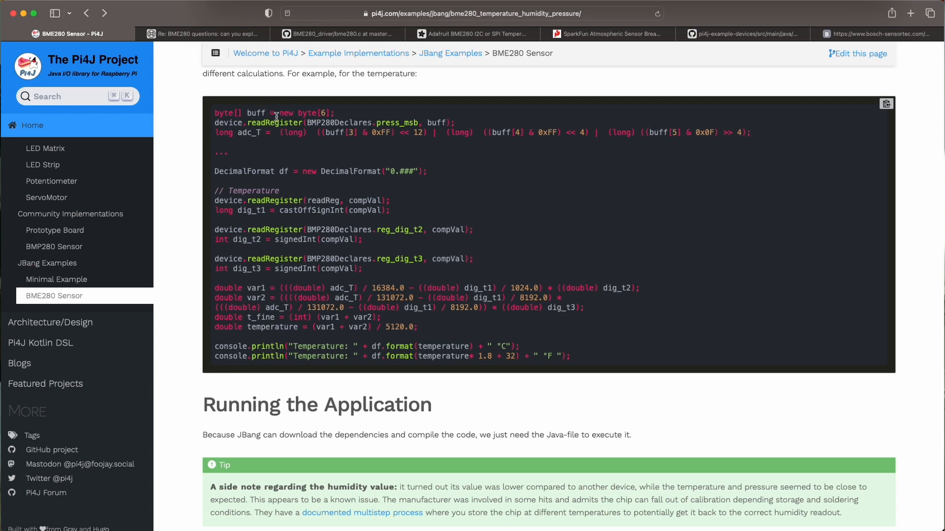
{"action": "mouse_move", "coordinate": [382, 290]}
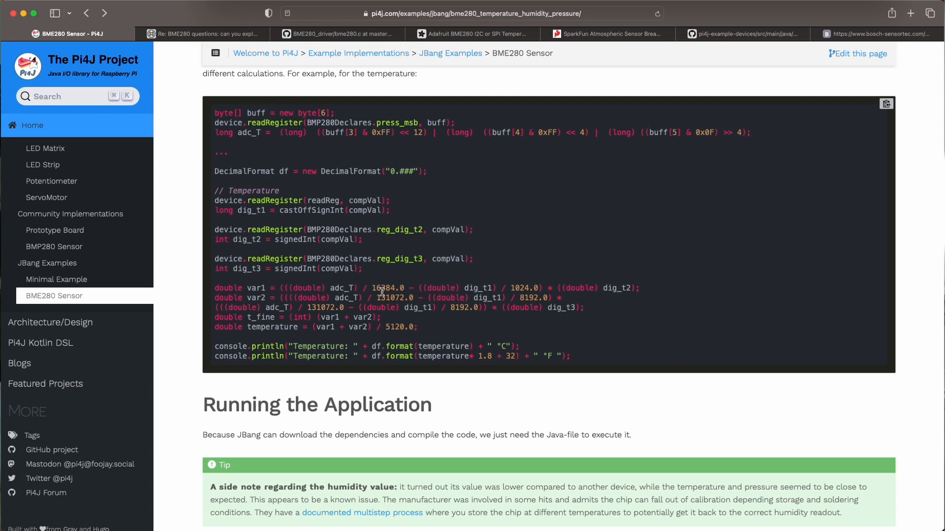
{"action": "scroll", "scroll_direction": "down", "scroll_amount": 3}
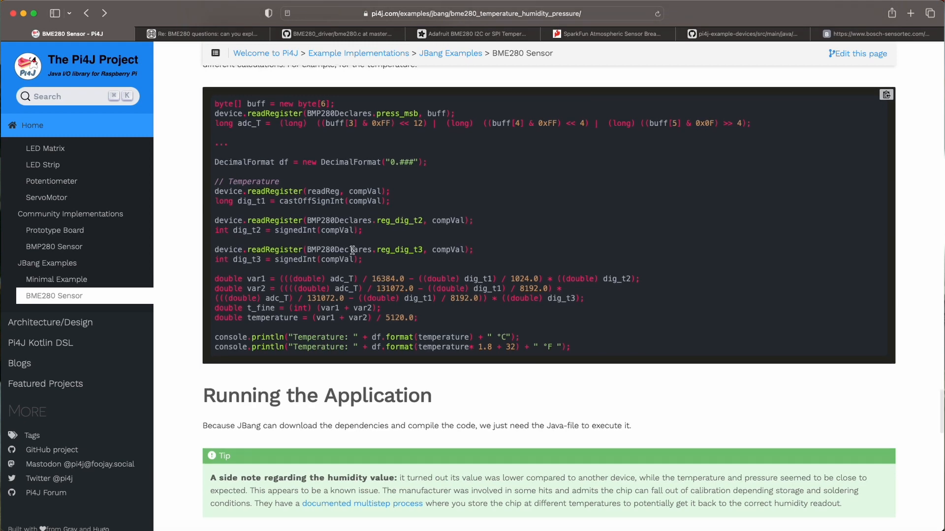
{"action": "scroll", "scroll_direction": "down", "scroll_amount": 3}
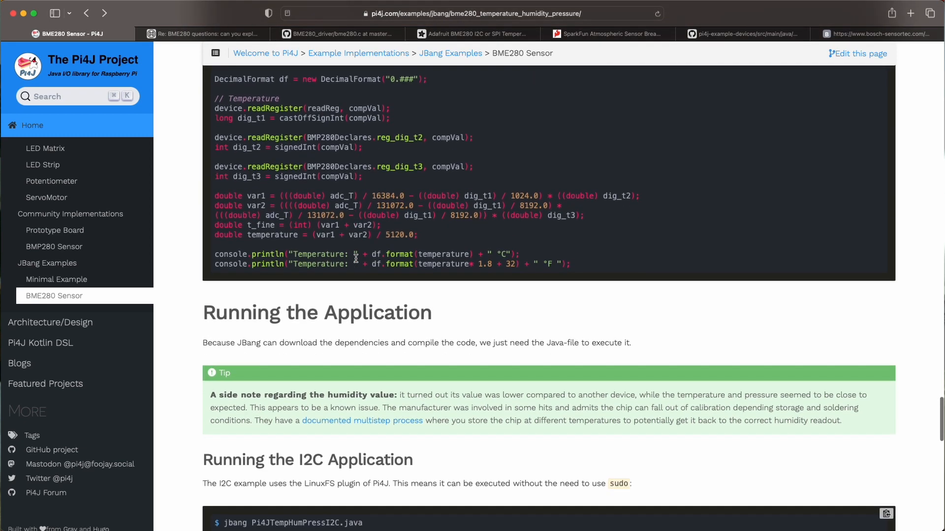
{"action": "scroll", "scroll_direction": "down", "scroll_amount": 3}
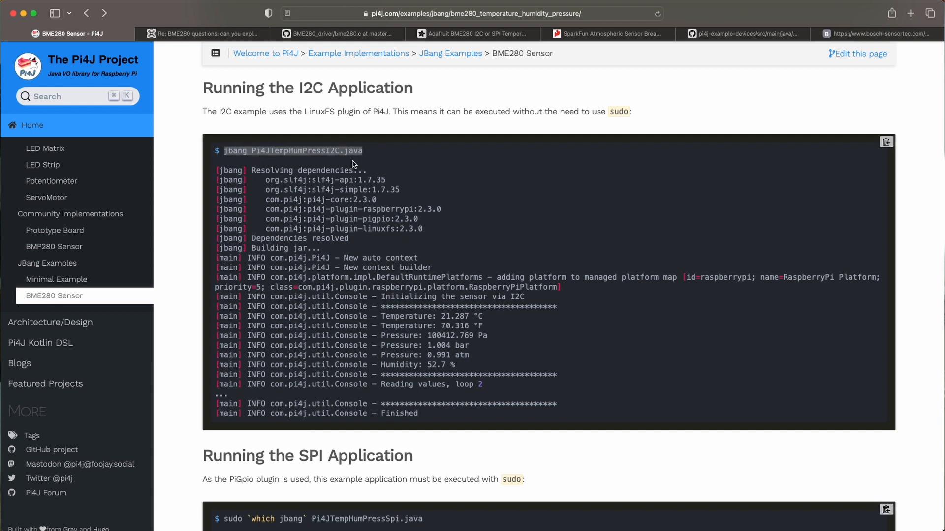
{"action": "mouse_move", "coordinate": [328, 153]}
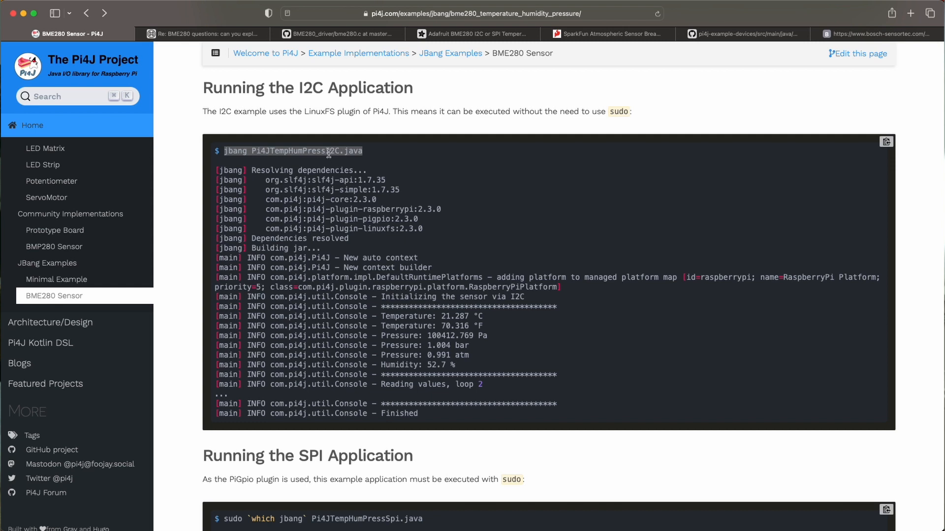
{"action": "mouse_move", "coordinate": [395, 206]}
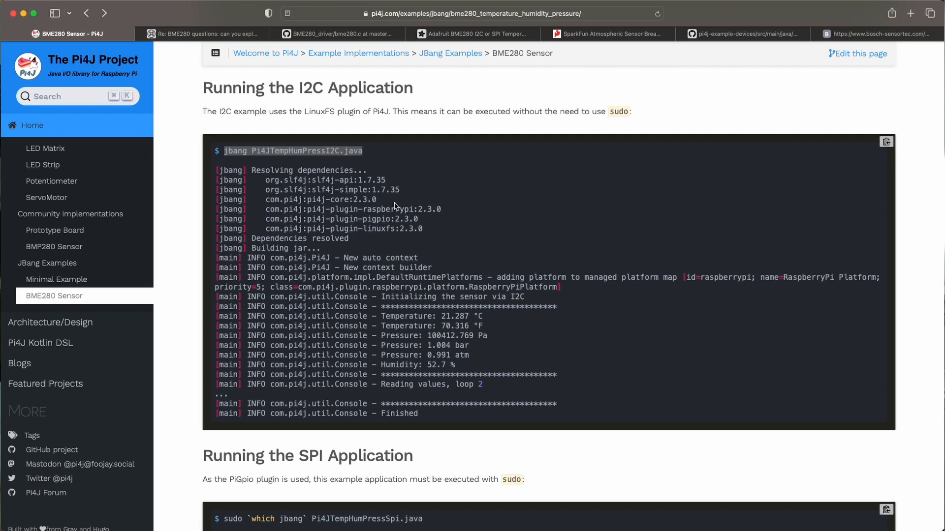
{"action": "scroll", "scroll_direction": "down", "scroll_amount": 3}
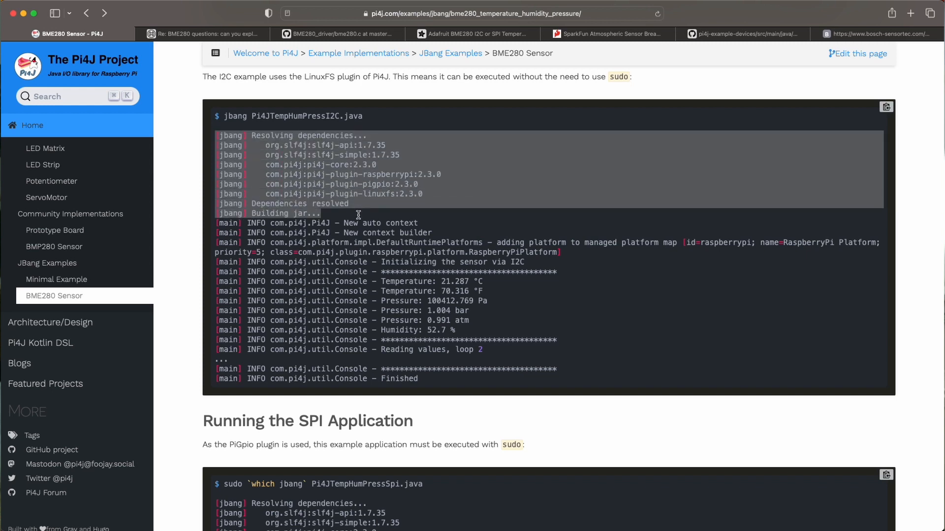
{"action": "mouse_move", "coordinate": [401, 216]}
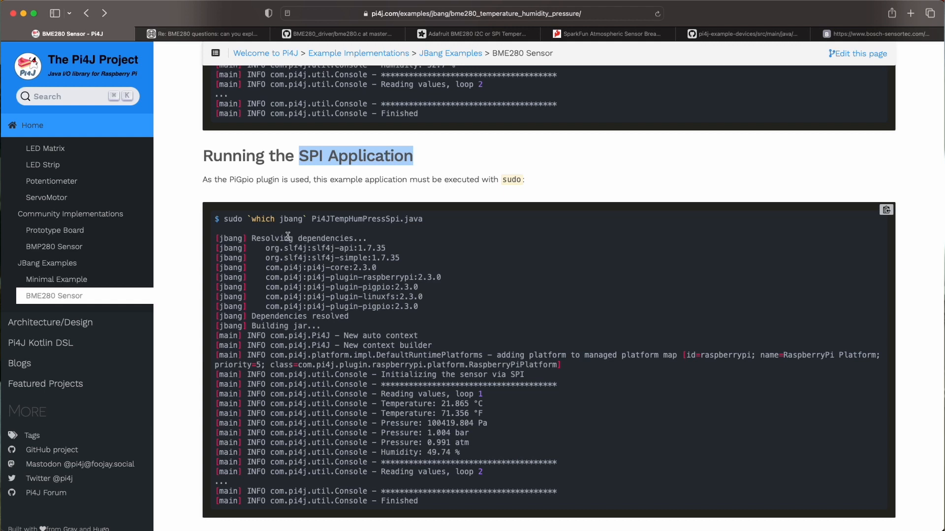
{"action": "mouse_move", "coordinate": [242, 231]}
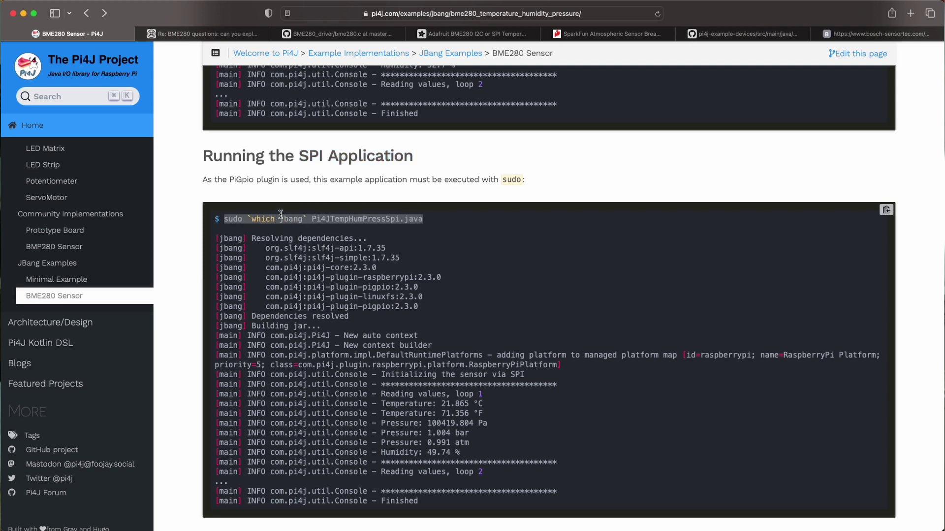
{"action": "mouse_move", "coordinate": [292, 232]}
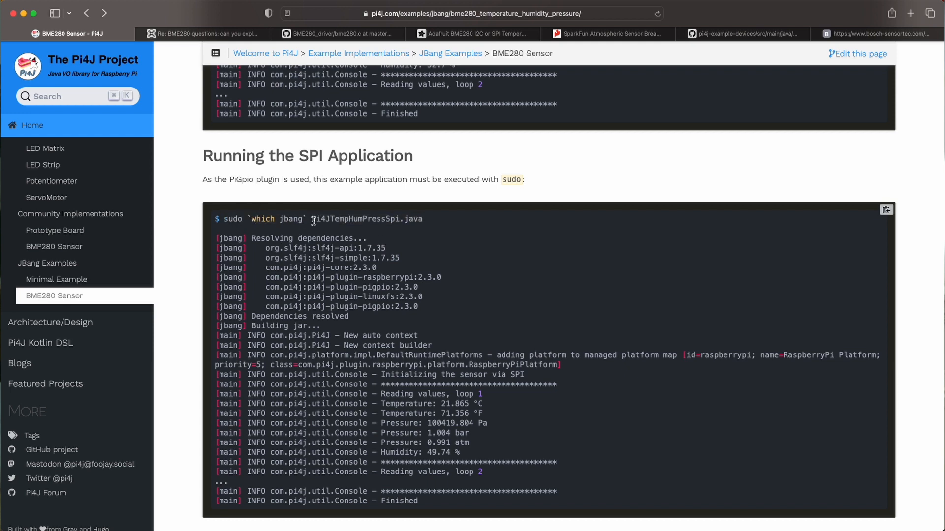
- Select the Pi4JTempHumPressSpi.java file name and read the SPI run output
{"action": "double_click", "coordinate": [367, 219]}
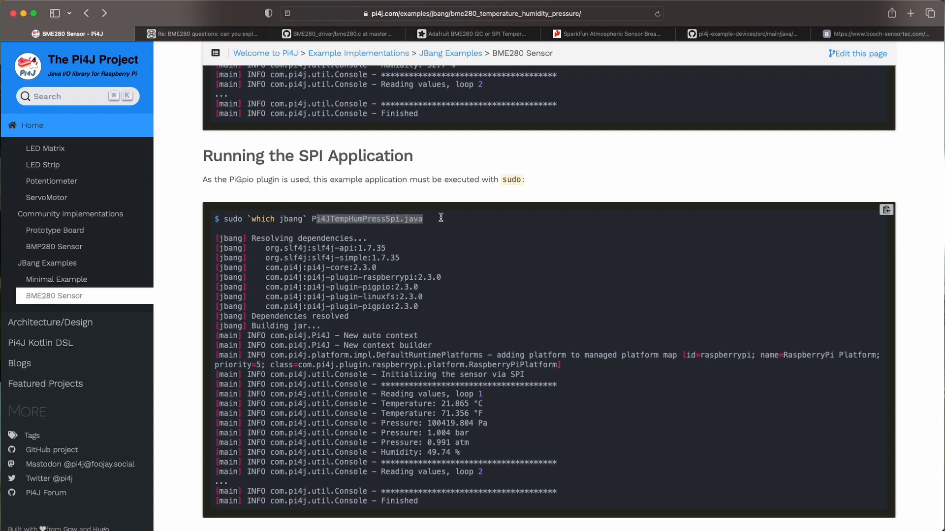
{"action": "mouse_move", "coordinate": [442, 250]}
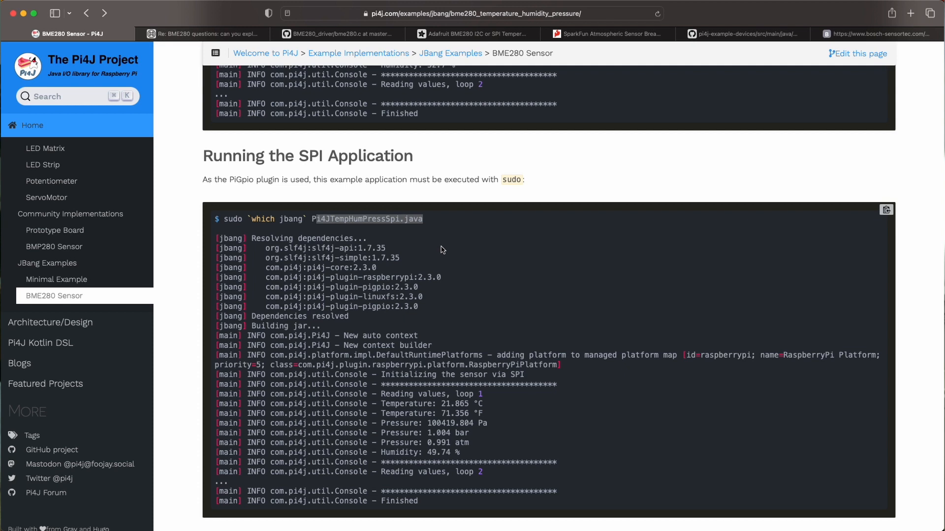
{"action": "scroll", "scroll_direction": "down", "scroll_amount": 3}
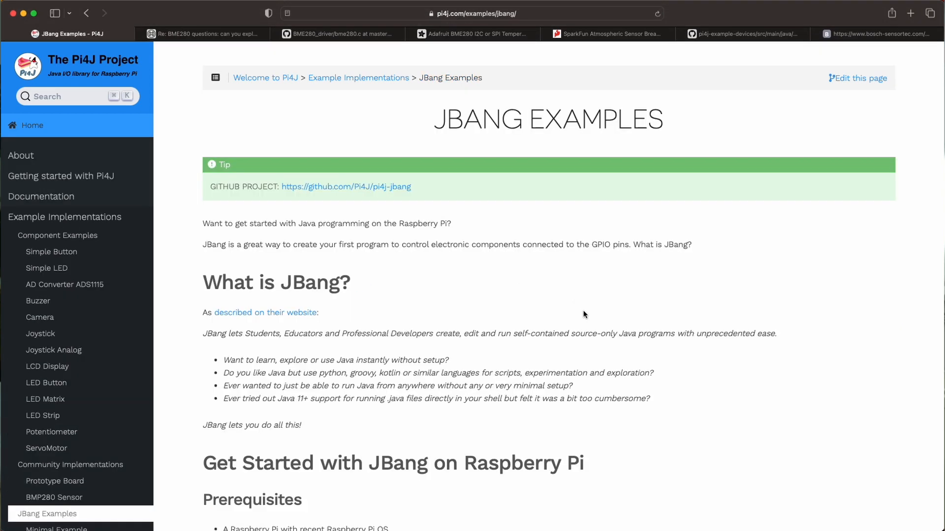
{"action": "scroll", "scroll_direction": "down", "scroll_amount": 3}
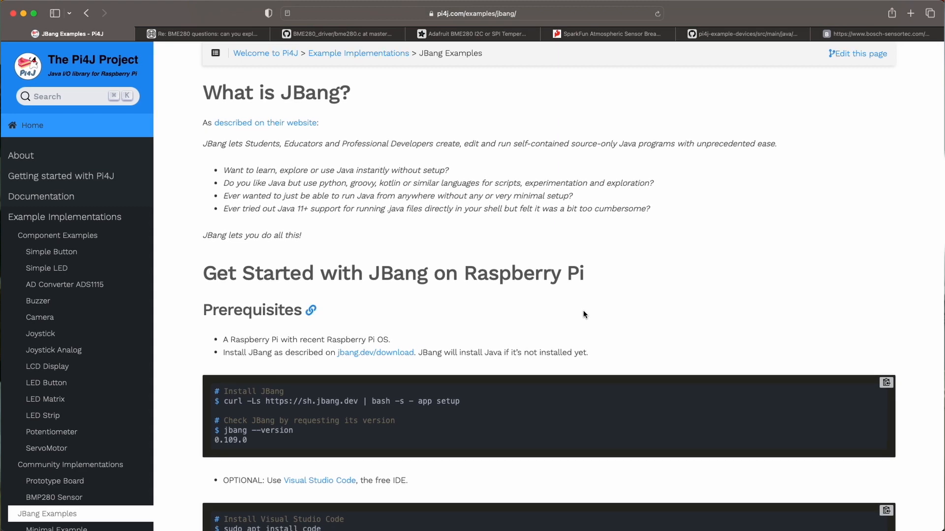
{"action": "scroll", "scroll_direction": "down", "scroll_amount": 3}
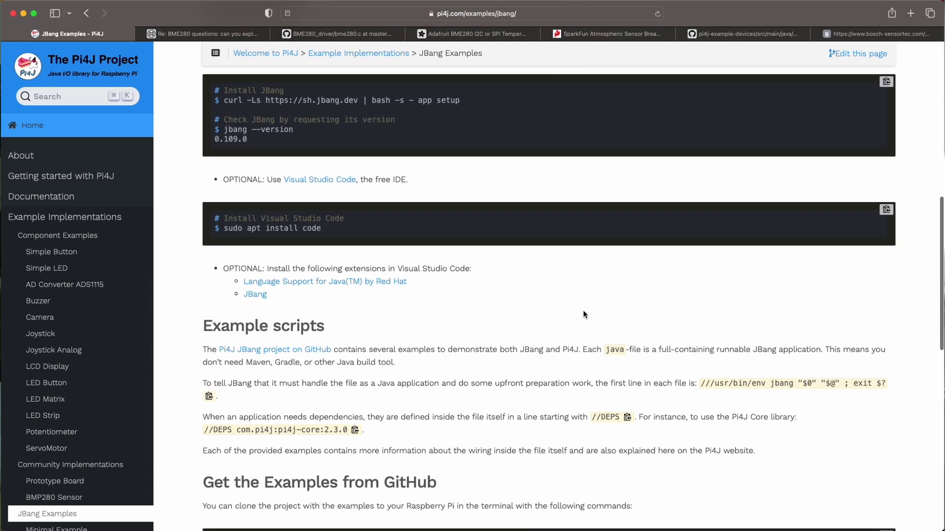
{"action": "scroll", "scroll_direction": "down", "scroll_amount": 3}
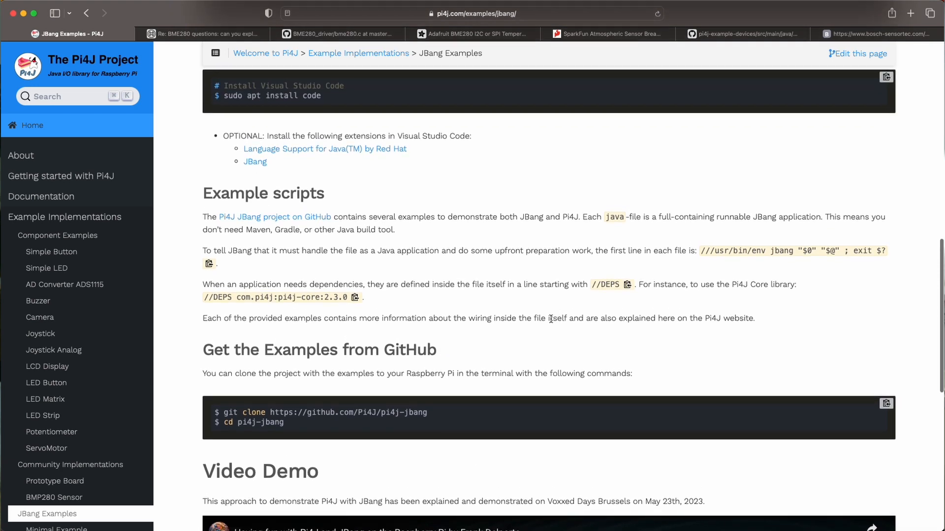
{"action": "mouse_move", "coordinate": [379, 353]}
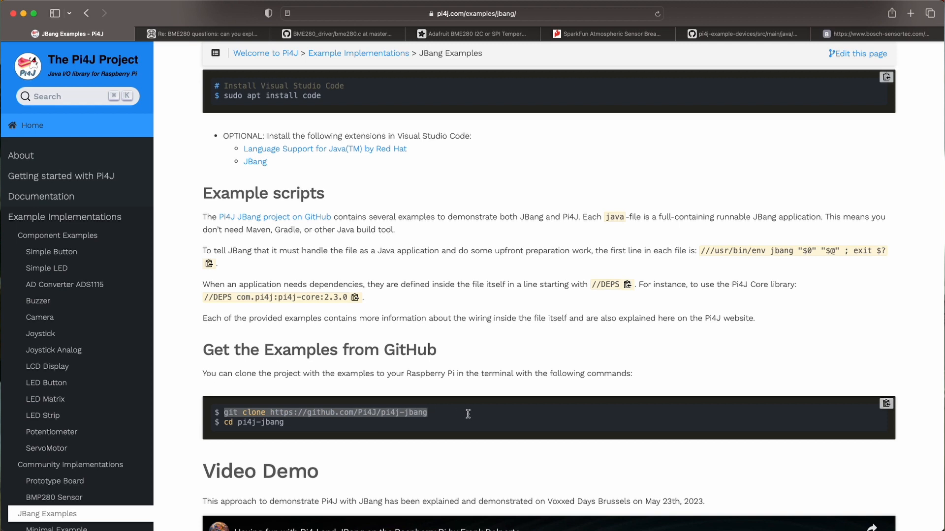
{"action": "mouse_move", "coordinate": [515, 417]}
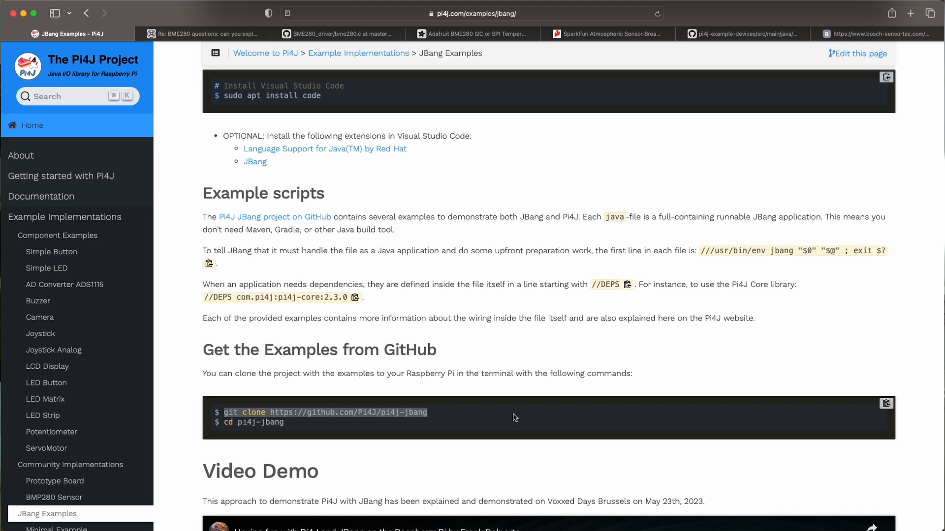